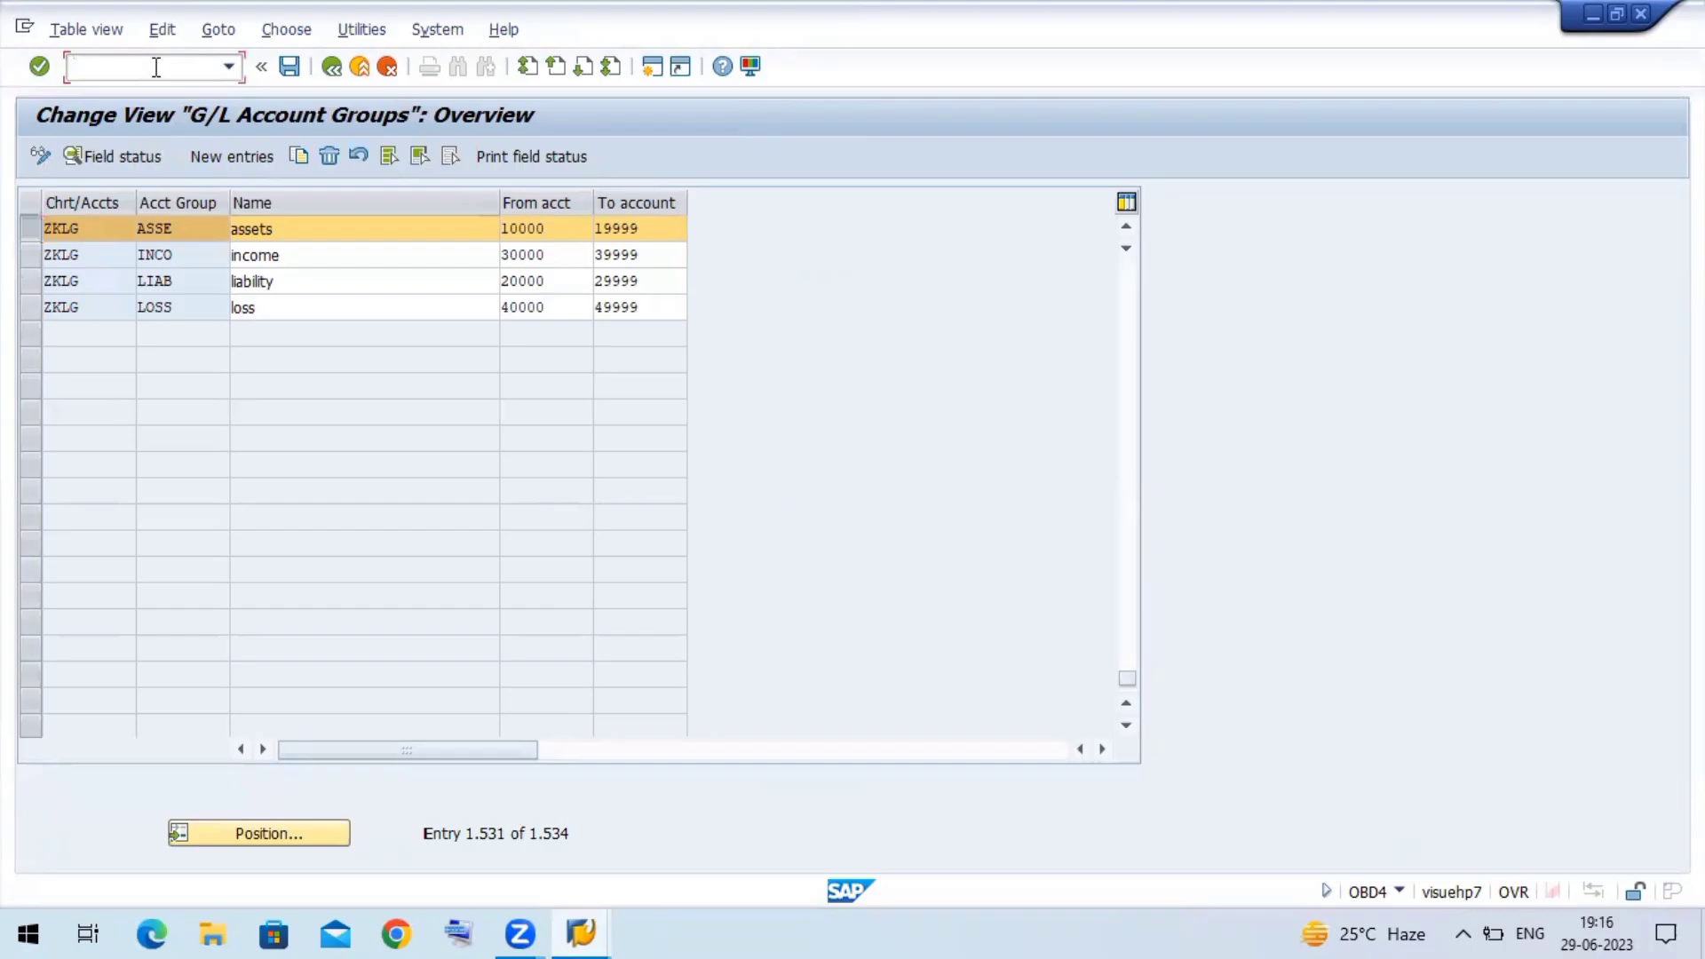
- Start the MIGO goods receipt transaction with /nmigo
type("/nmig")
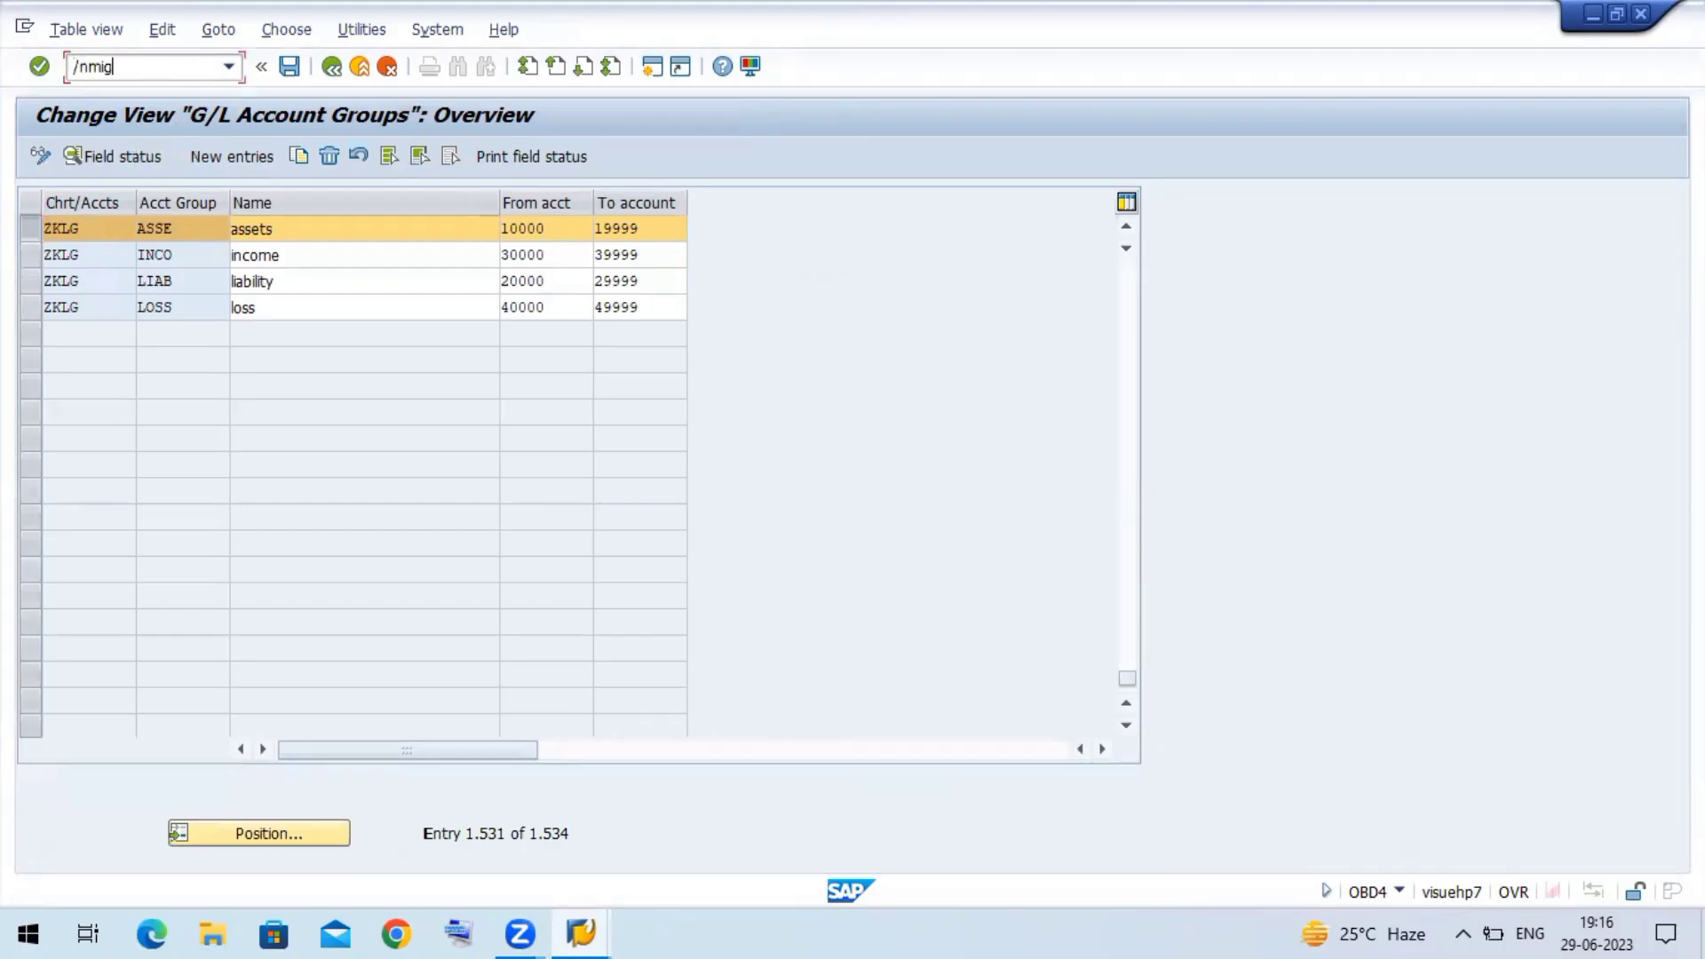
key("Enter")
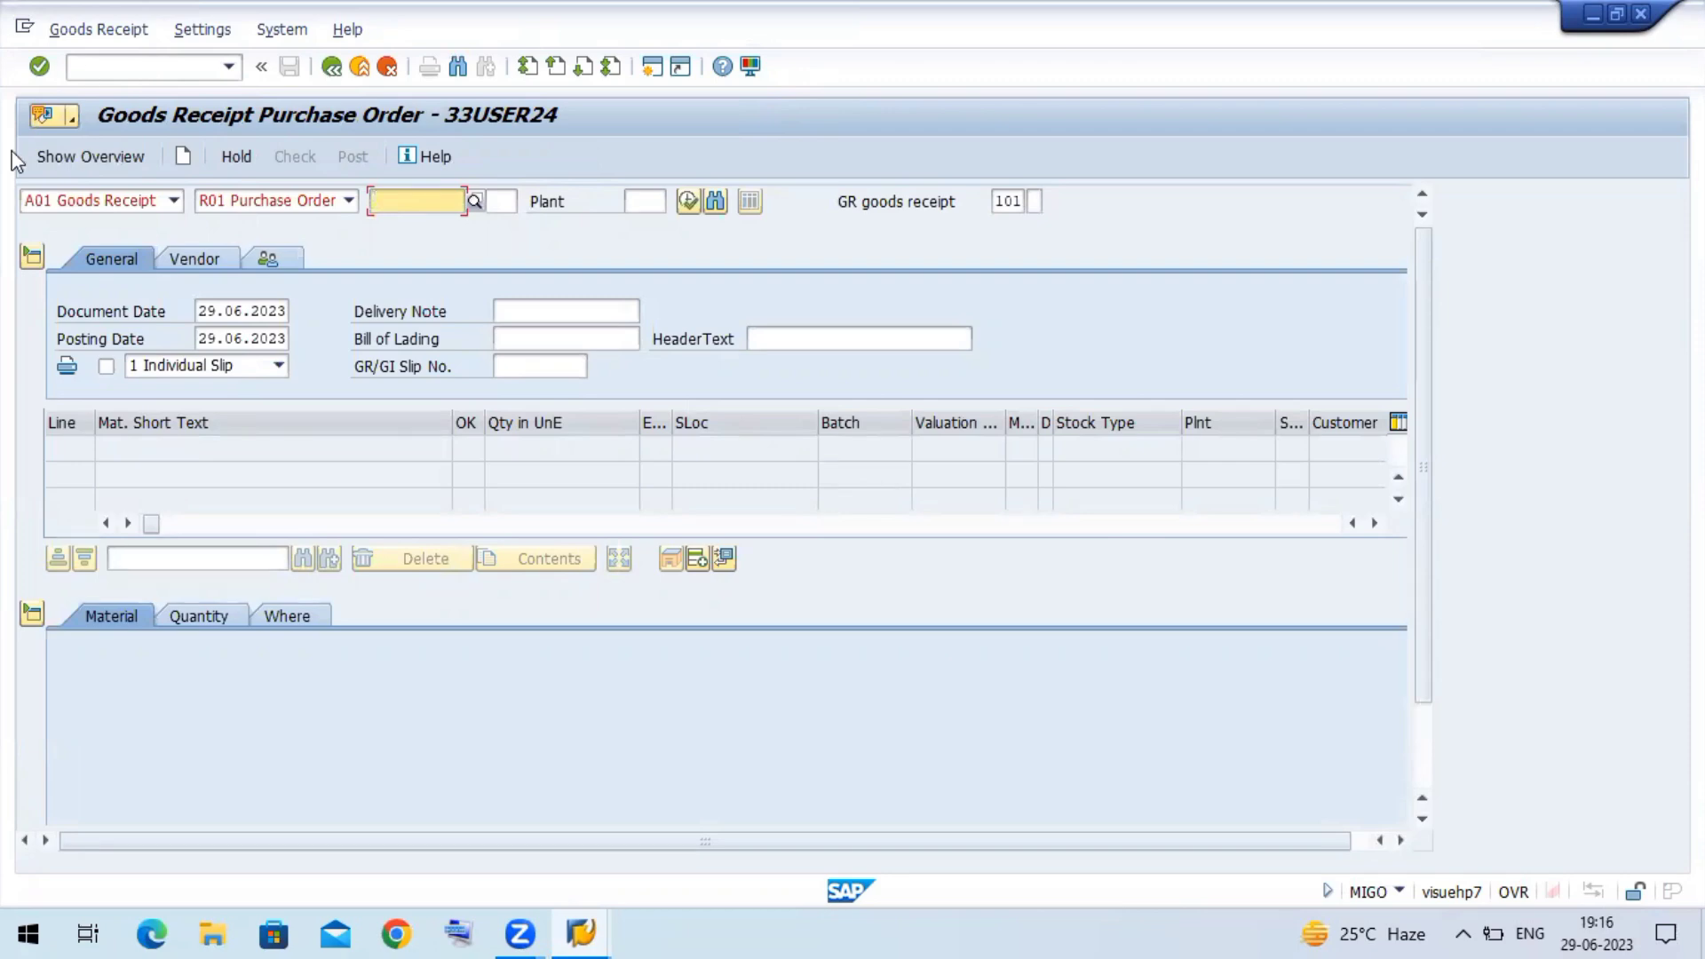
mouse_move(103, 200)
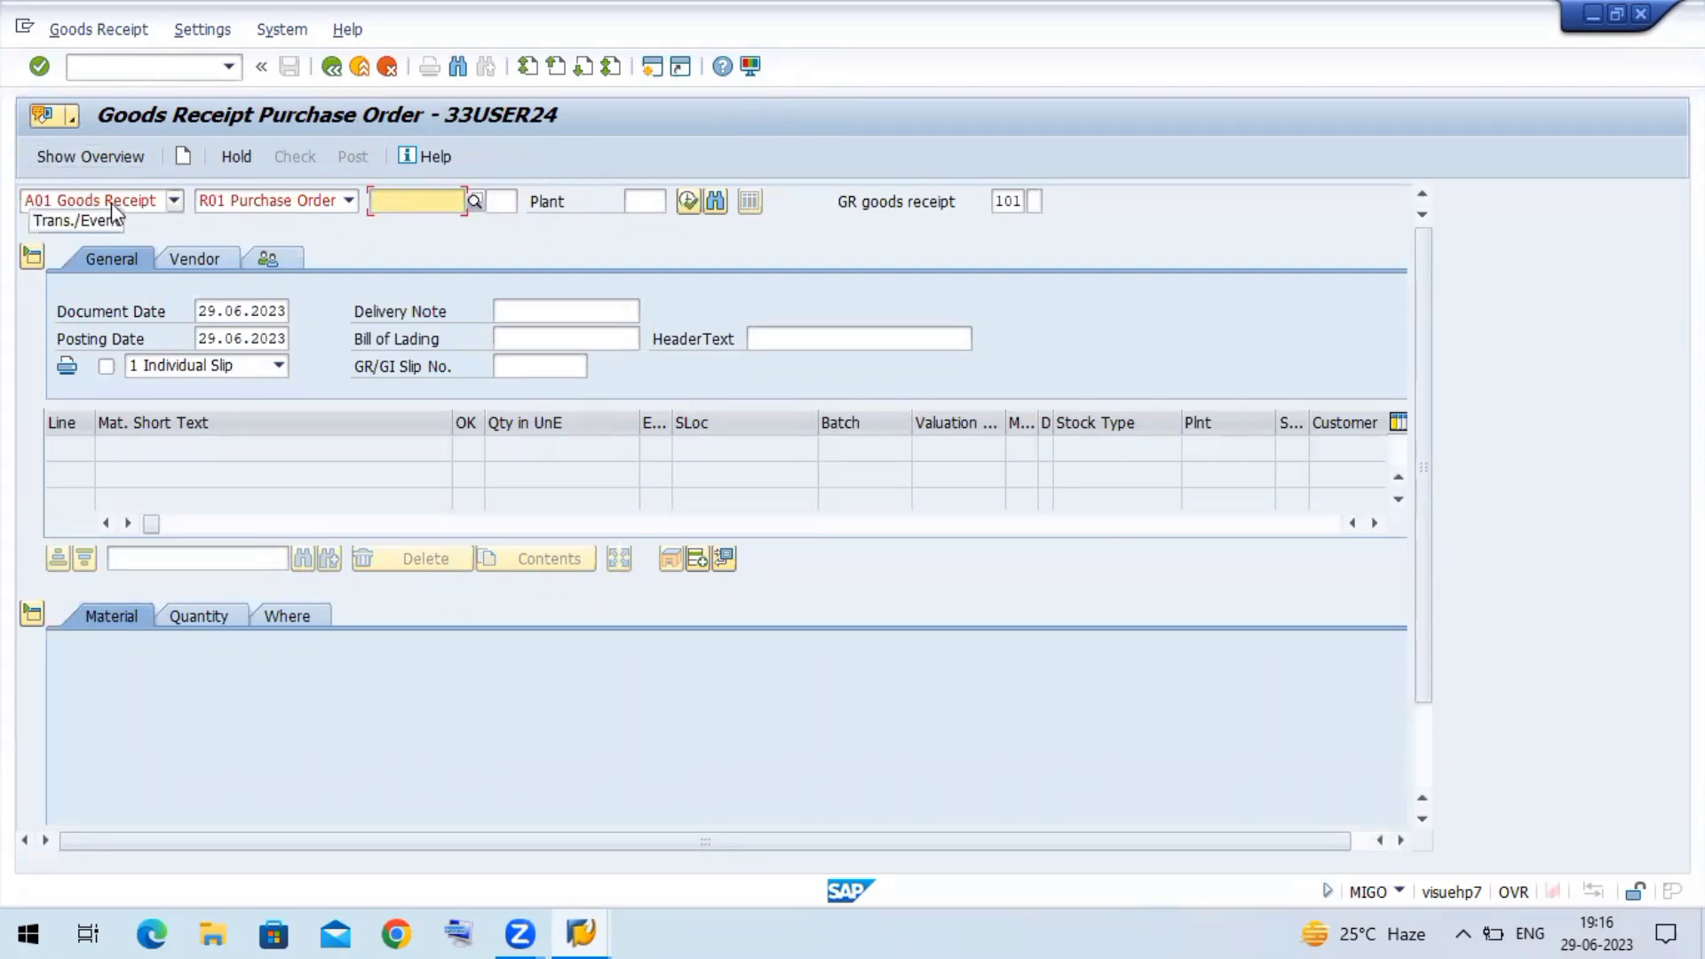
mouse_move(277, 200)
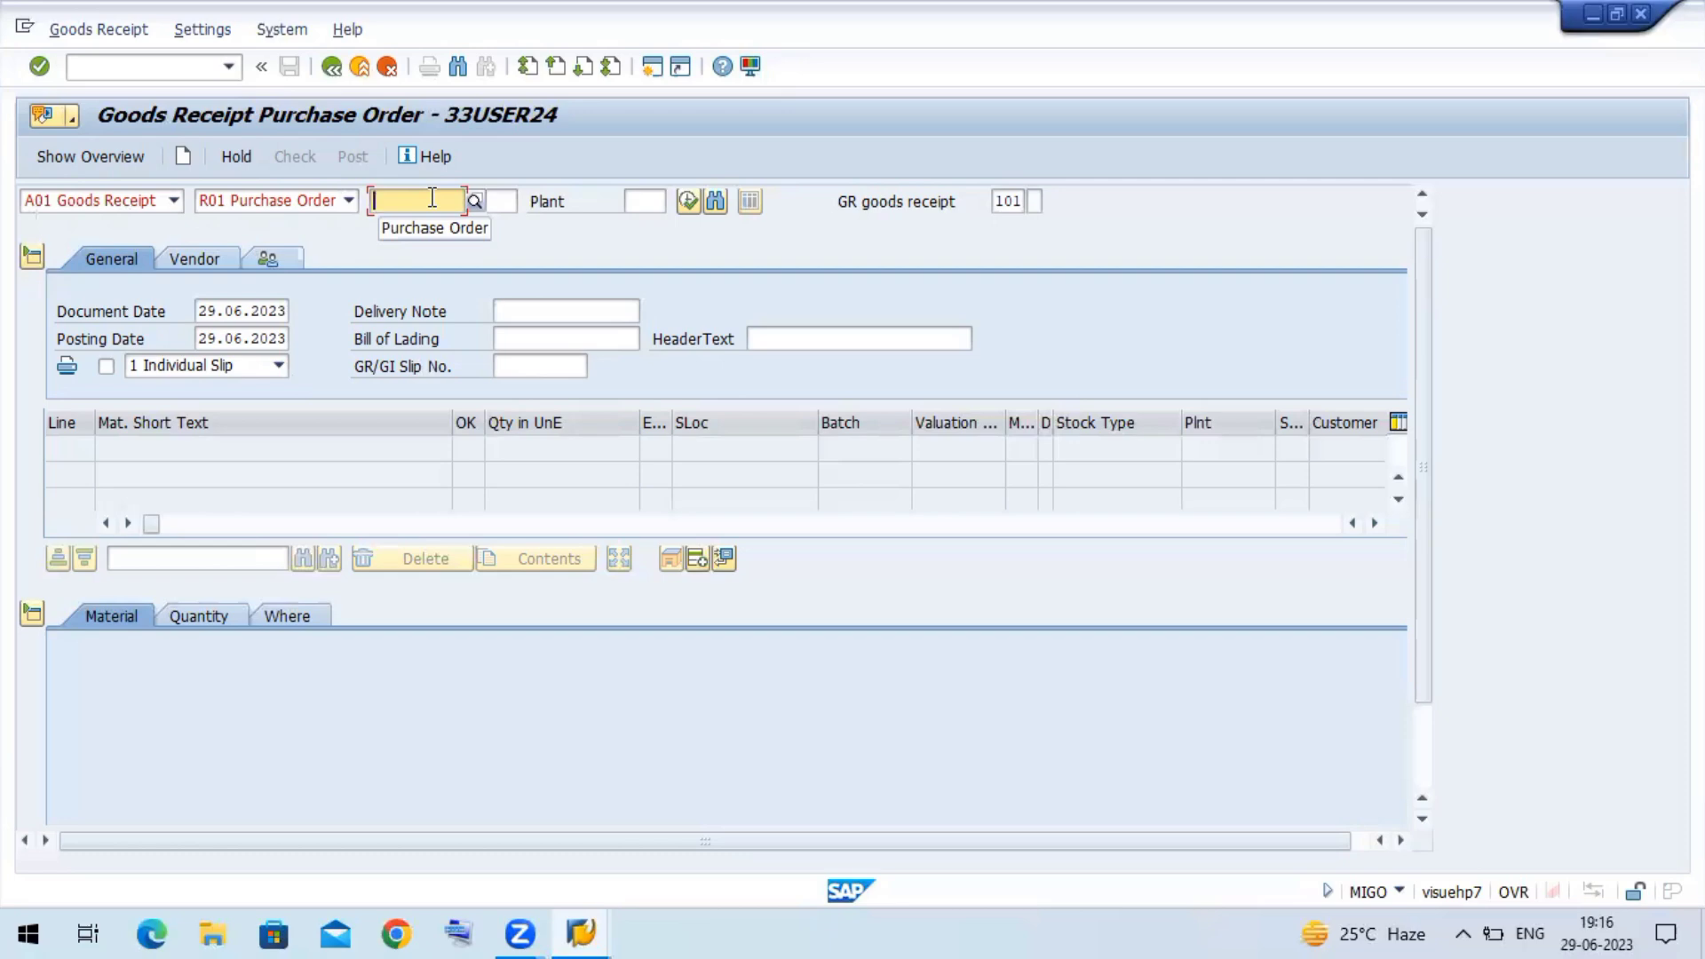
left_click(419, 200)
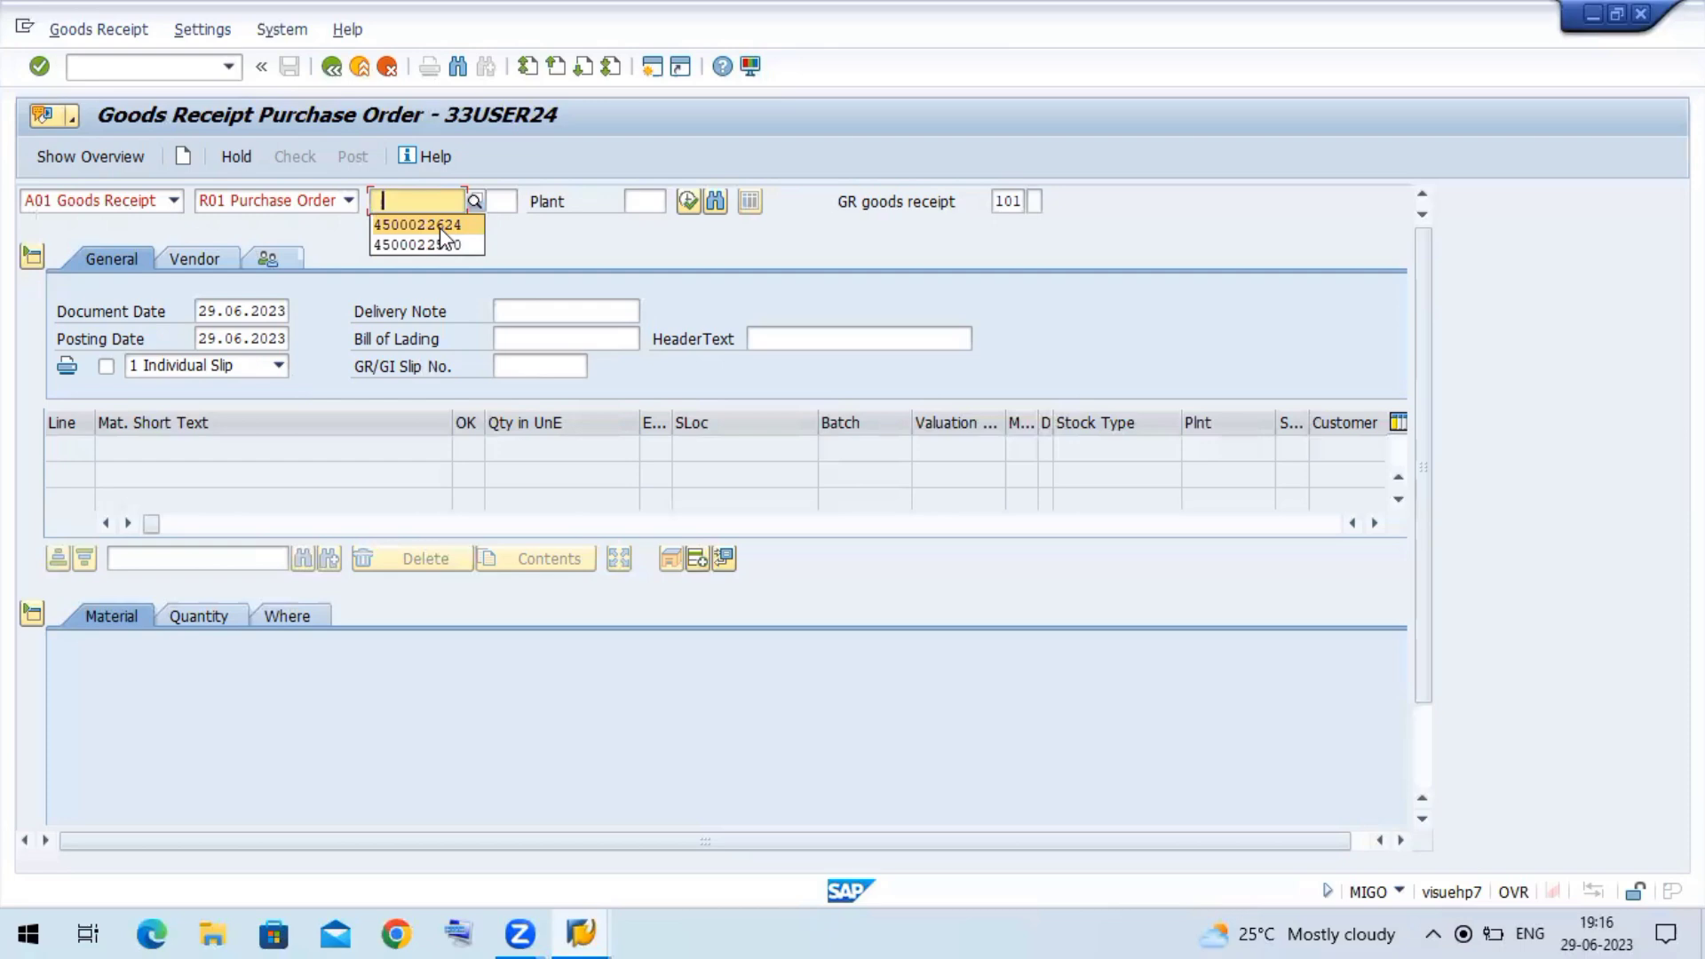
left_click(417, 225)
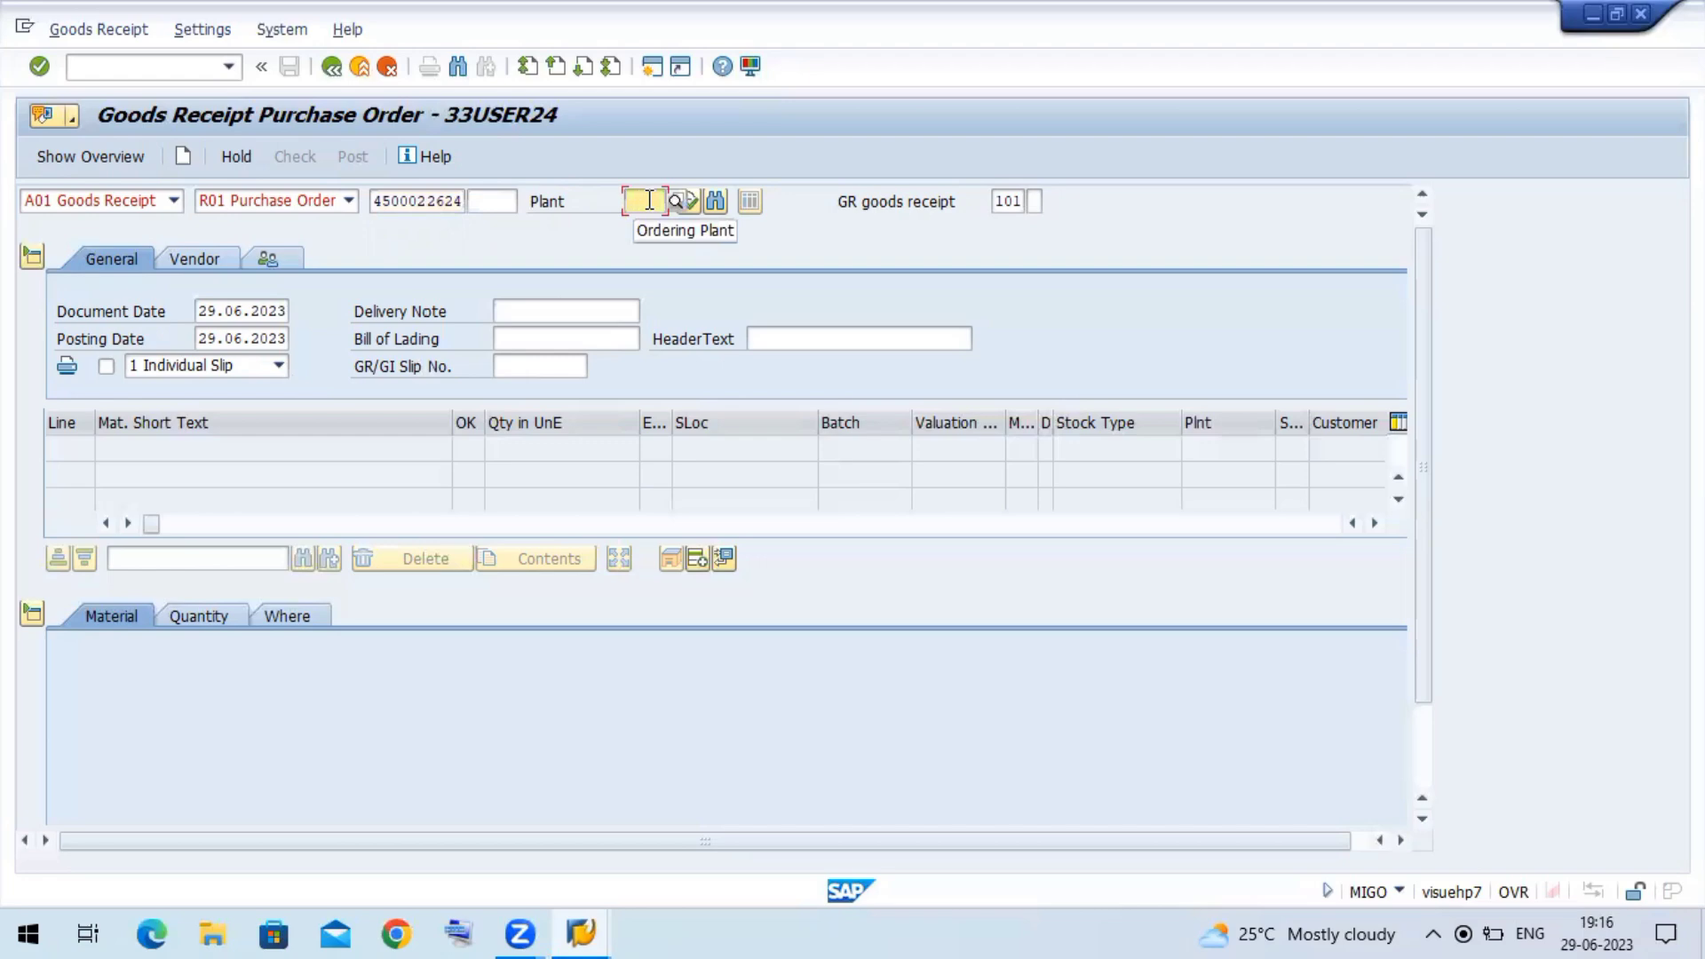
type("zklg")
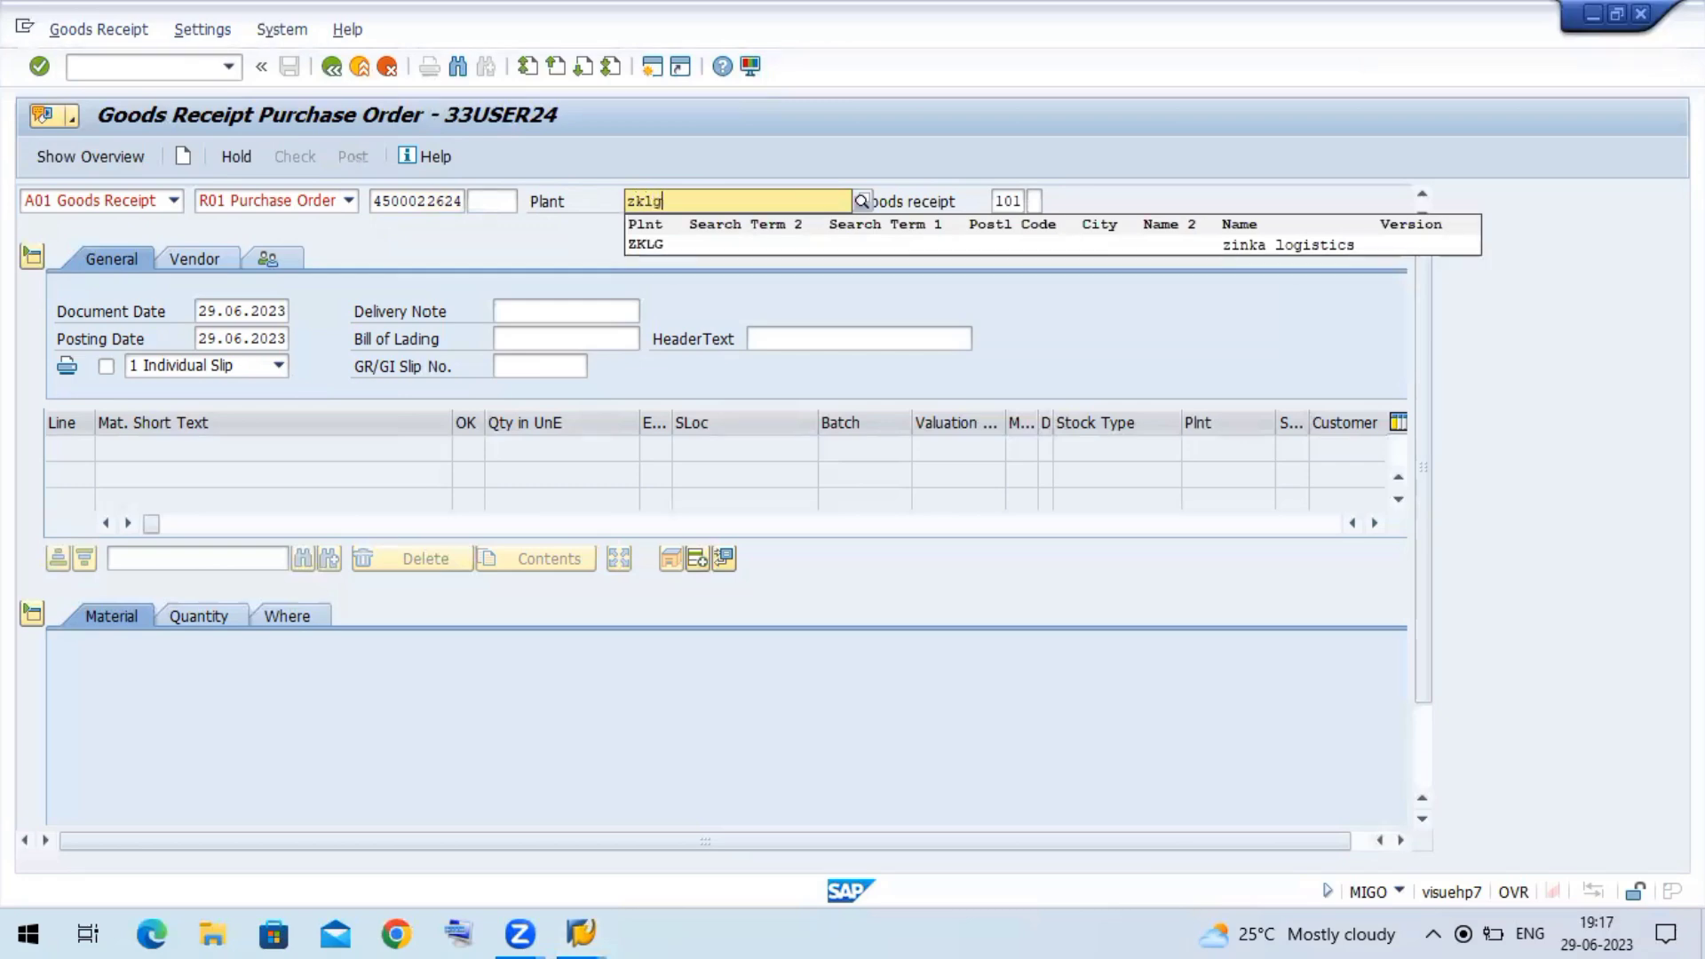
left_click(645, 244)
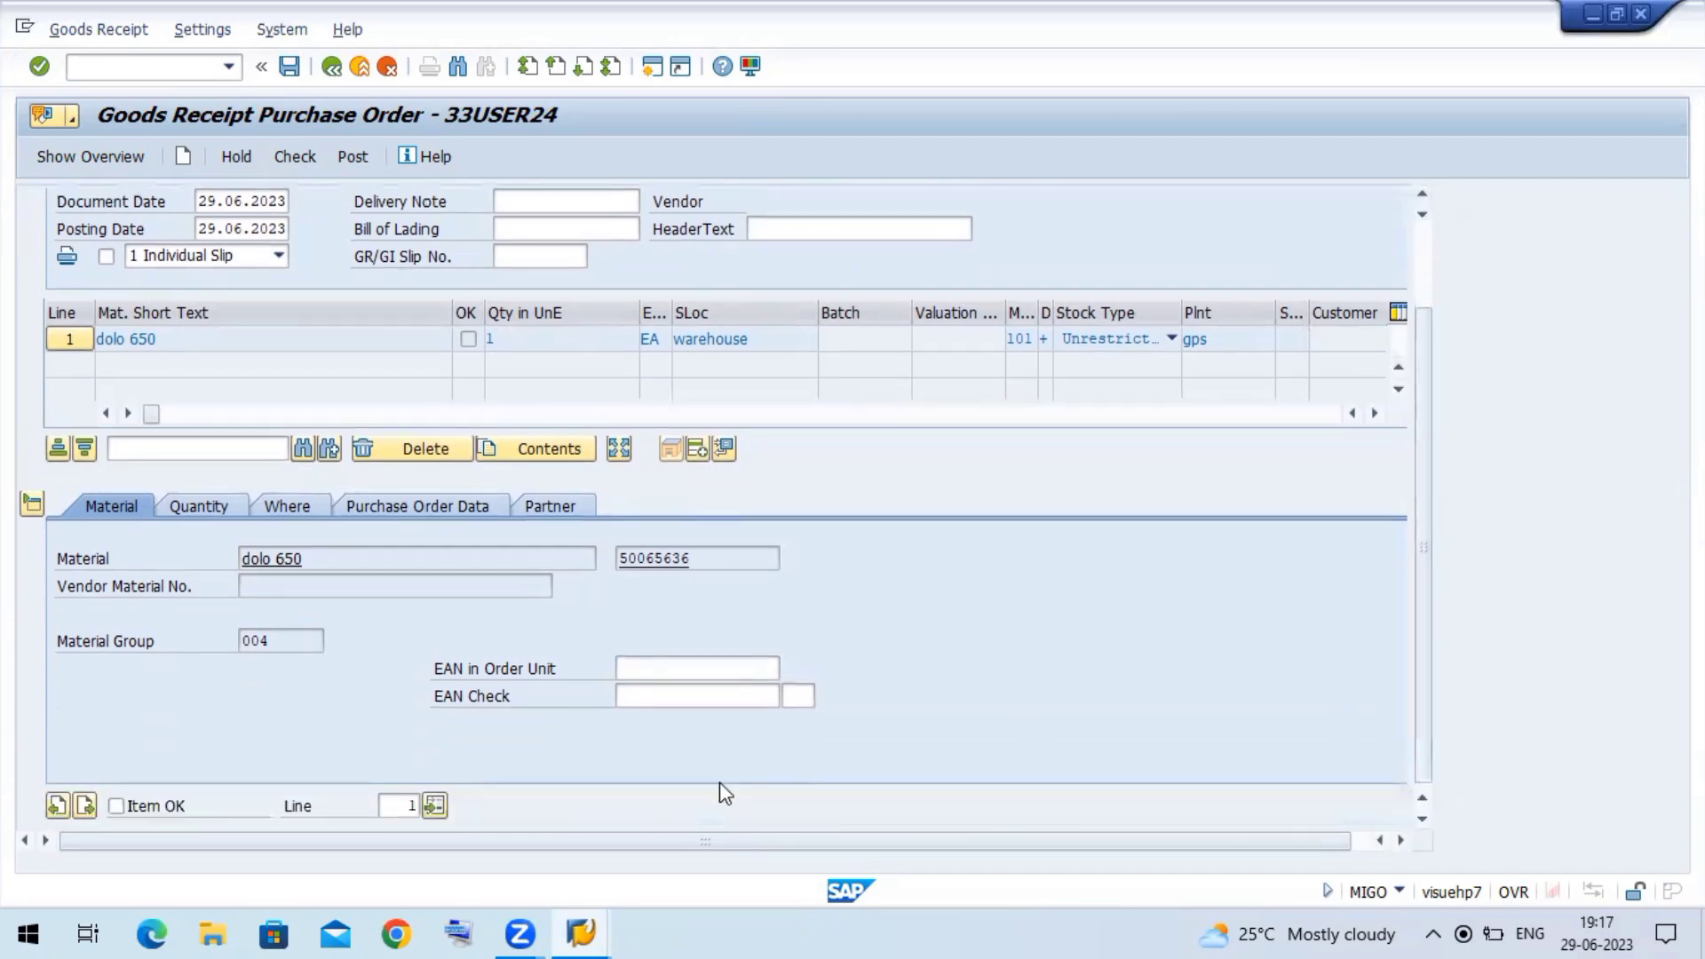
- Flag the dolo 650 line as Item OK and check the document
left_click(115, 805)
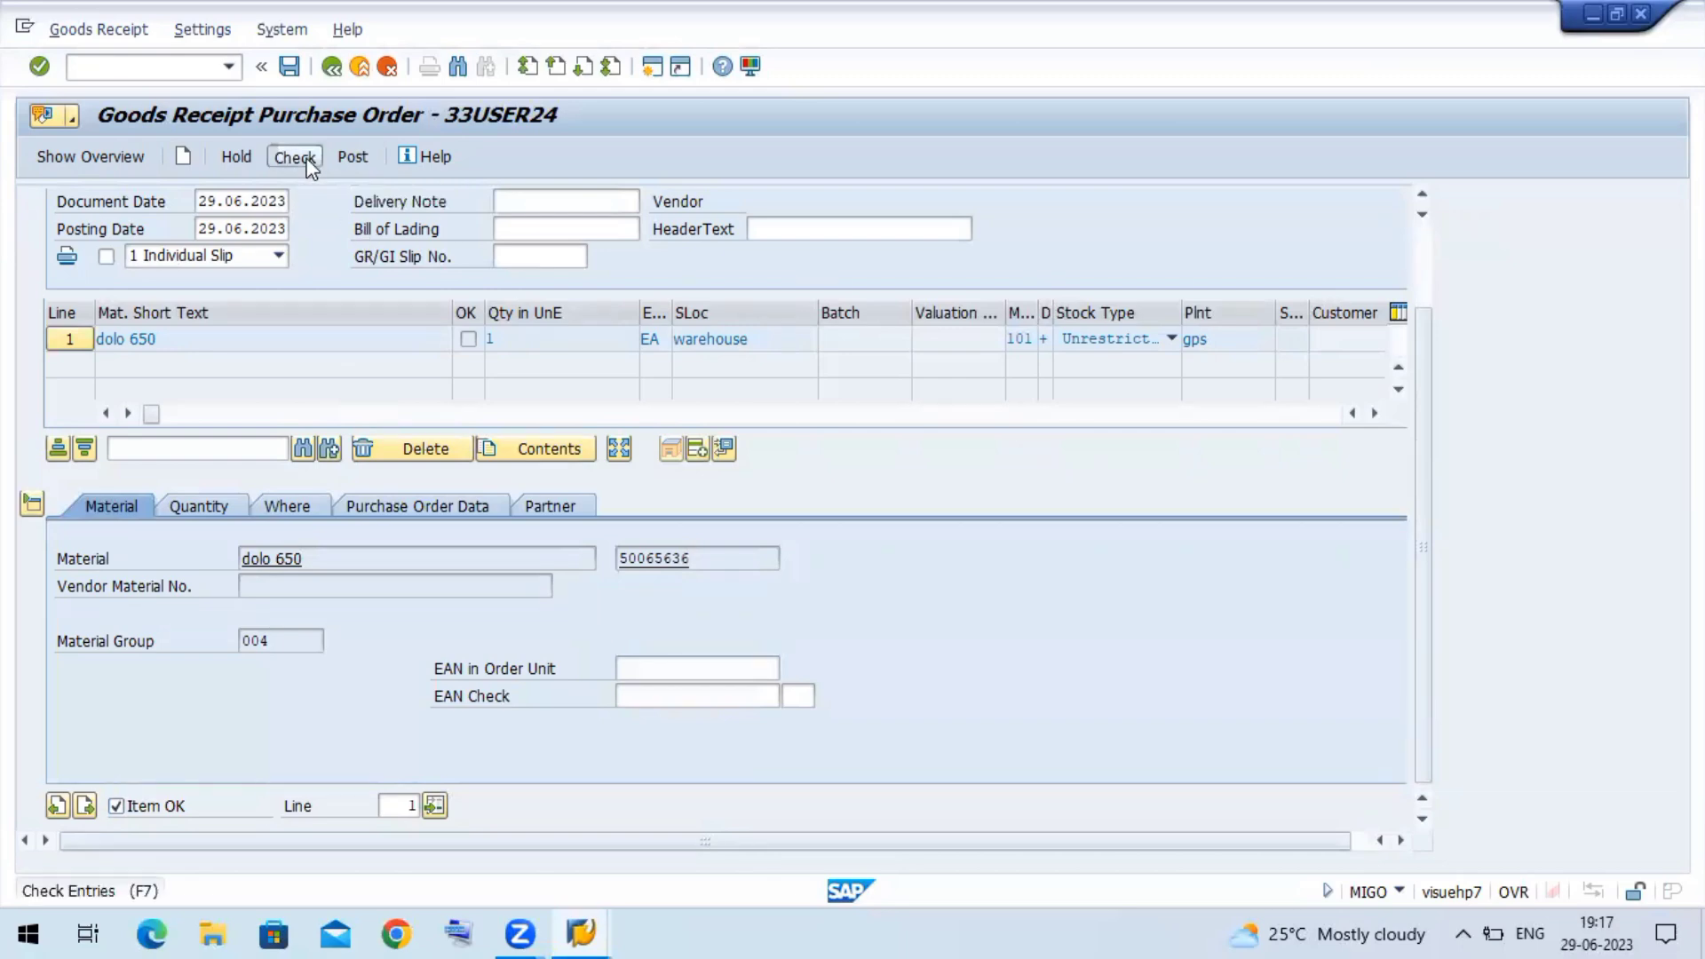
left_click(294, 157)
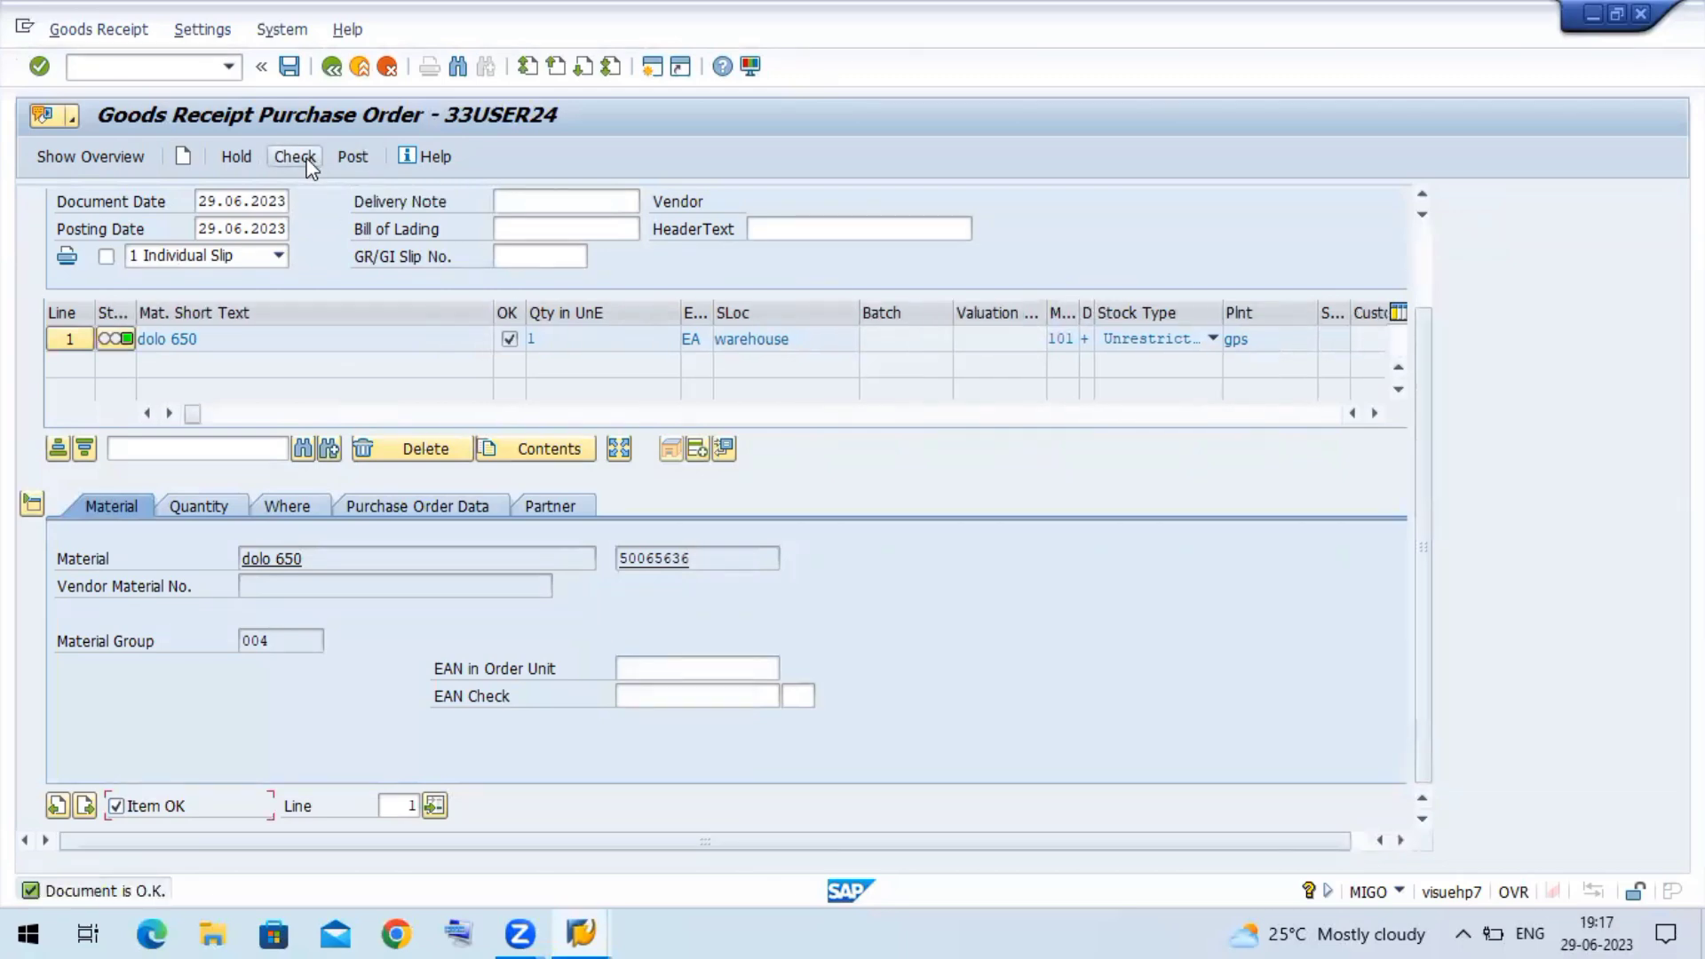
mouse_move(285, 140)
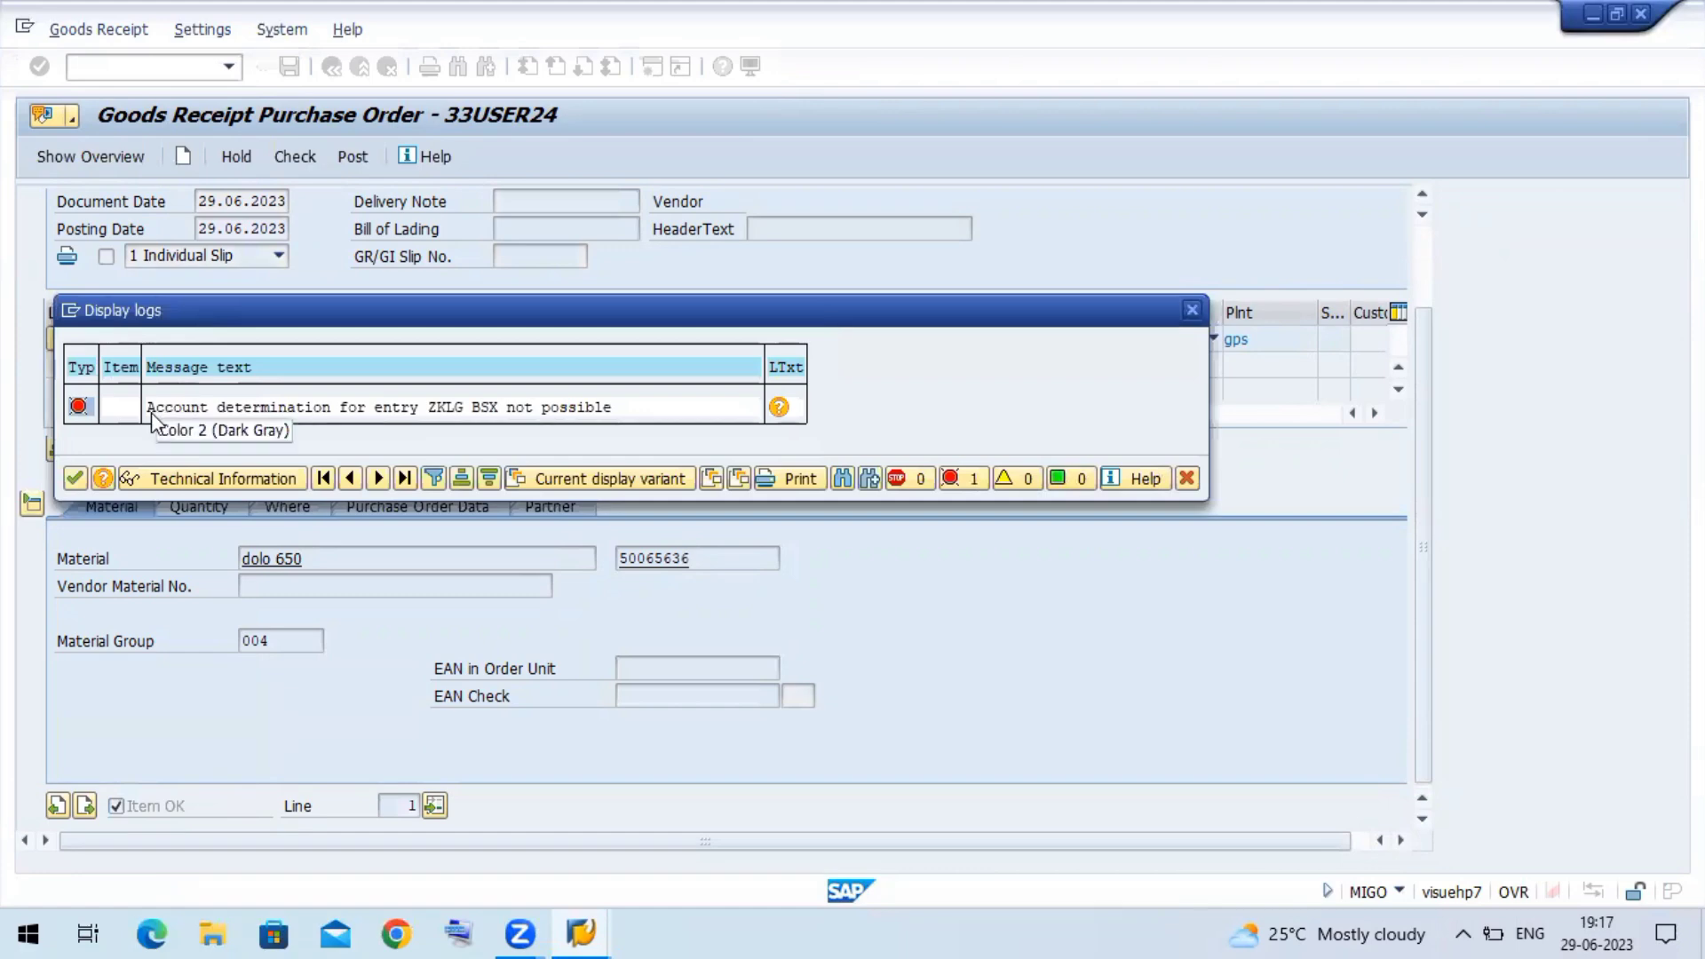
mouse_move(542, 438)
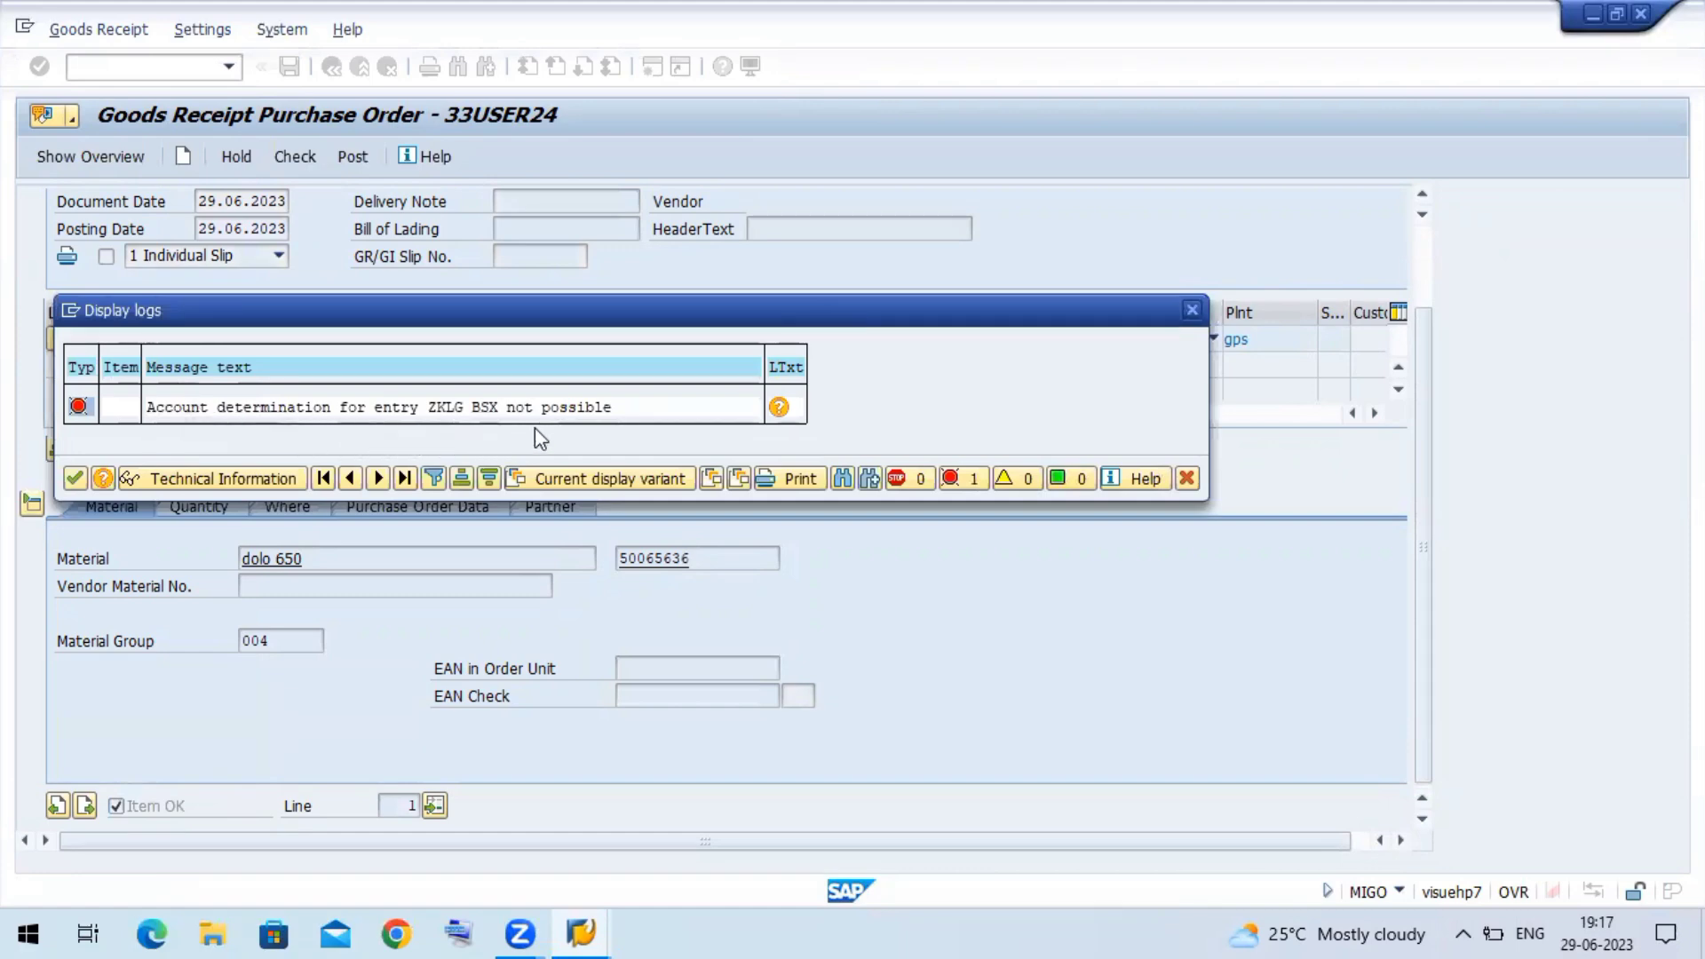
mouse_move(584, 427)
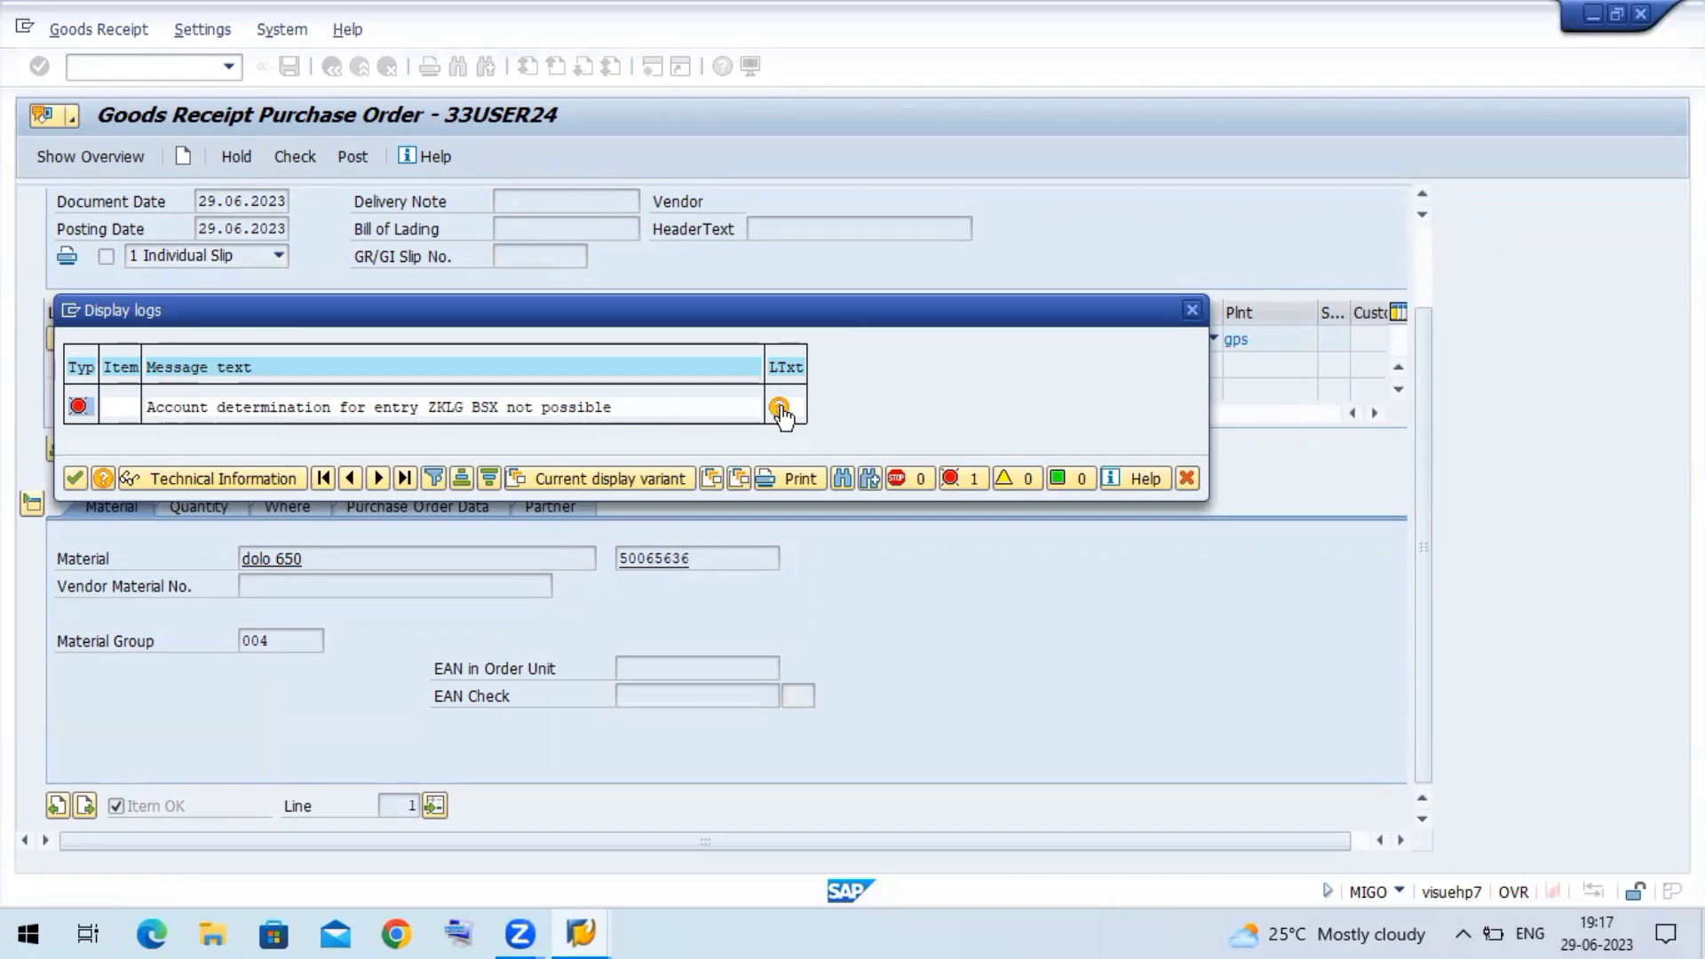
- Show the long text for the ZKLG BSX account determination error
left_click(781, 407)
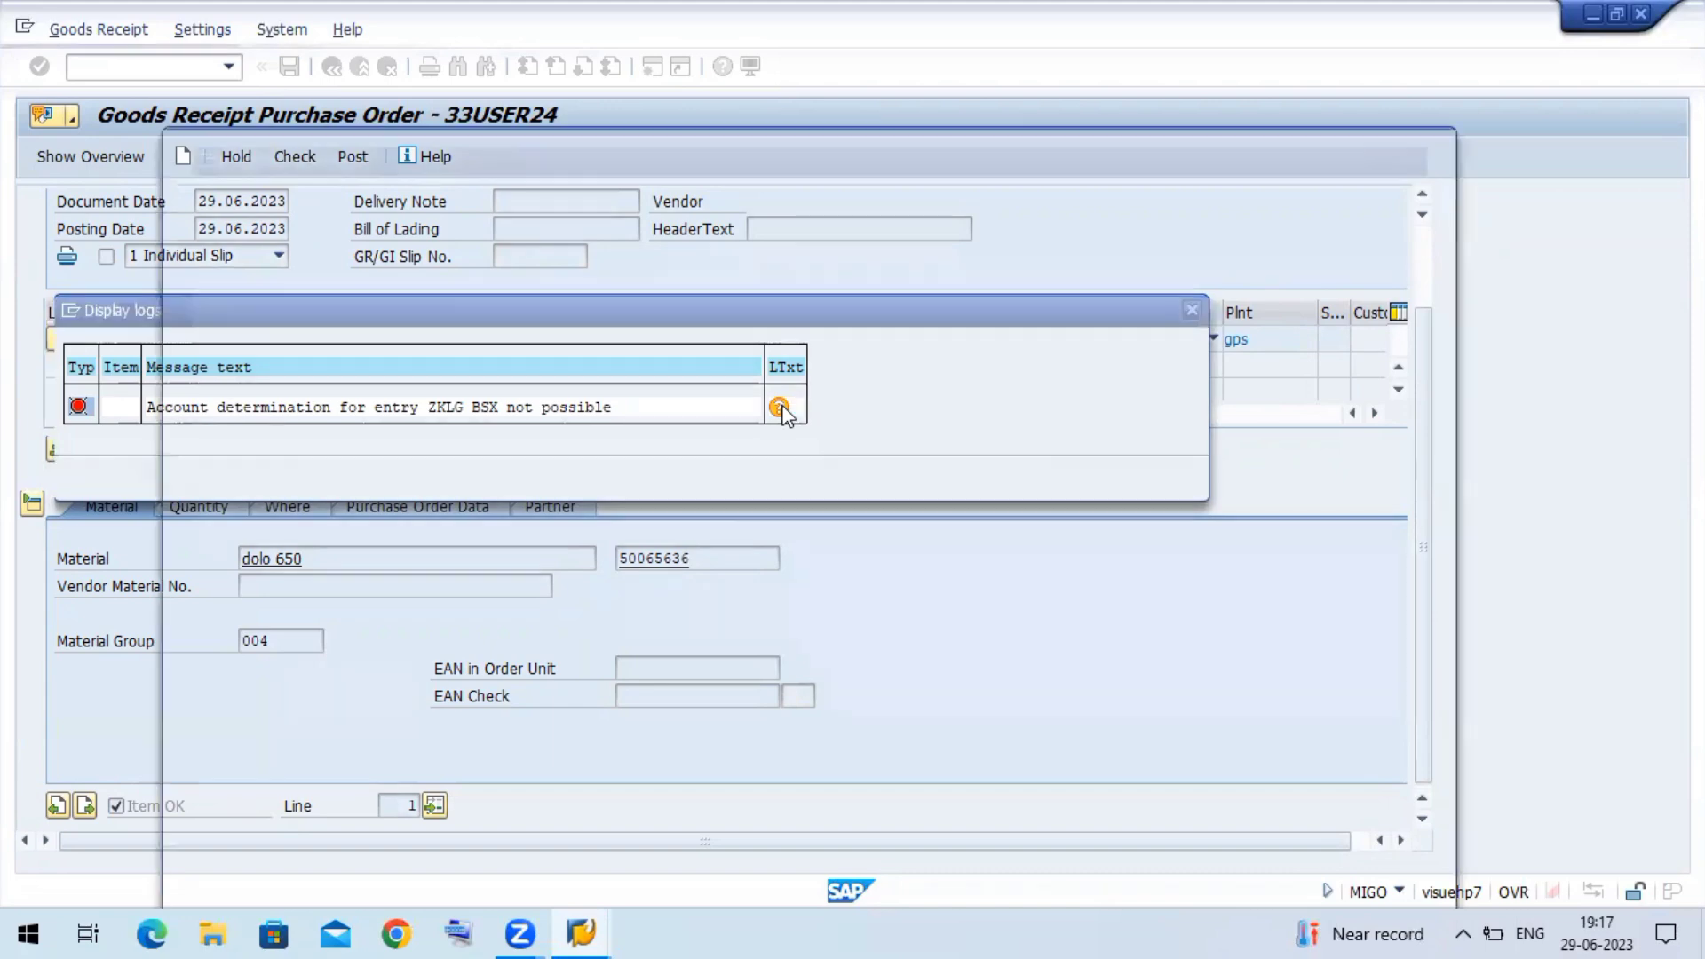
- Read the M8147 Performance Assistant explanation and close it
left_click(781, 407)
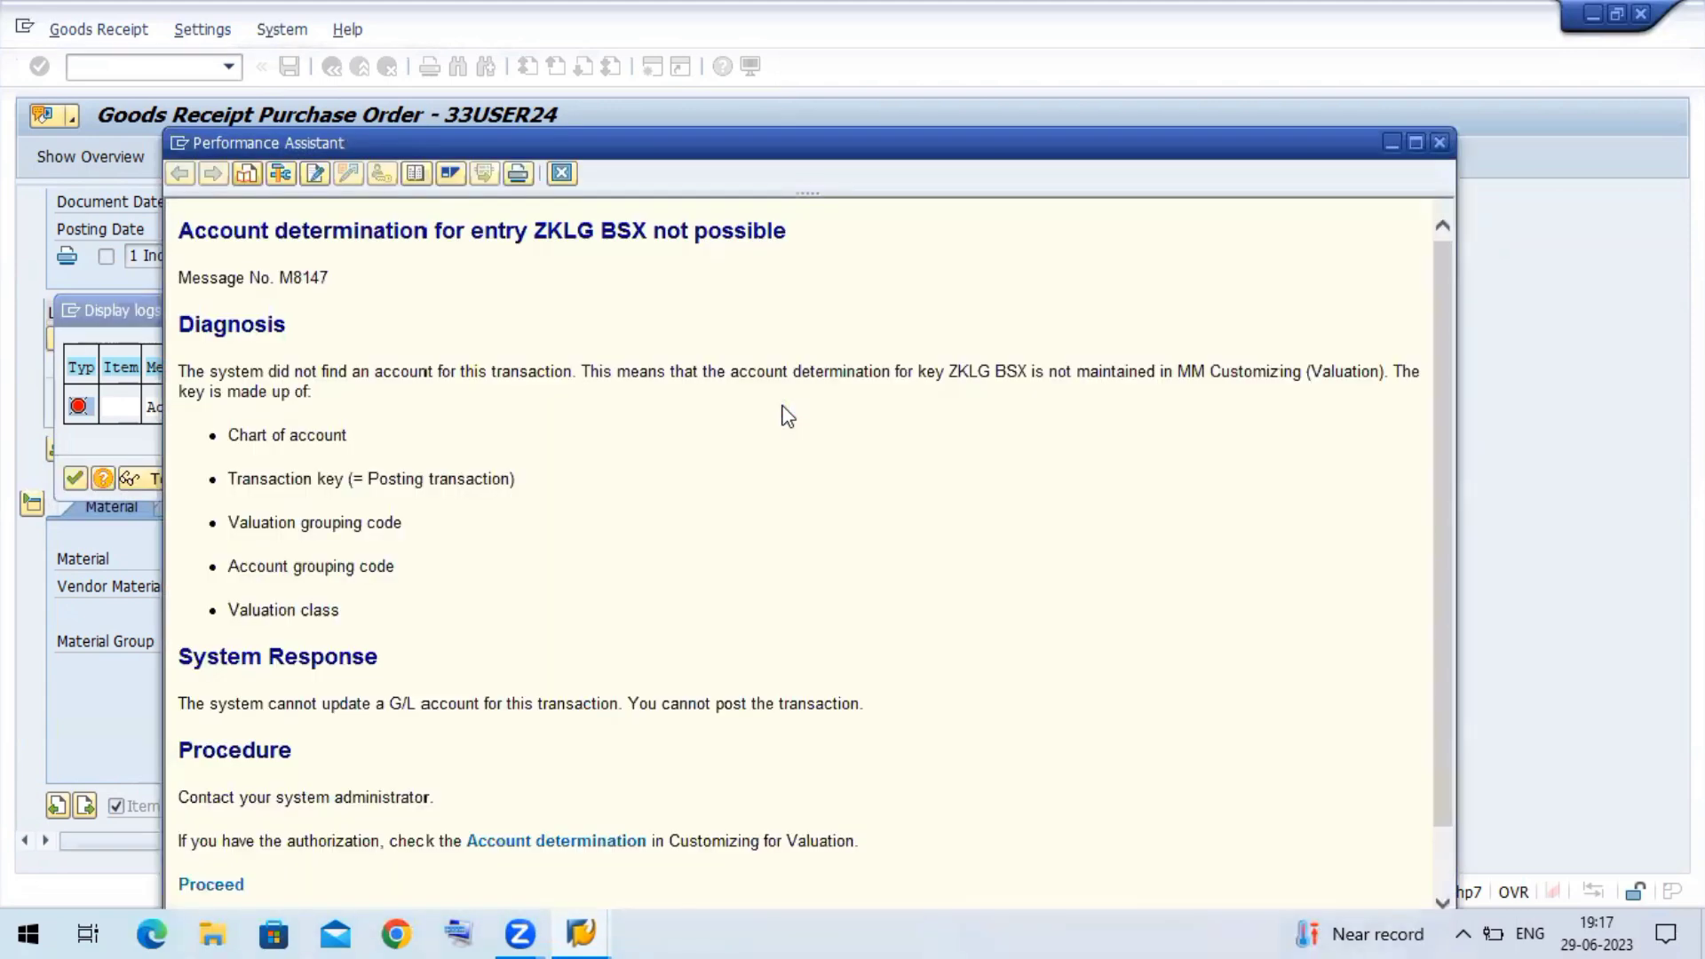
mouse_move(1017, 494)
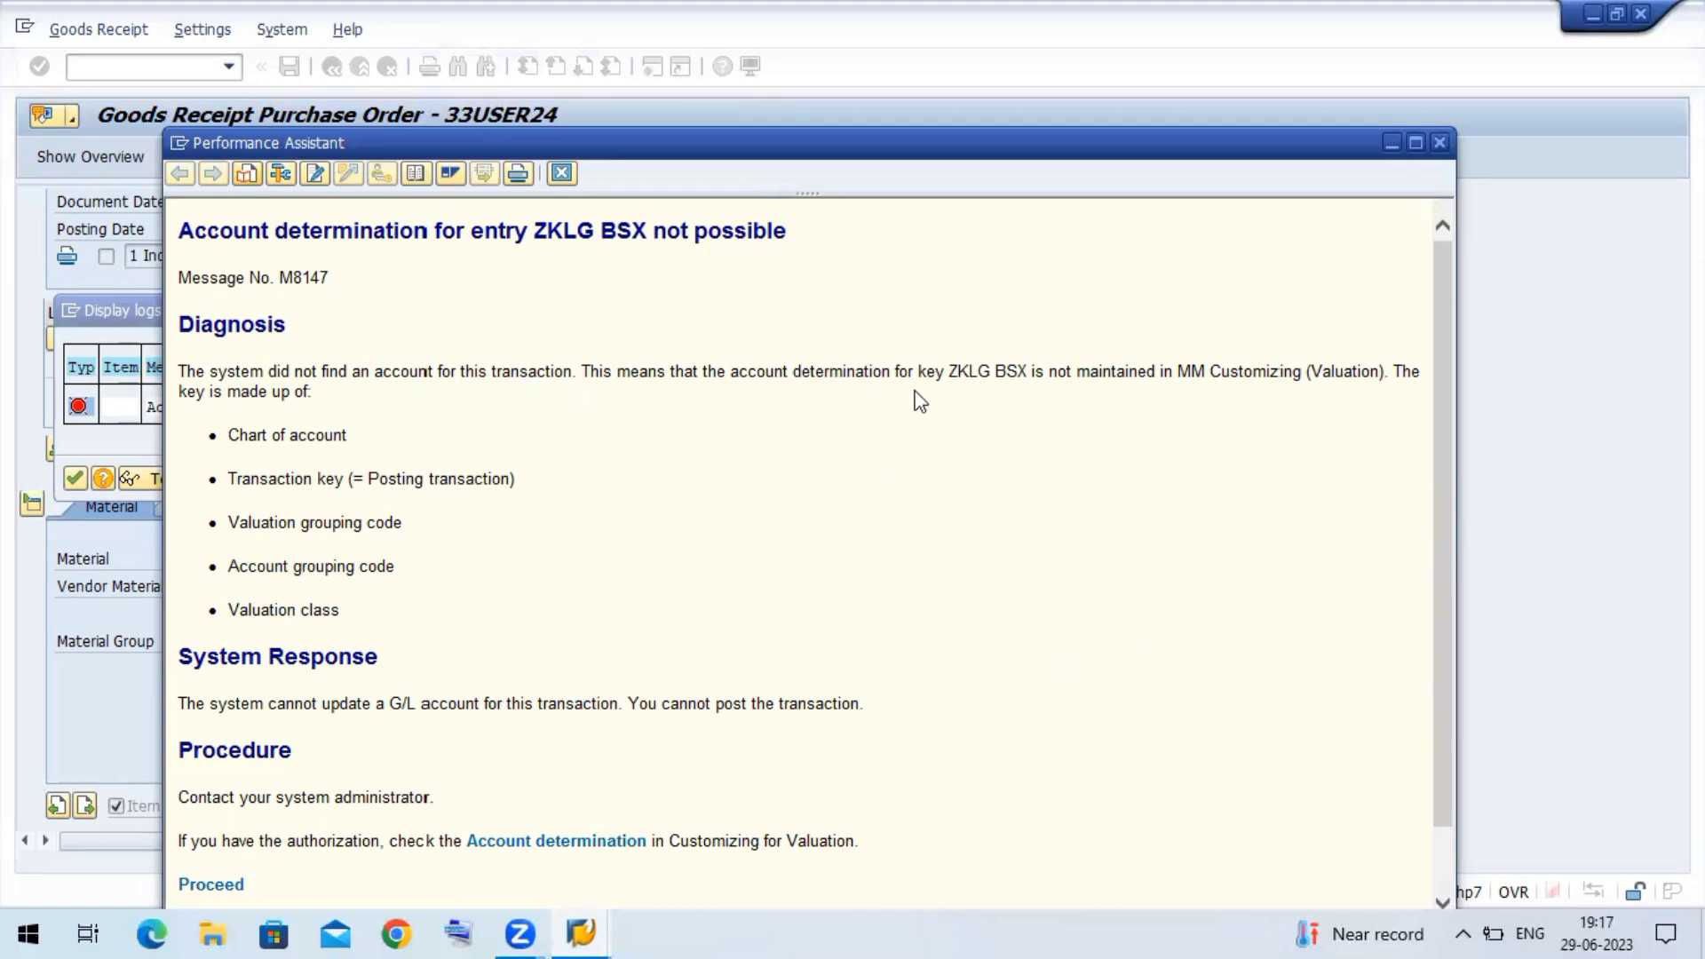
mouse_move(1292, 393)
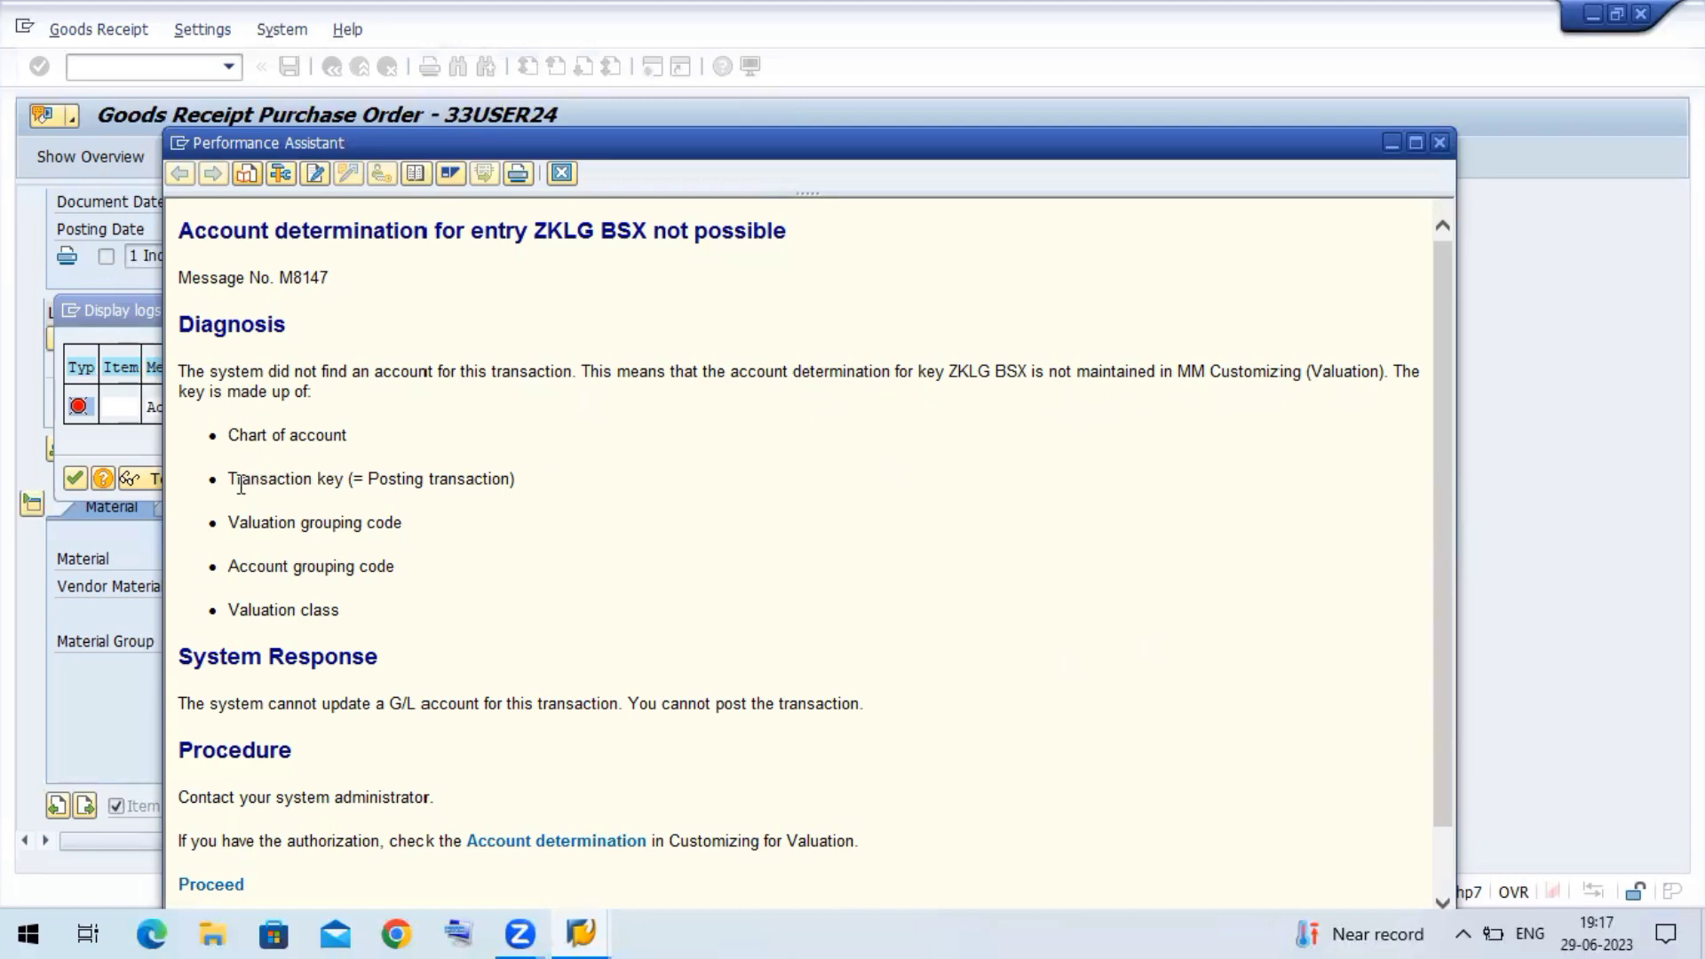
mouse_move(428, 629)
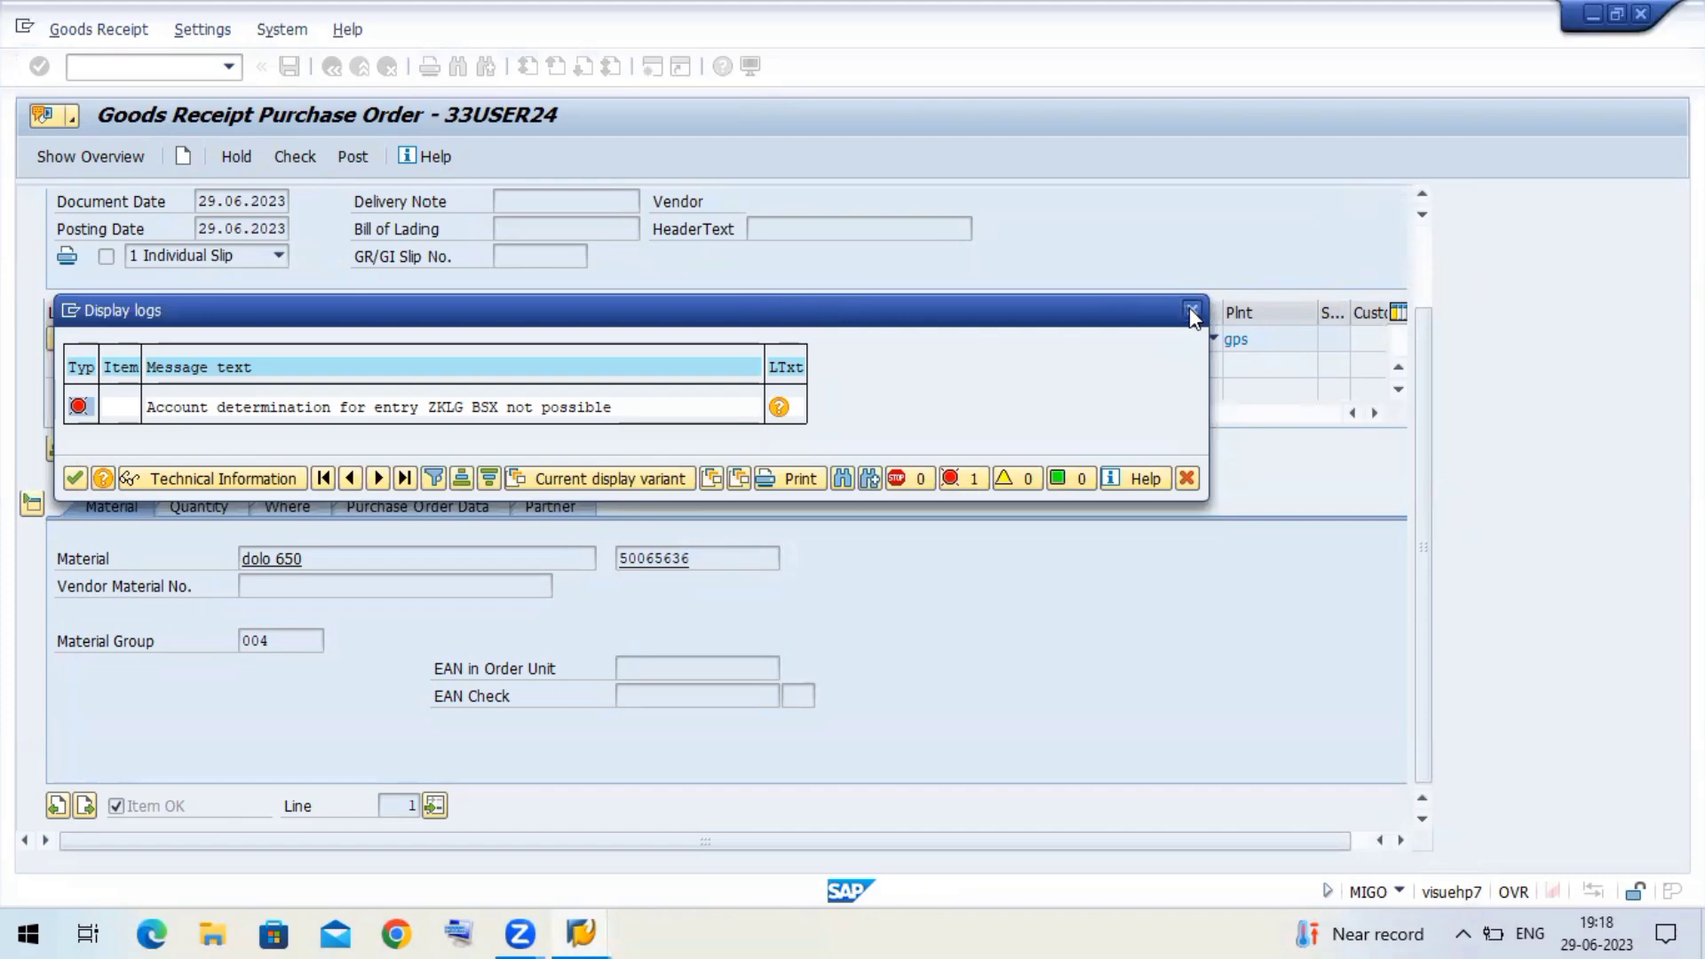
- Close the error log and run OMWD for valuation-area account determination
left_click(1188, 310)
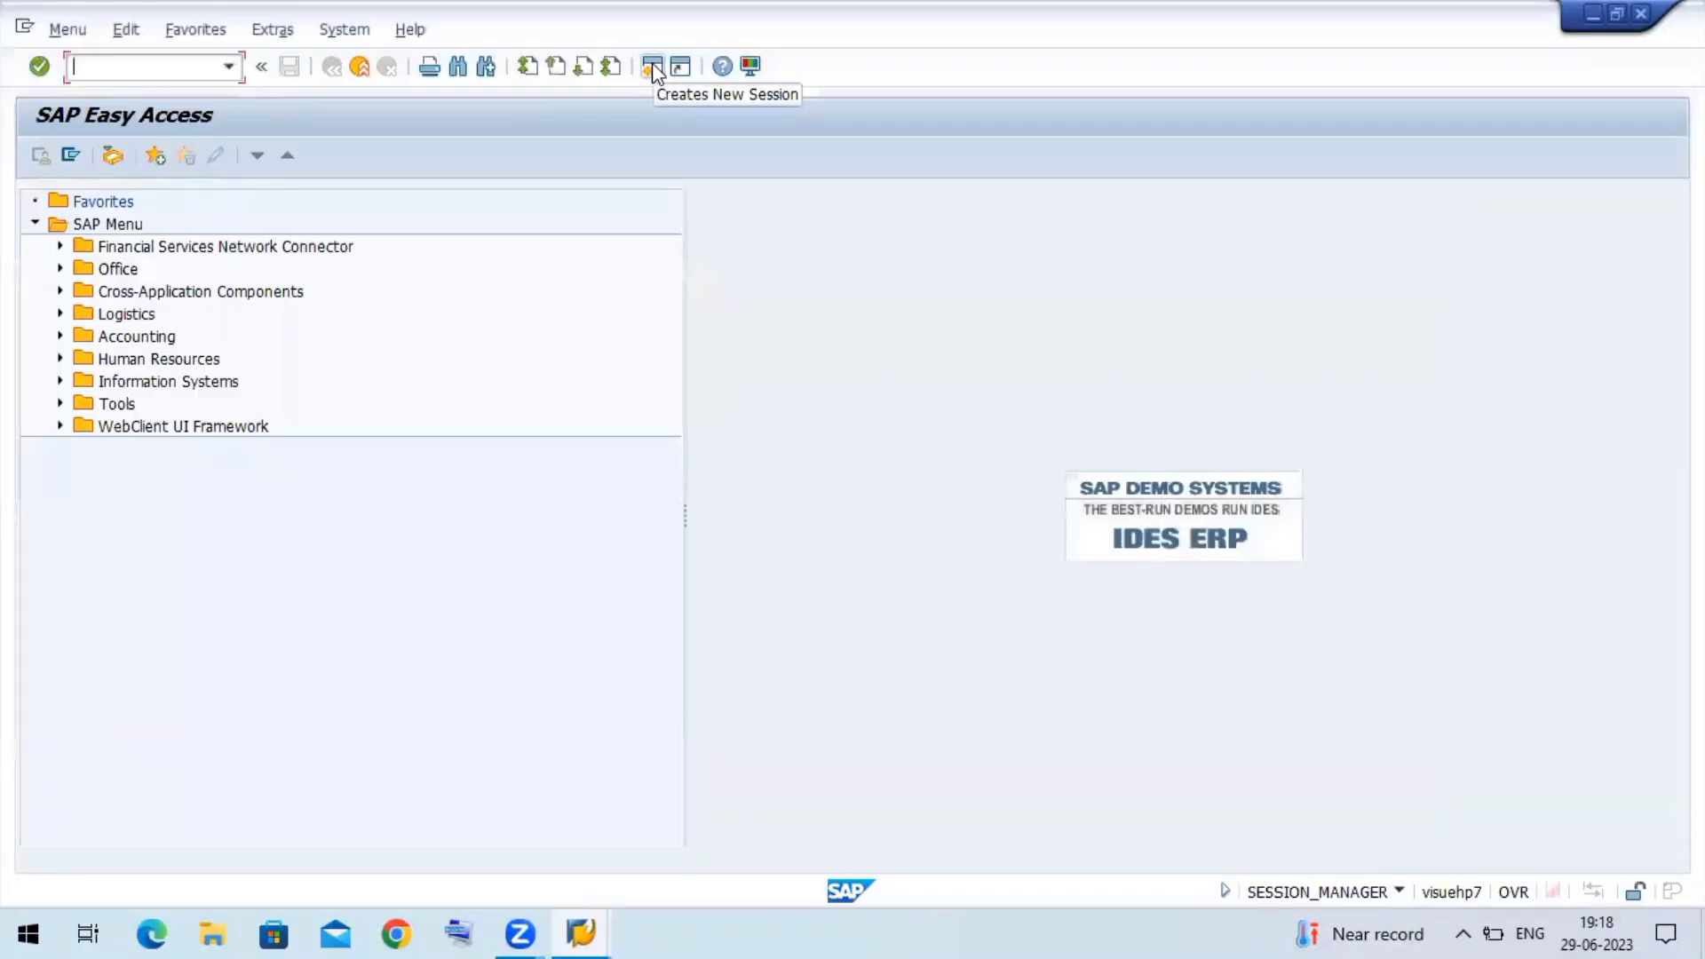
type("omwd")
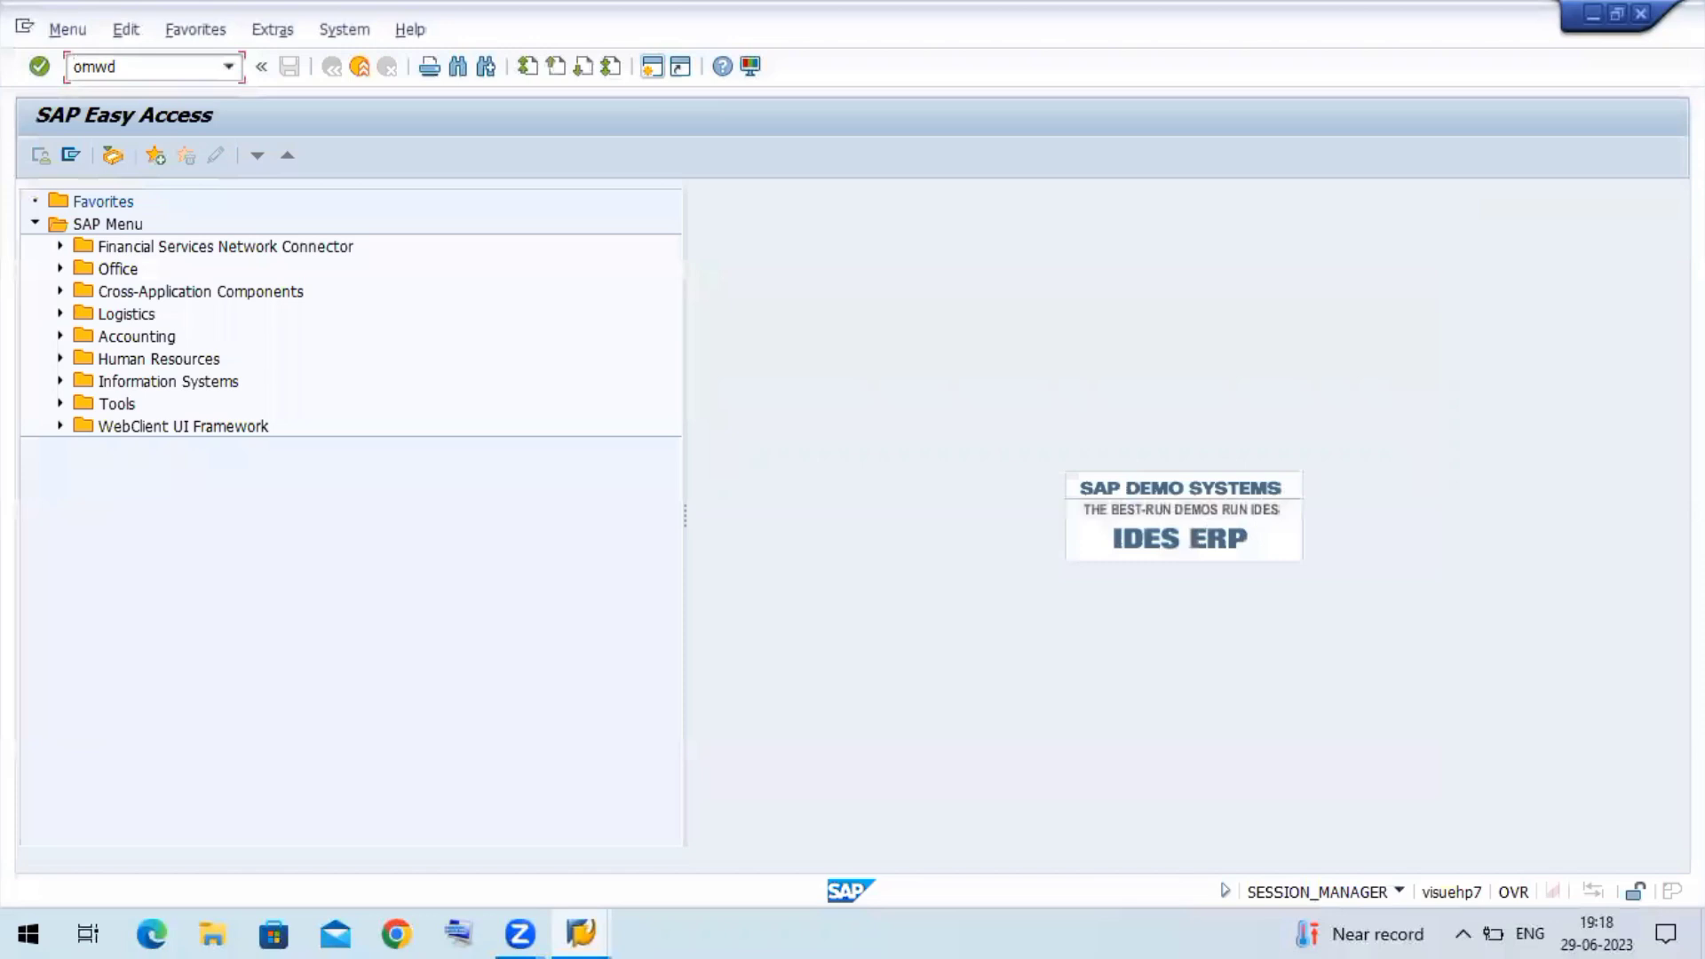
key("Enter")
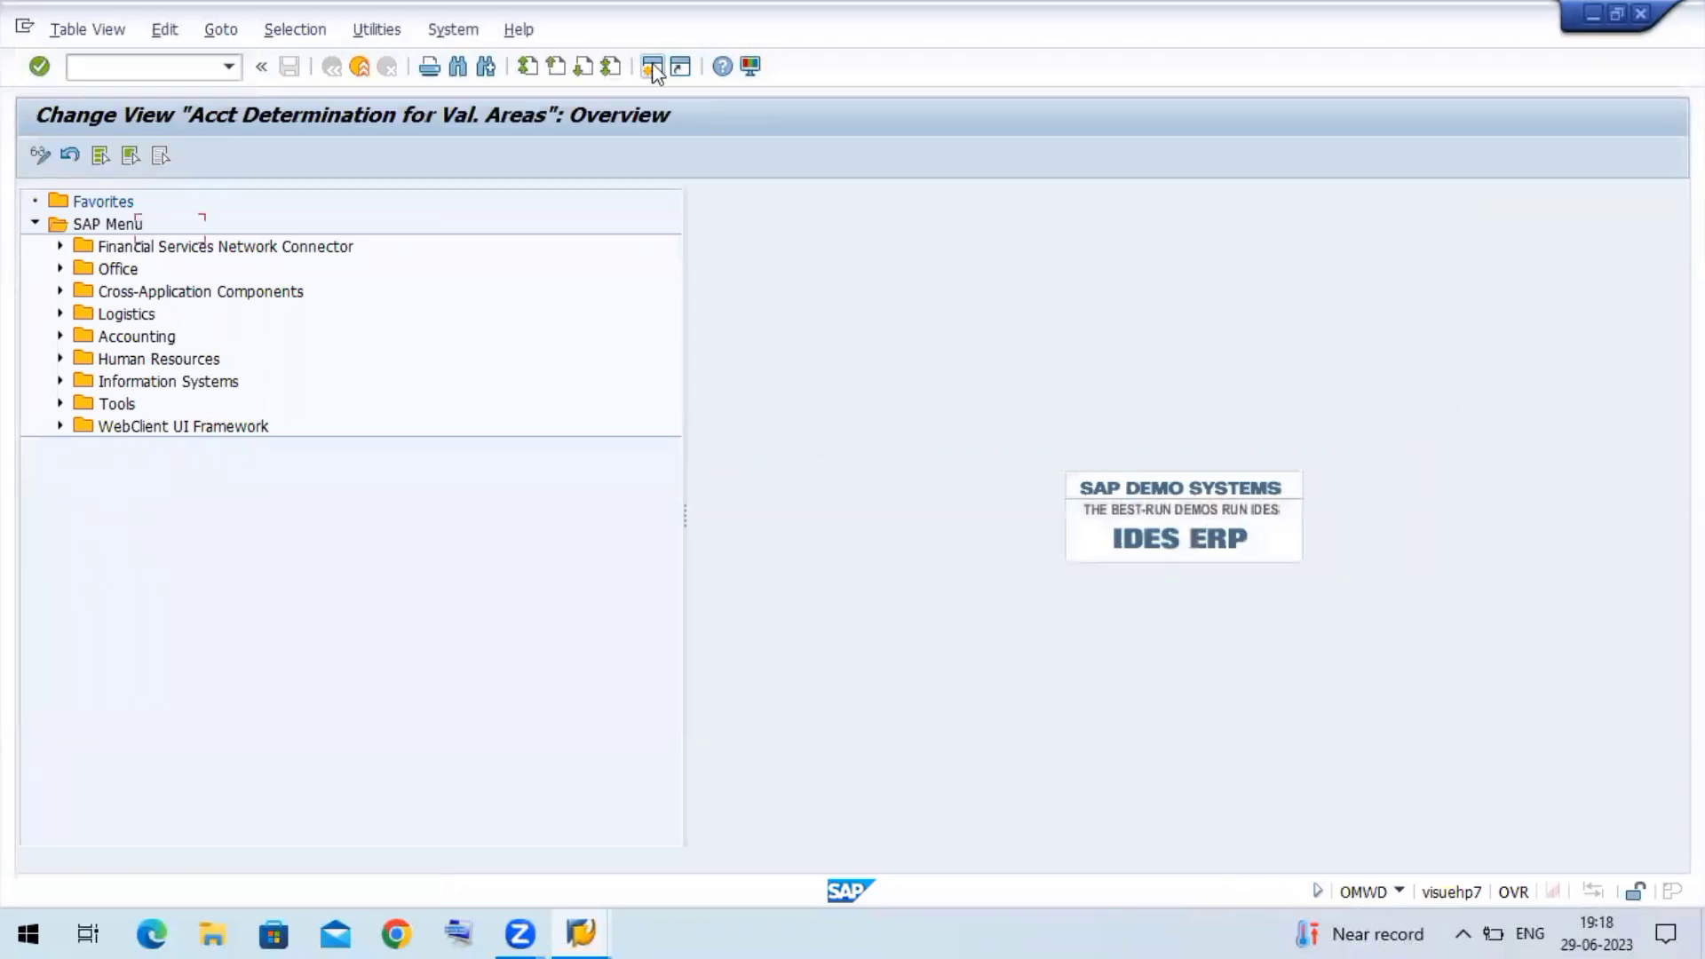
- Position the valuation-area list on ZKLG (company code ZK22, empty grouping code)
left_click(653, 67)
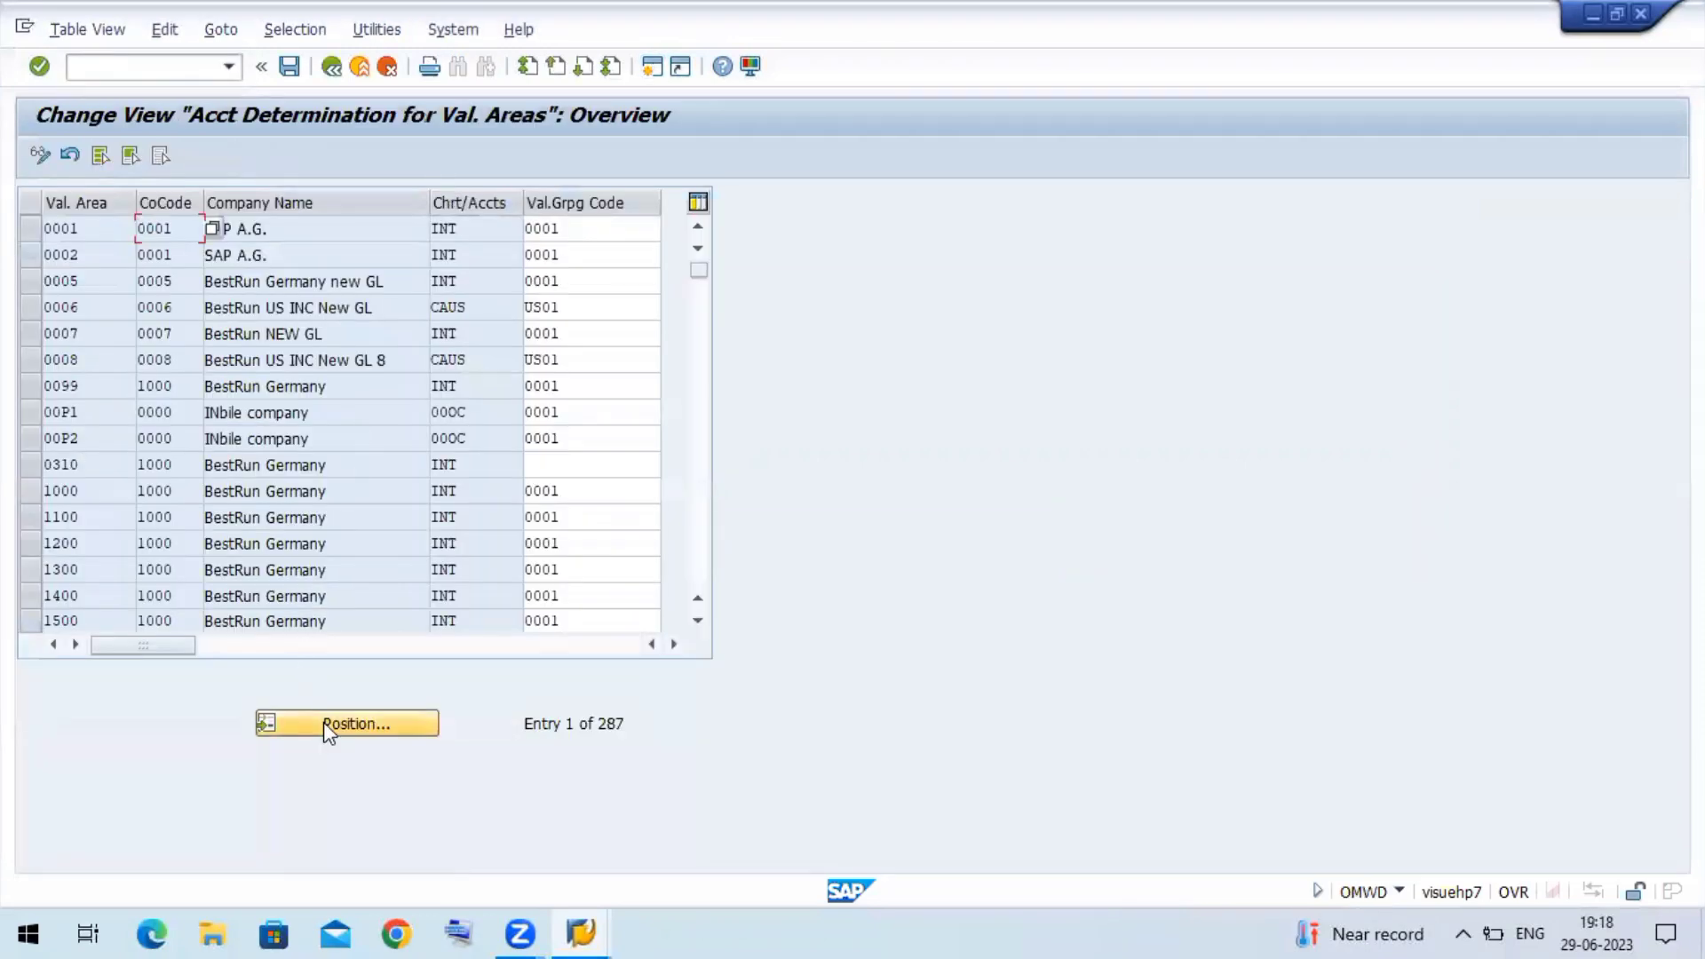
left_click(345, 723)
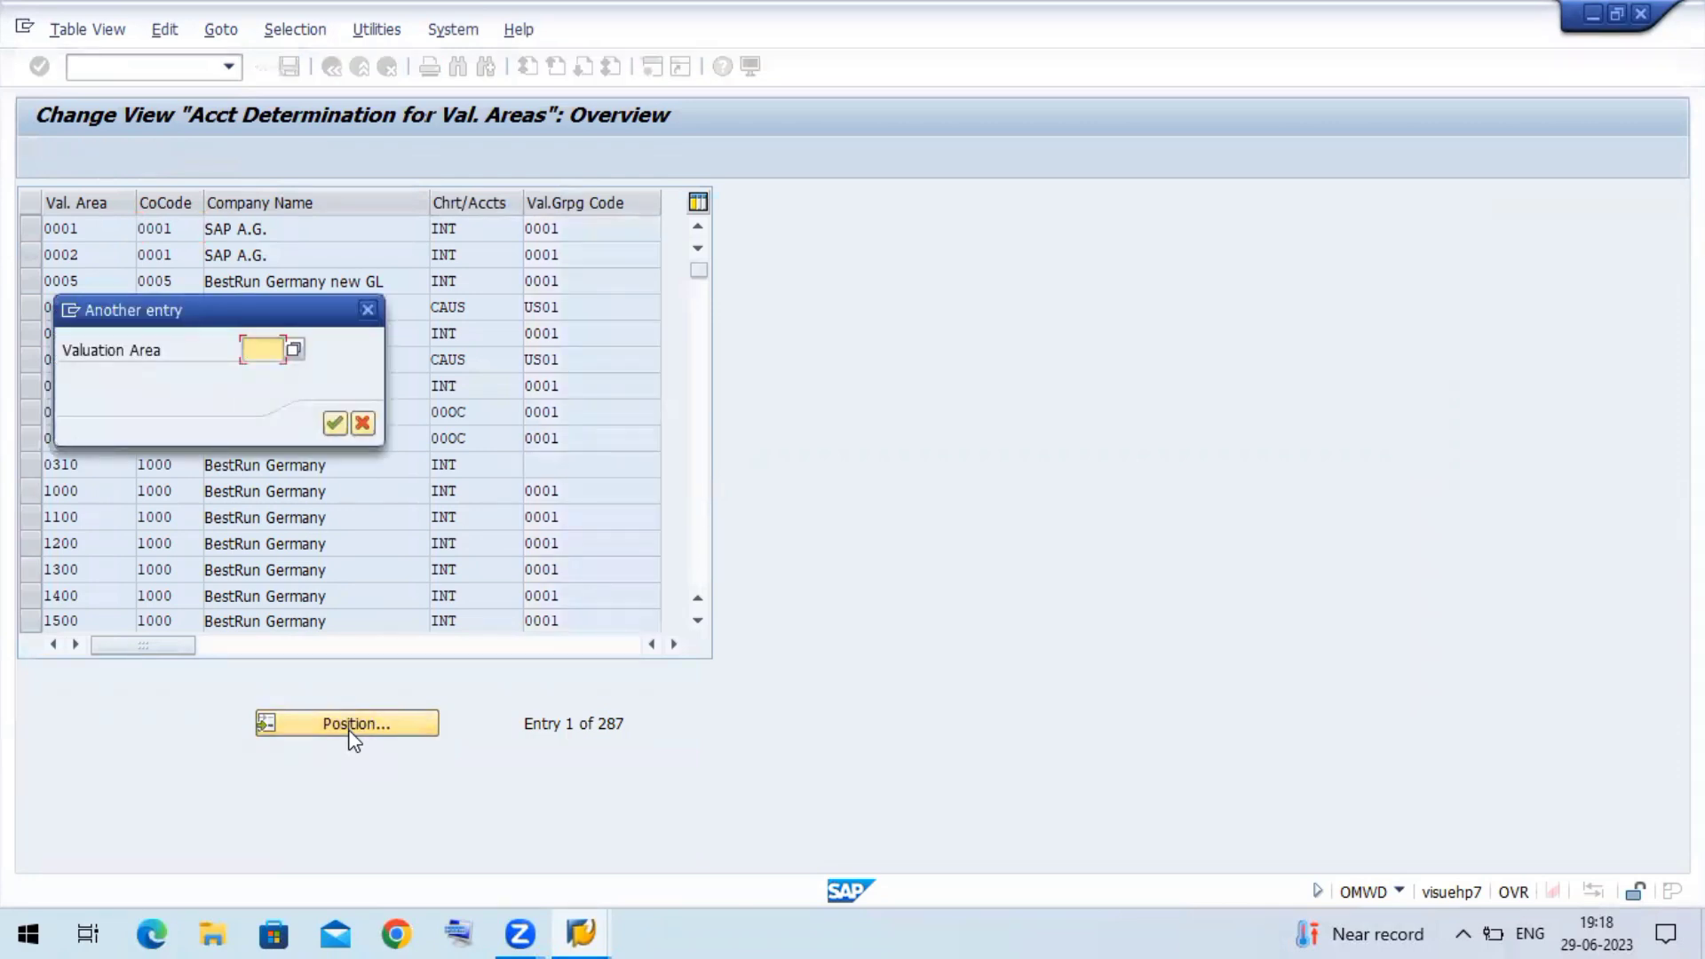
left_click(261, 348)
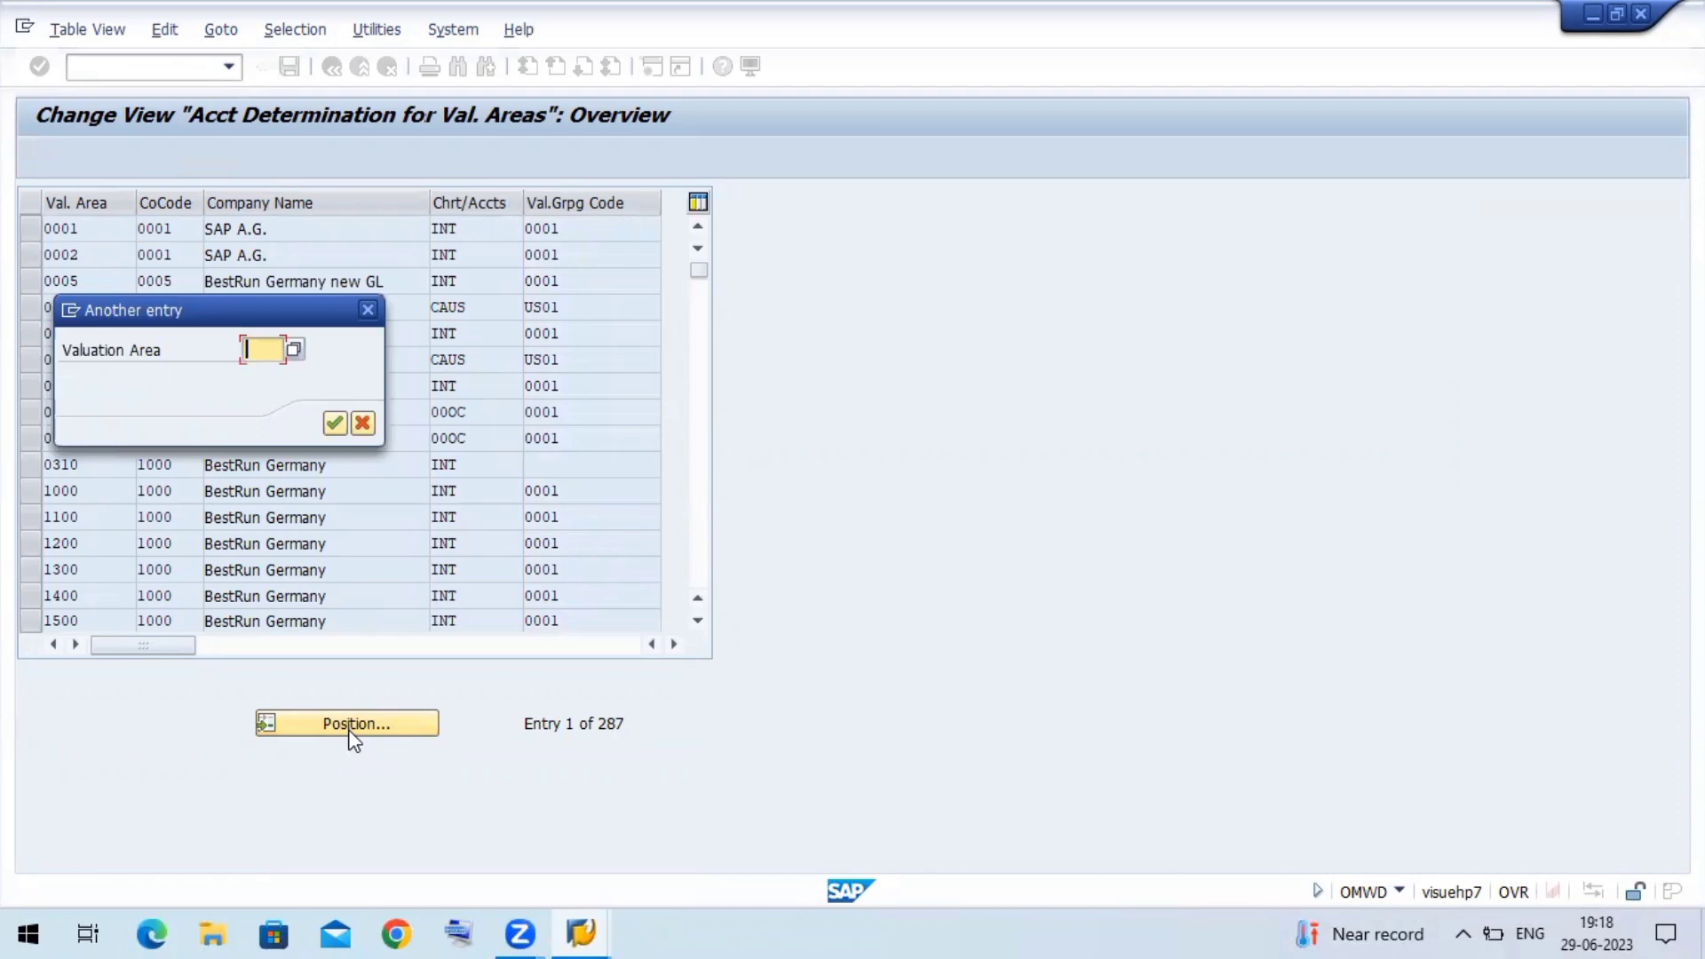
type("z")
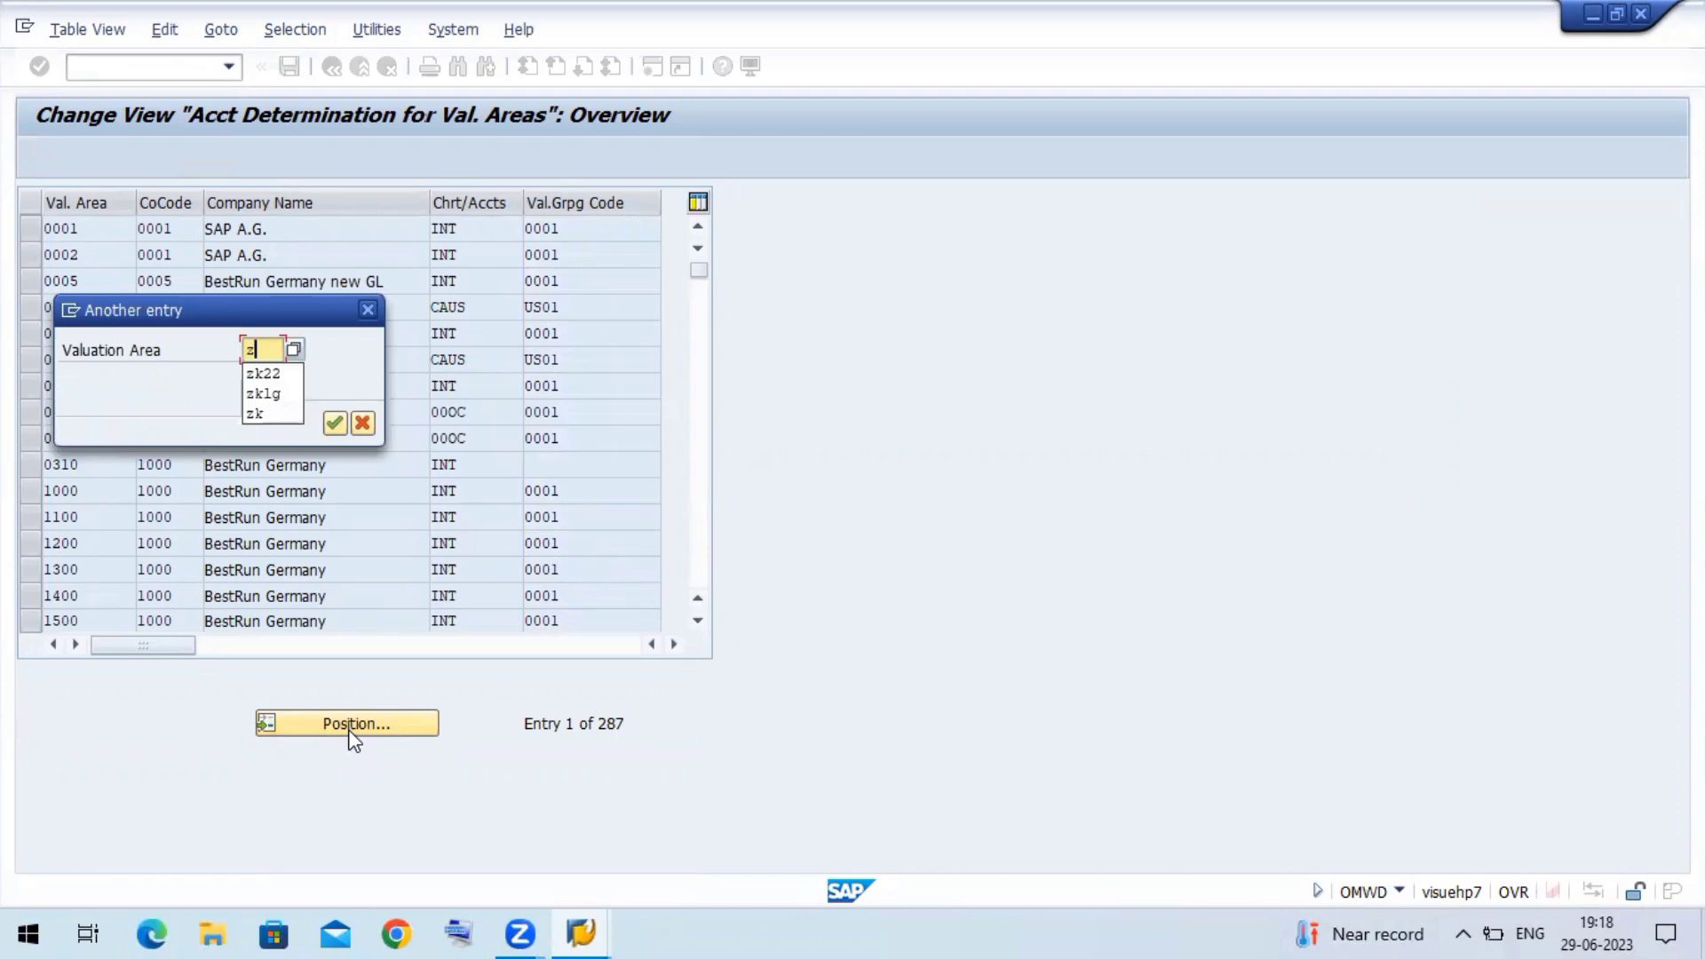
type("k")
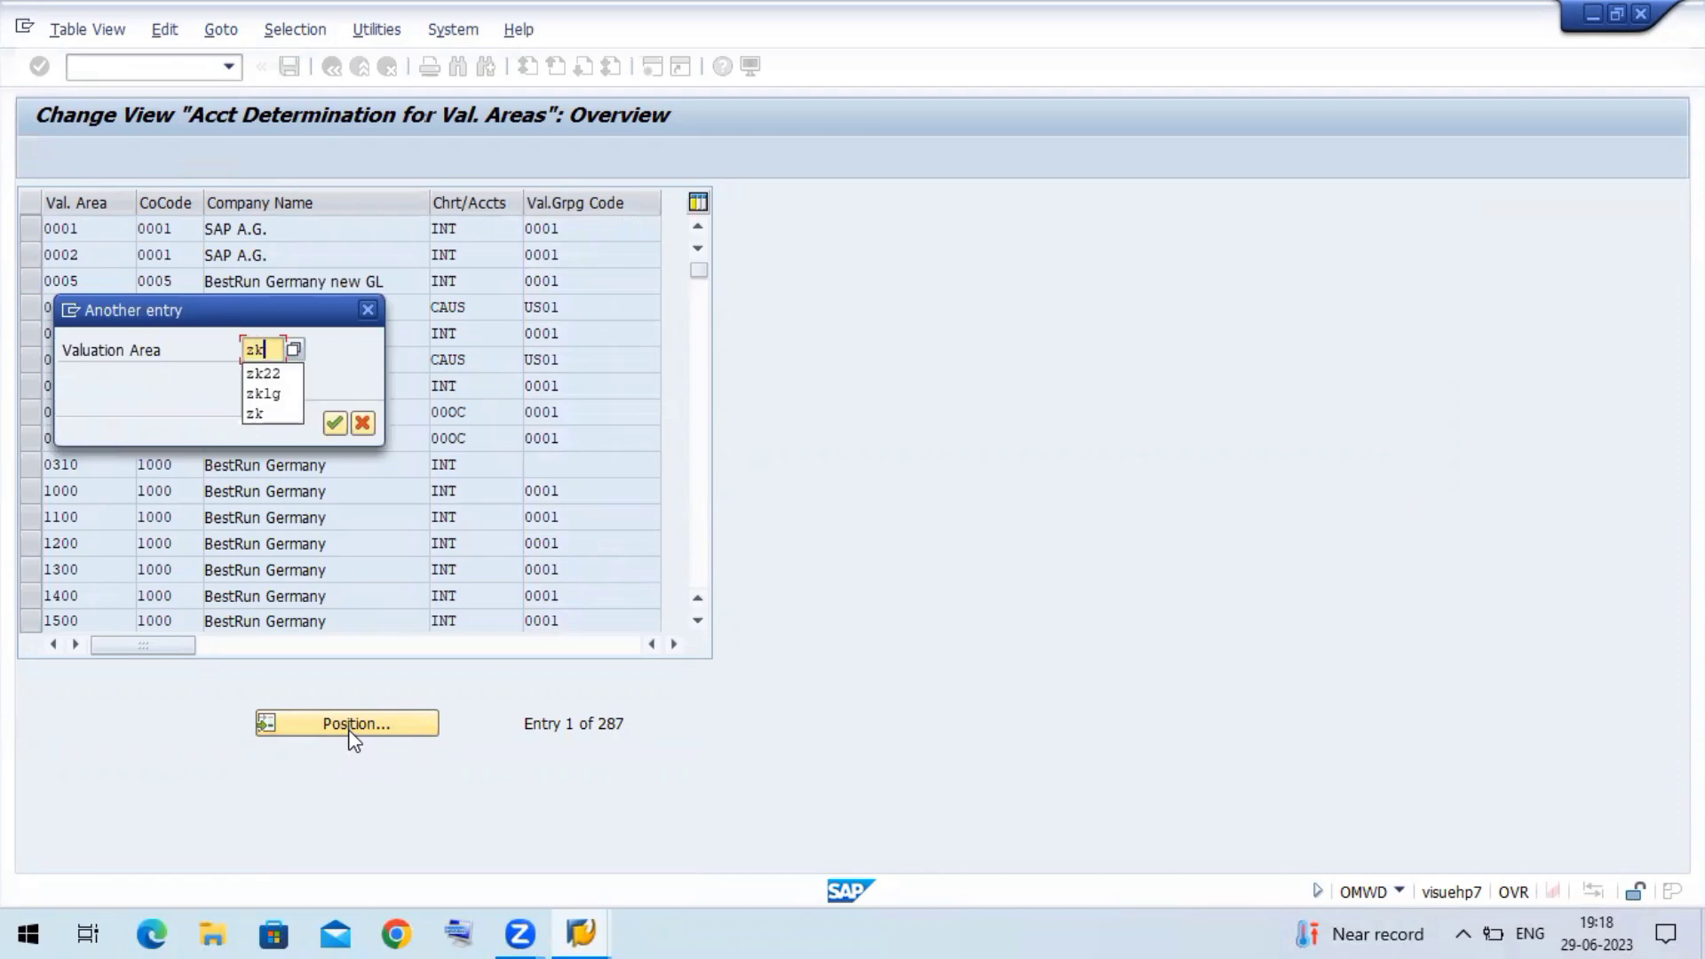
left_click(363, 423)
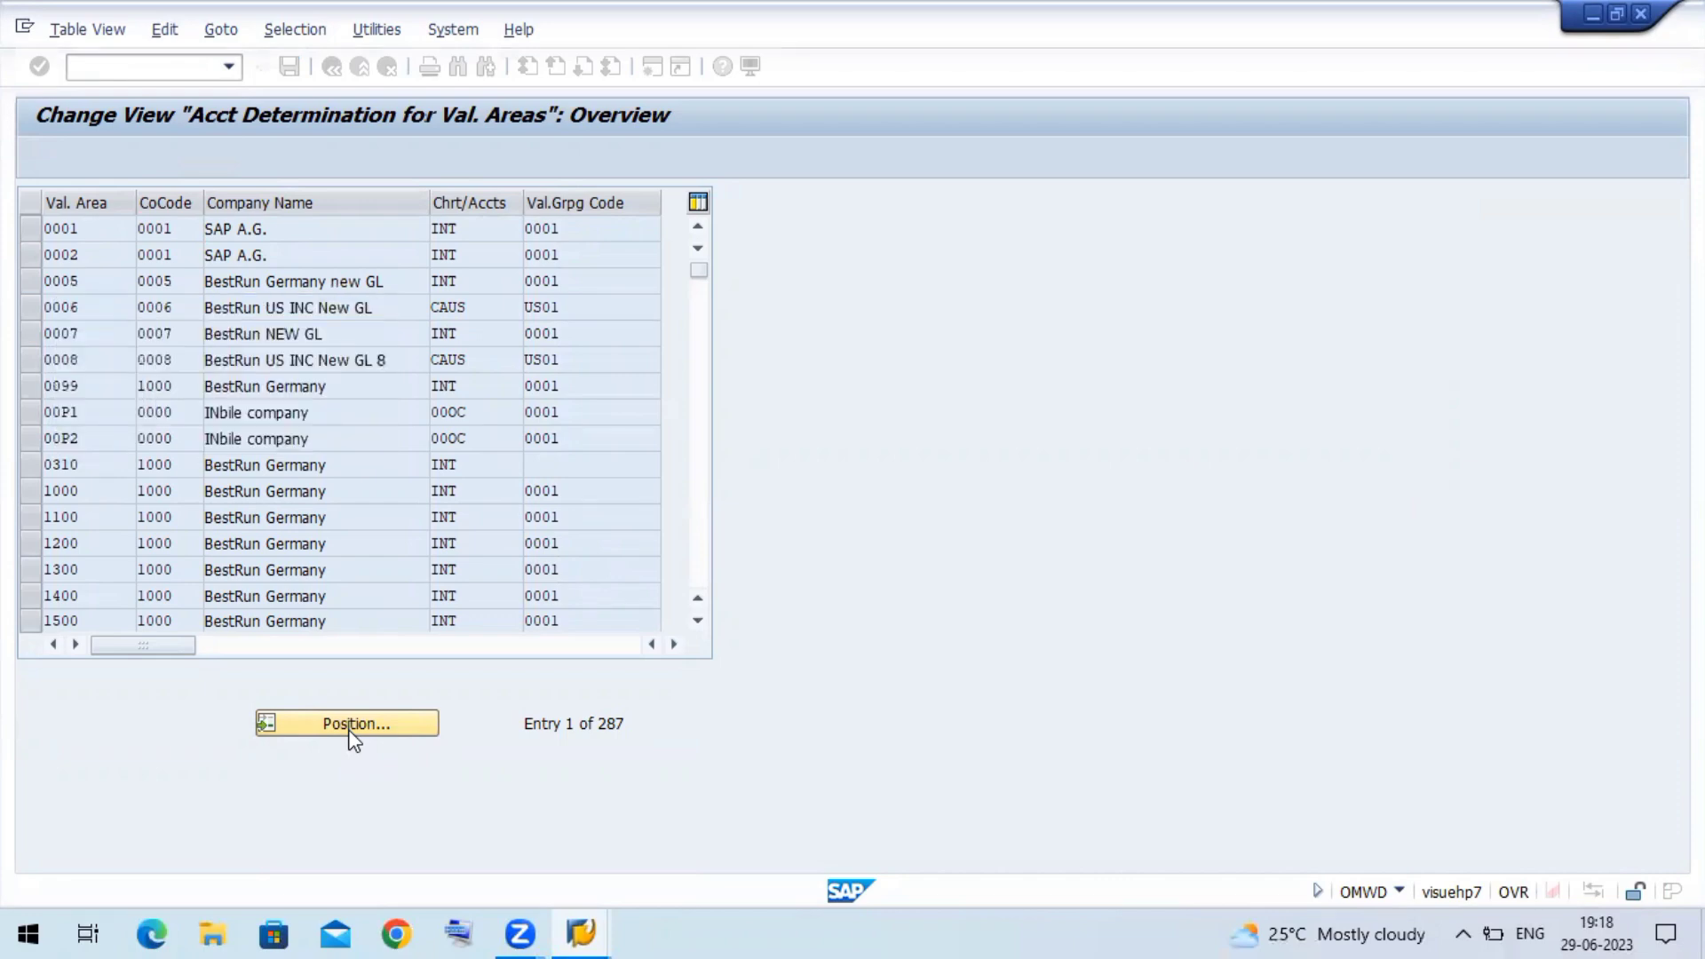
left_click(346, 723)
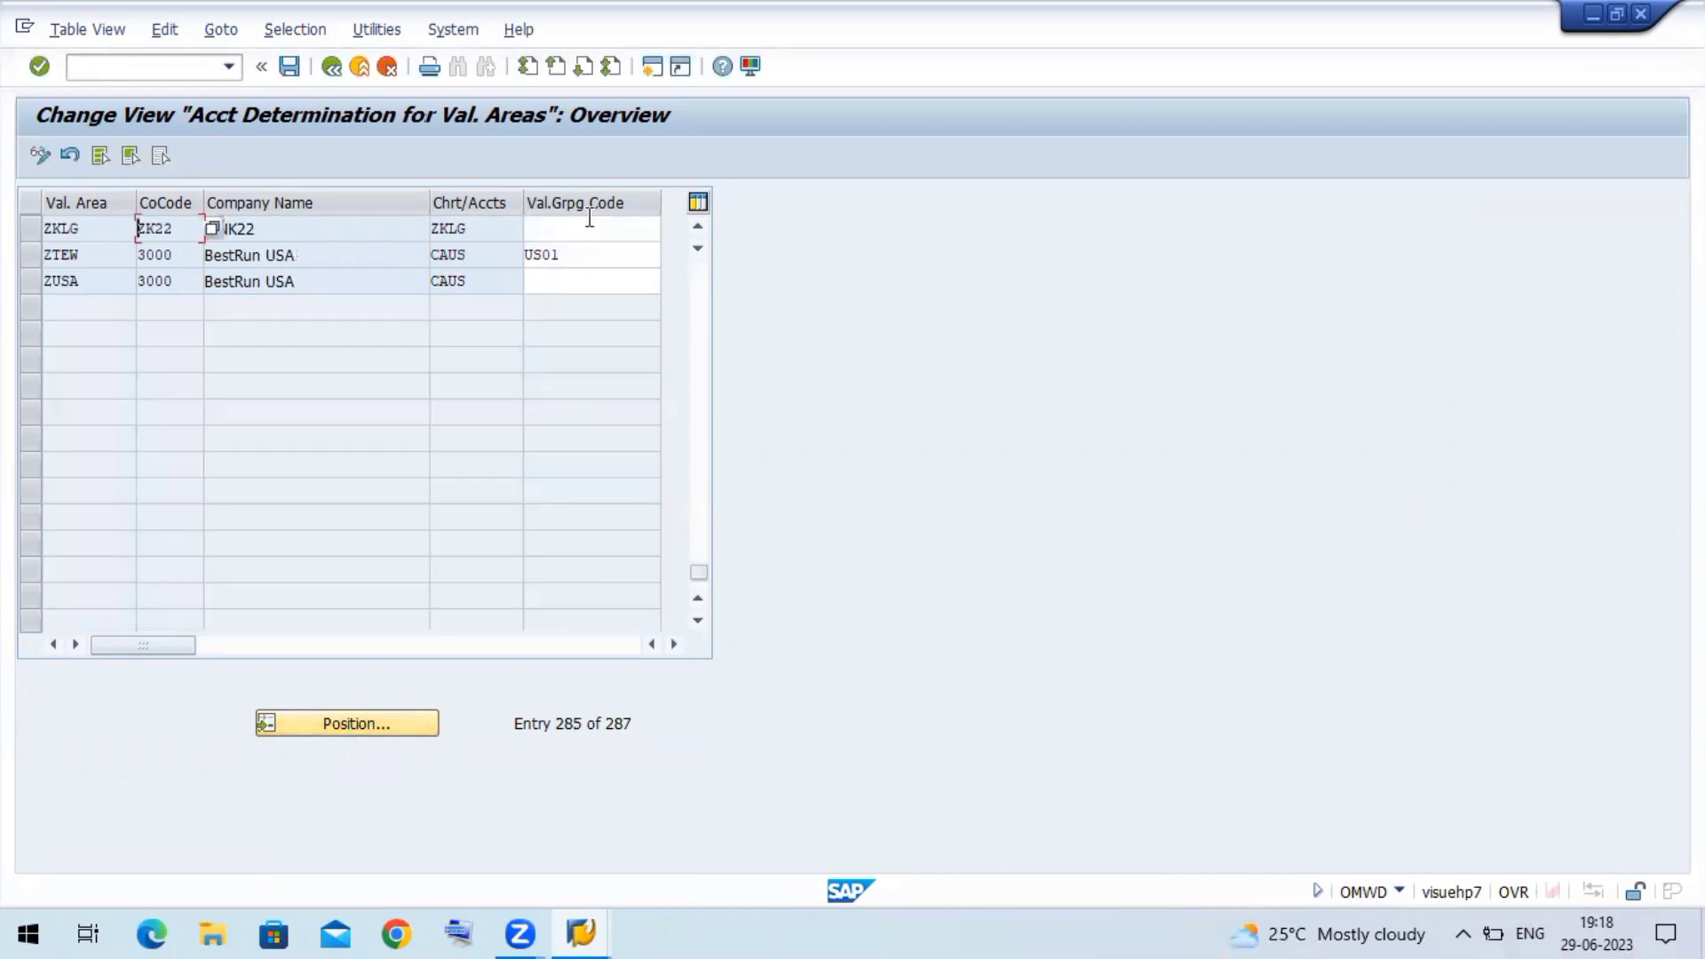
- Set ZKLG's valuation grouping code to X and save under a customizing request
left_click(592, 228)
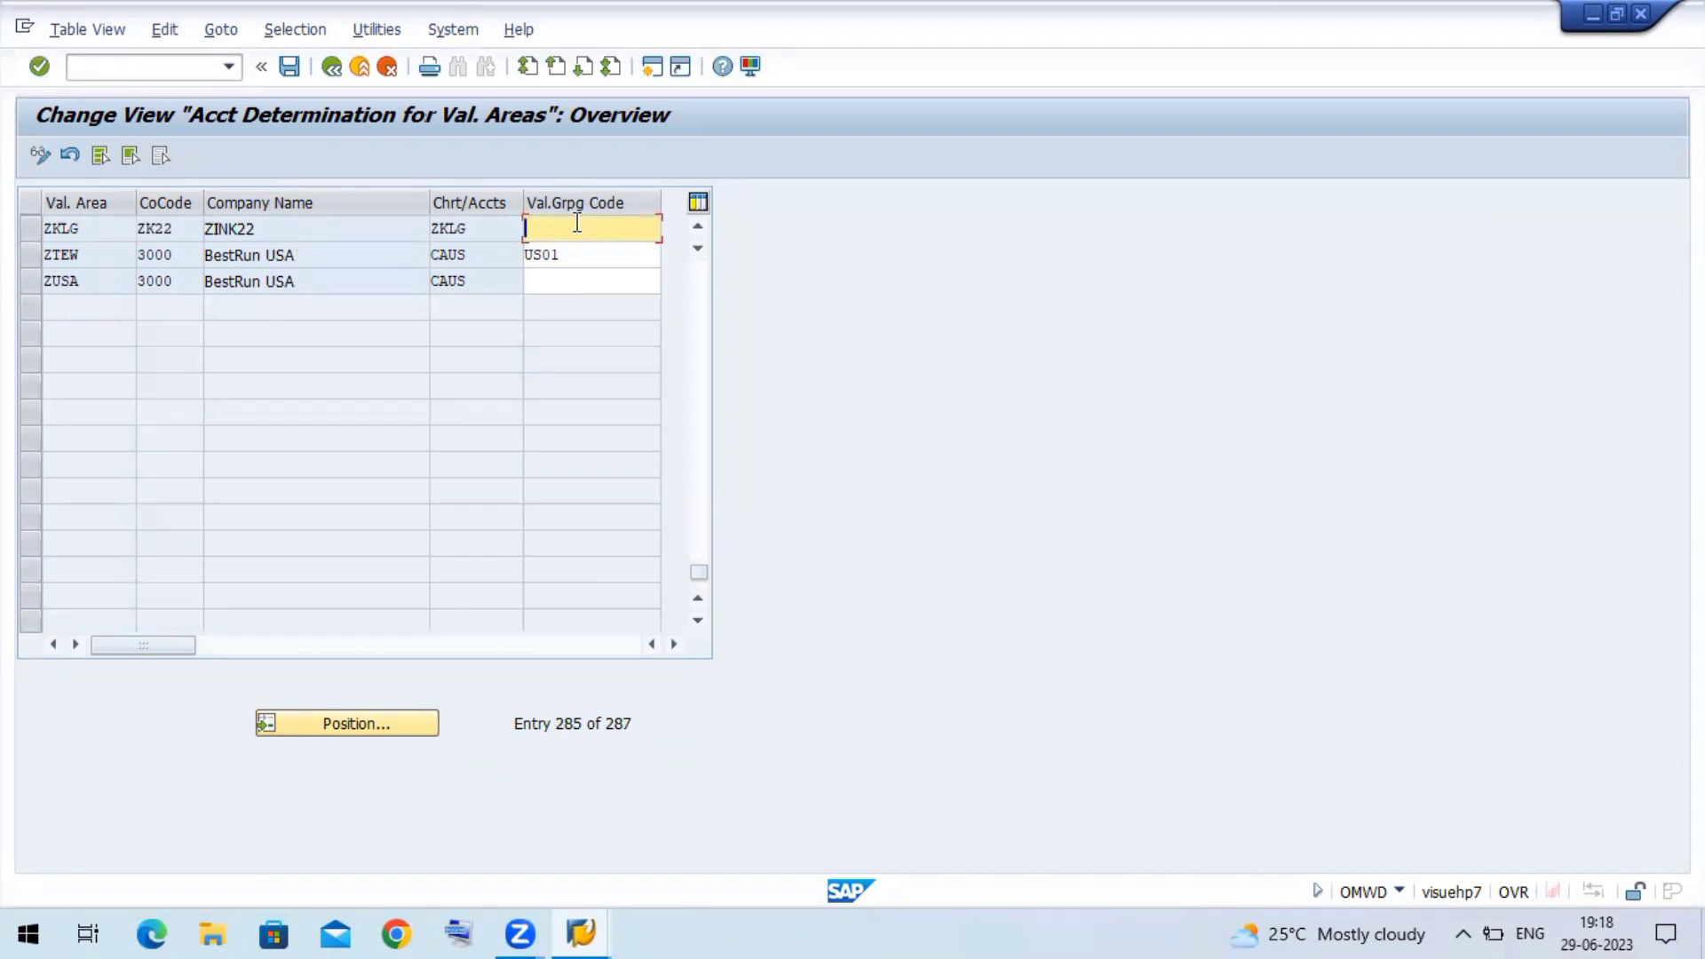
type("X")
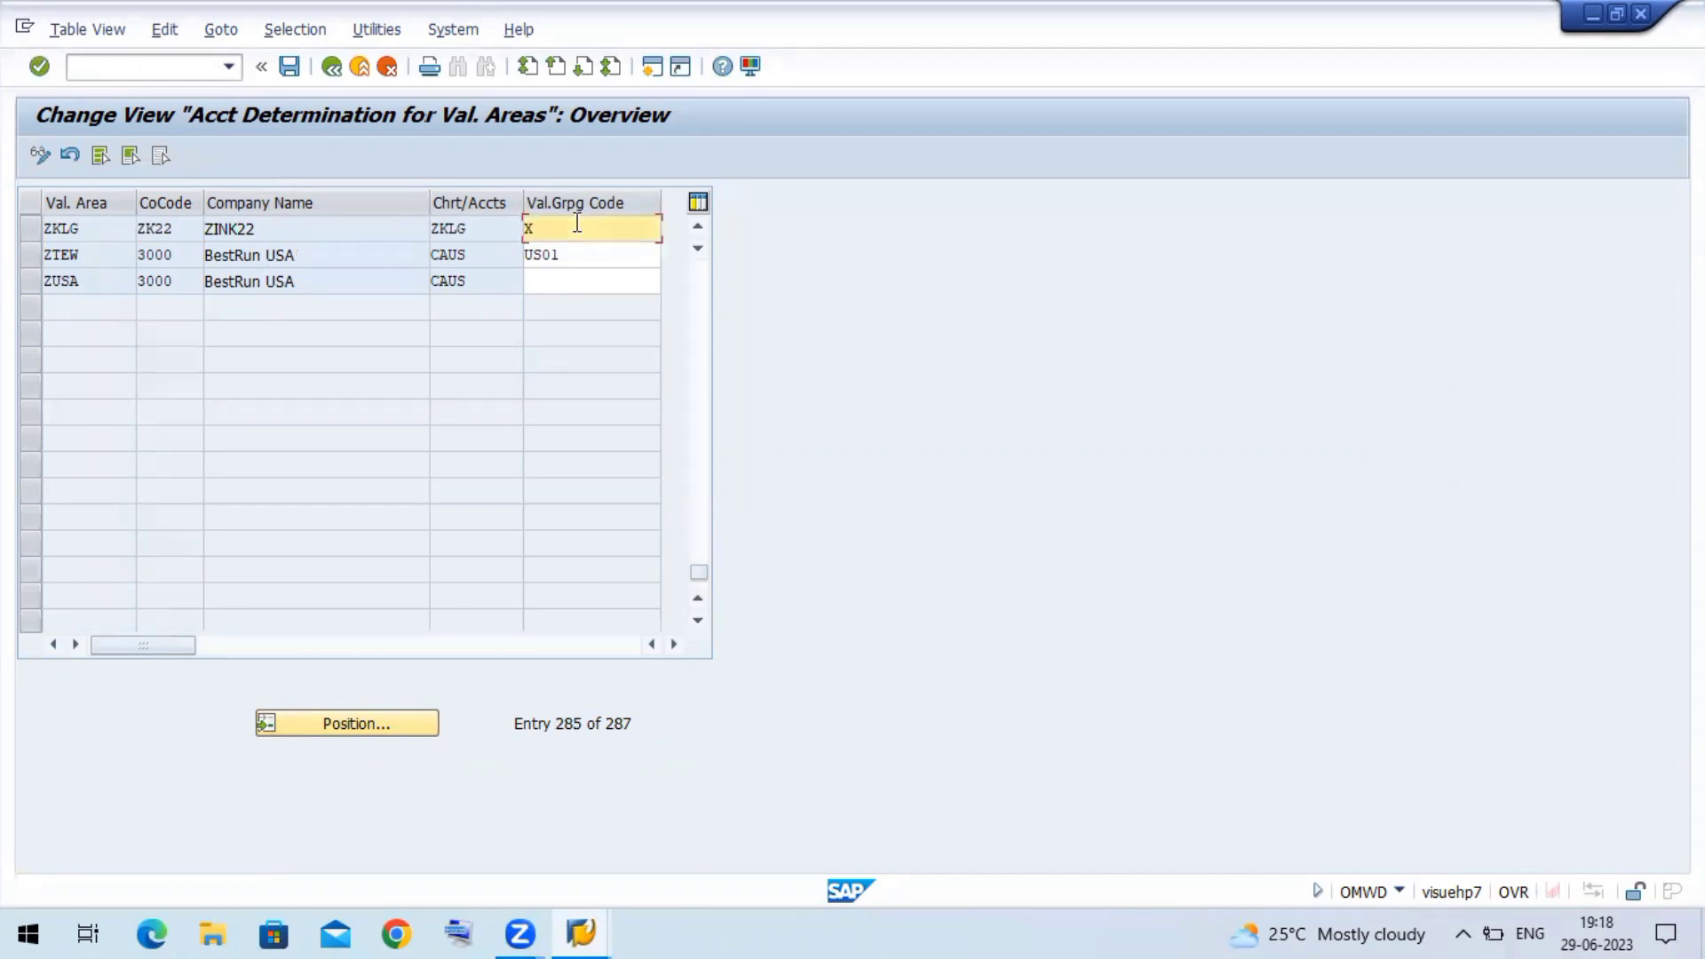
left_click(290, 67)
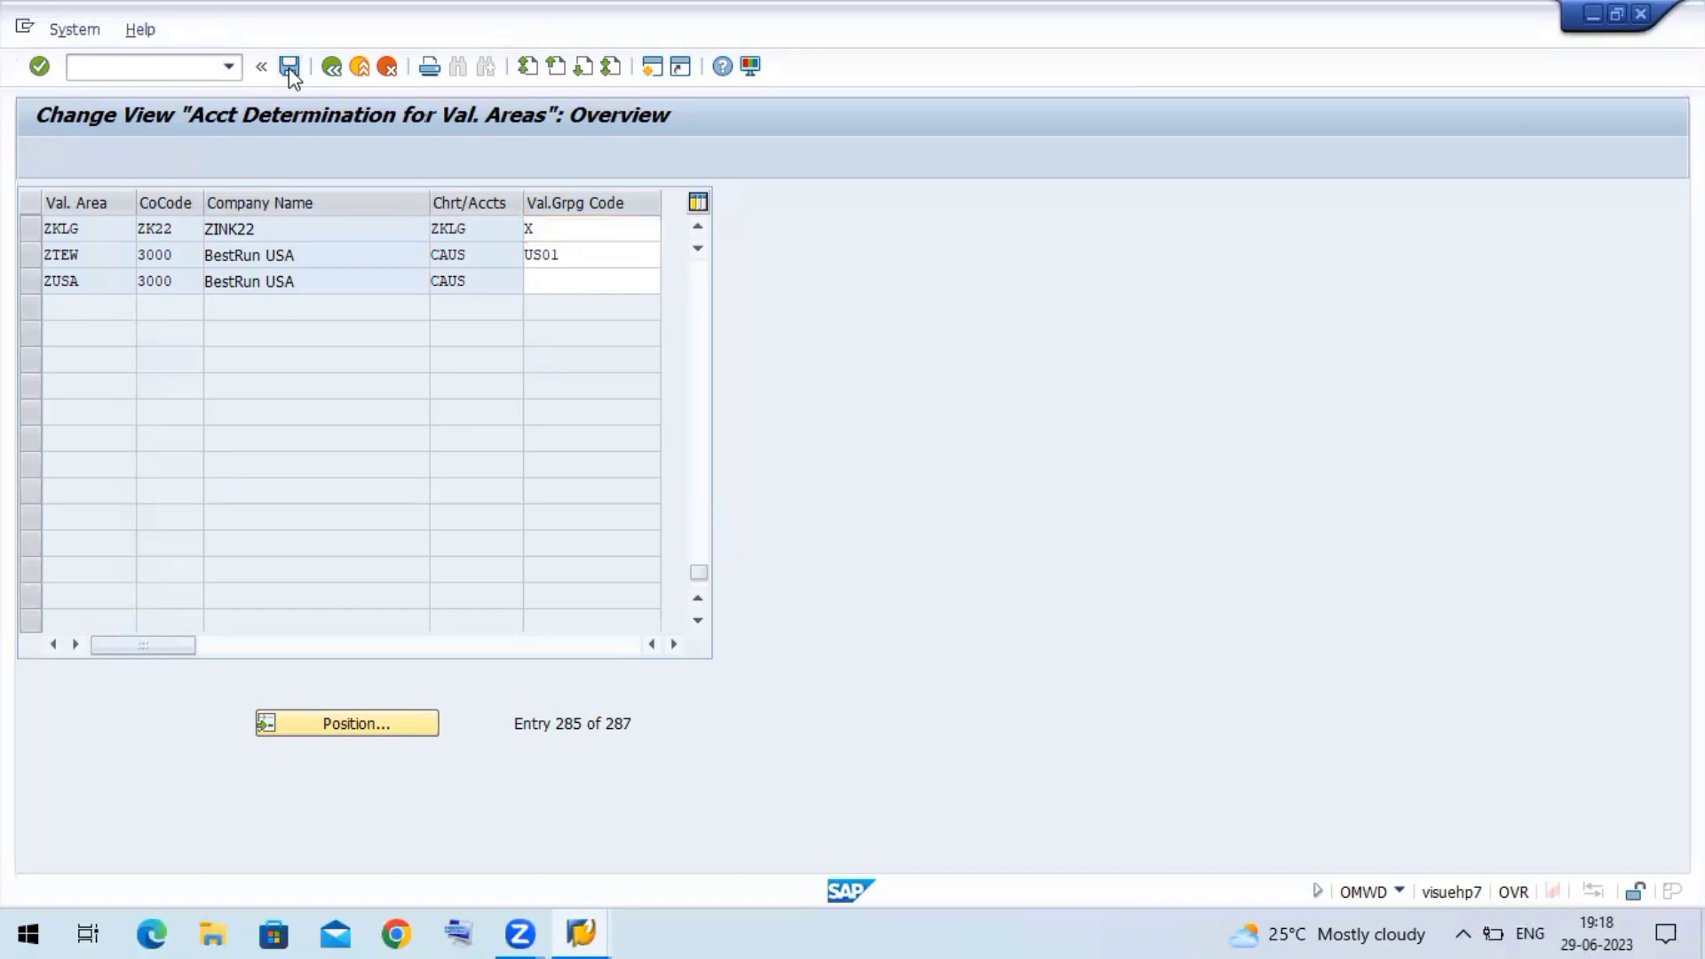
left_click(289, 67)
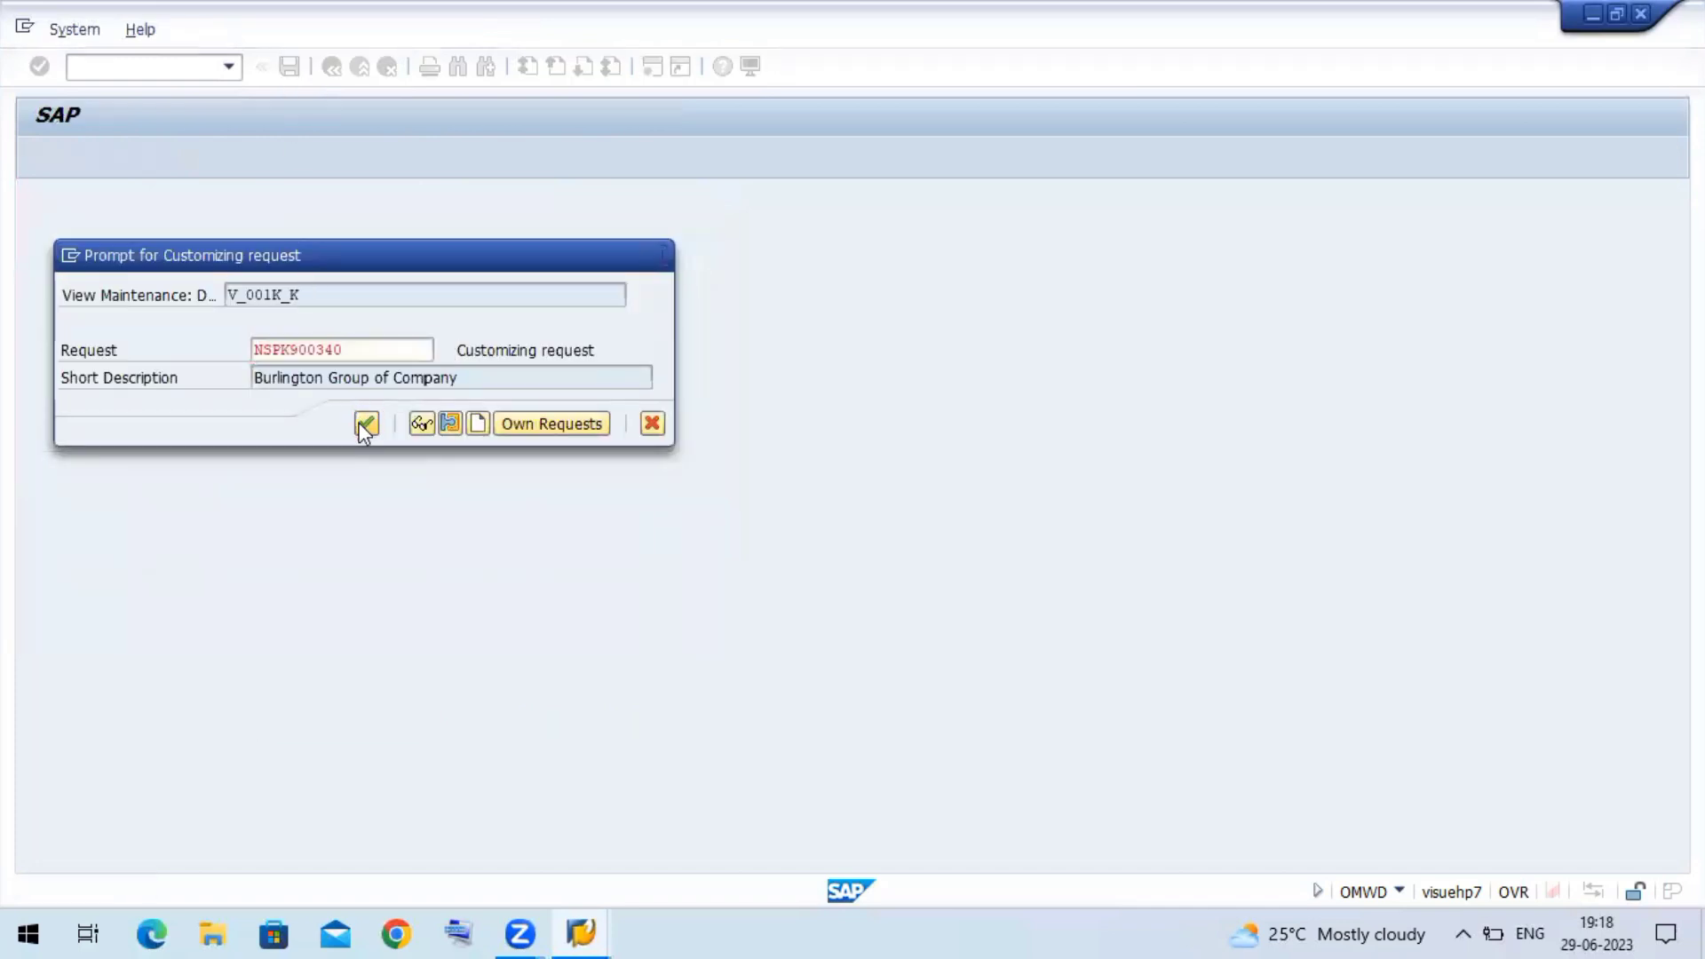
left_click(367, 423)
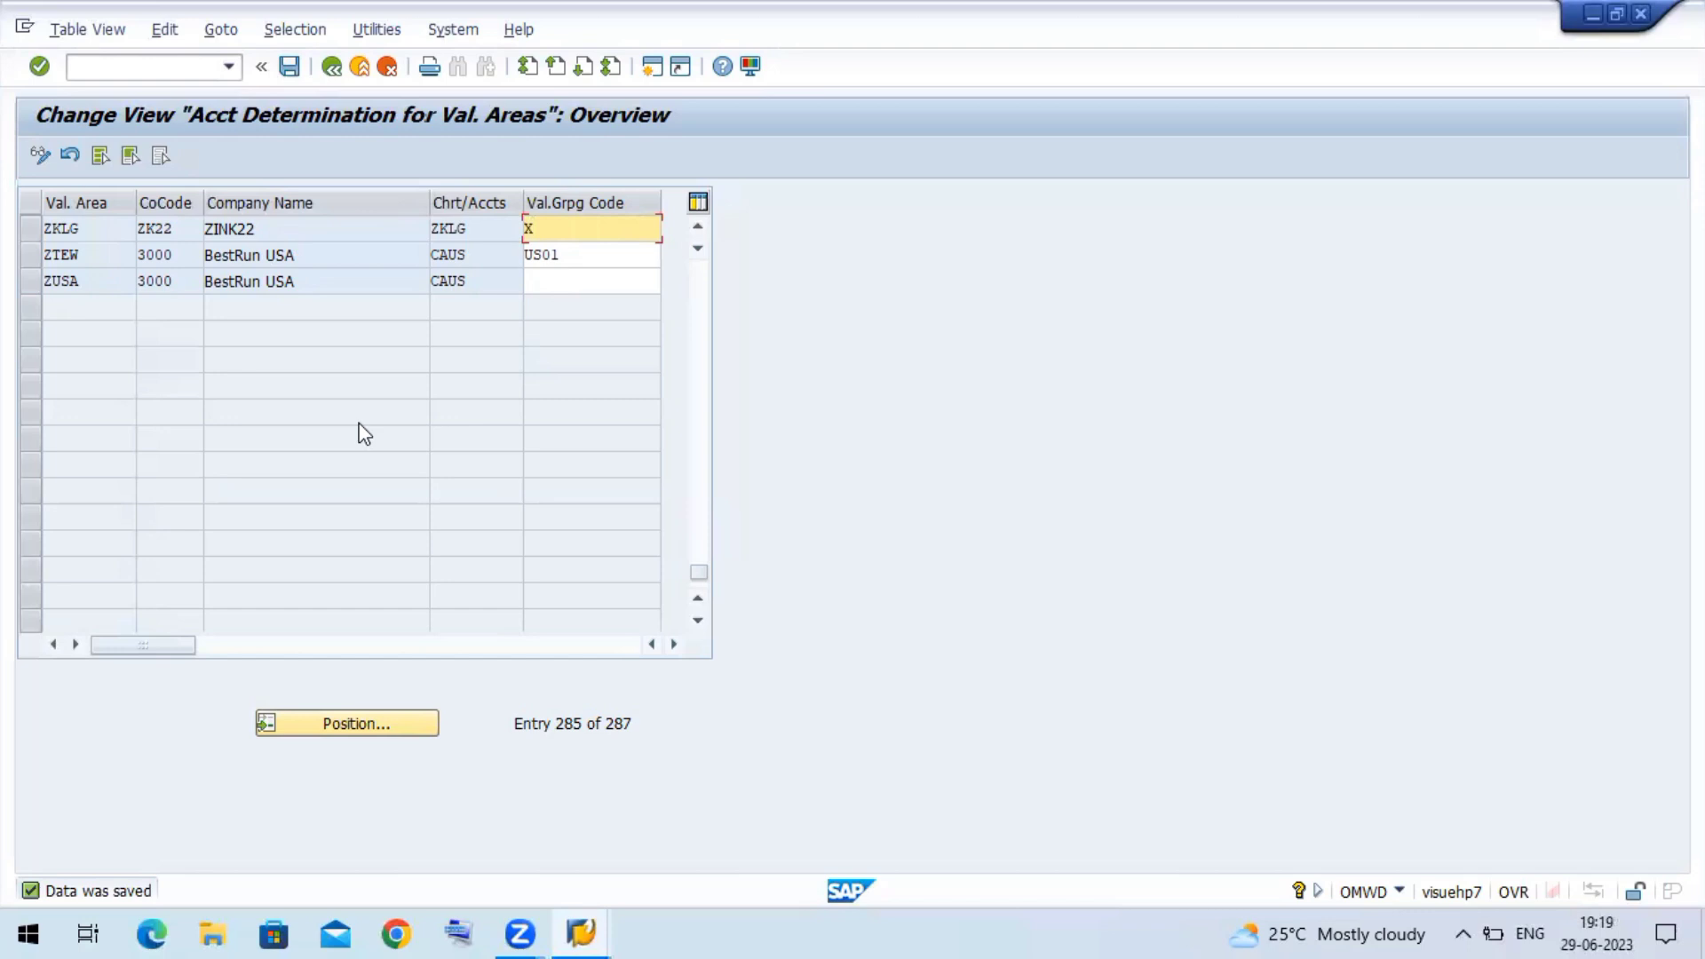
mouse_move(108, 788)
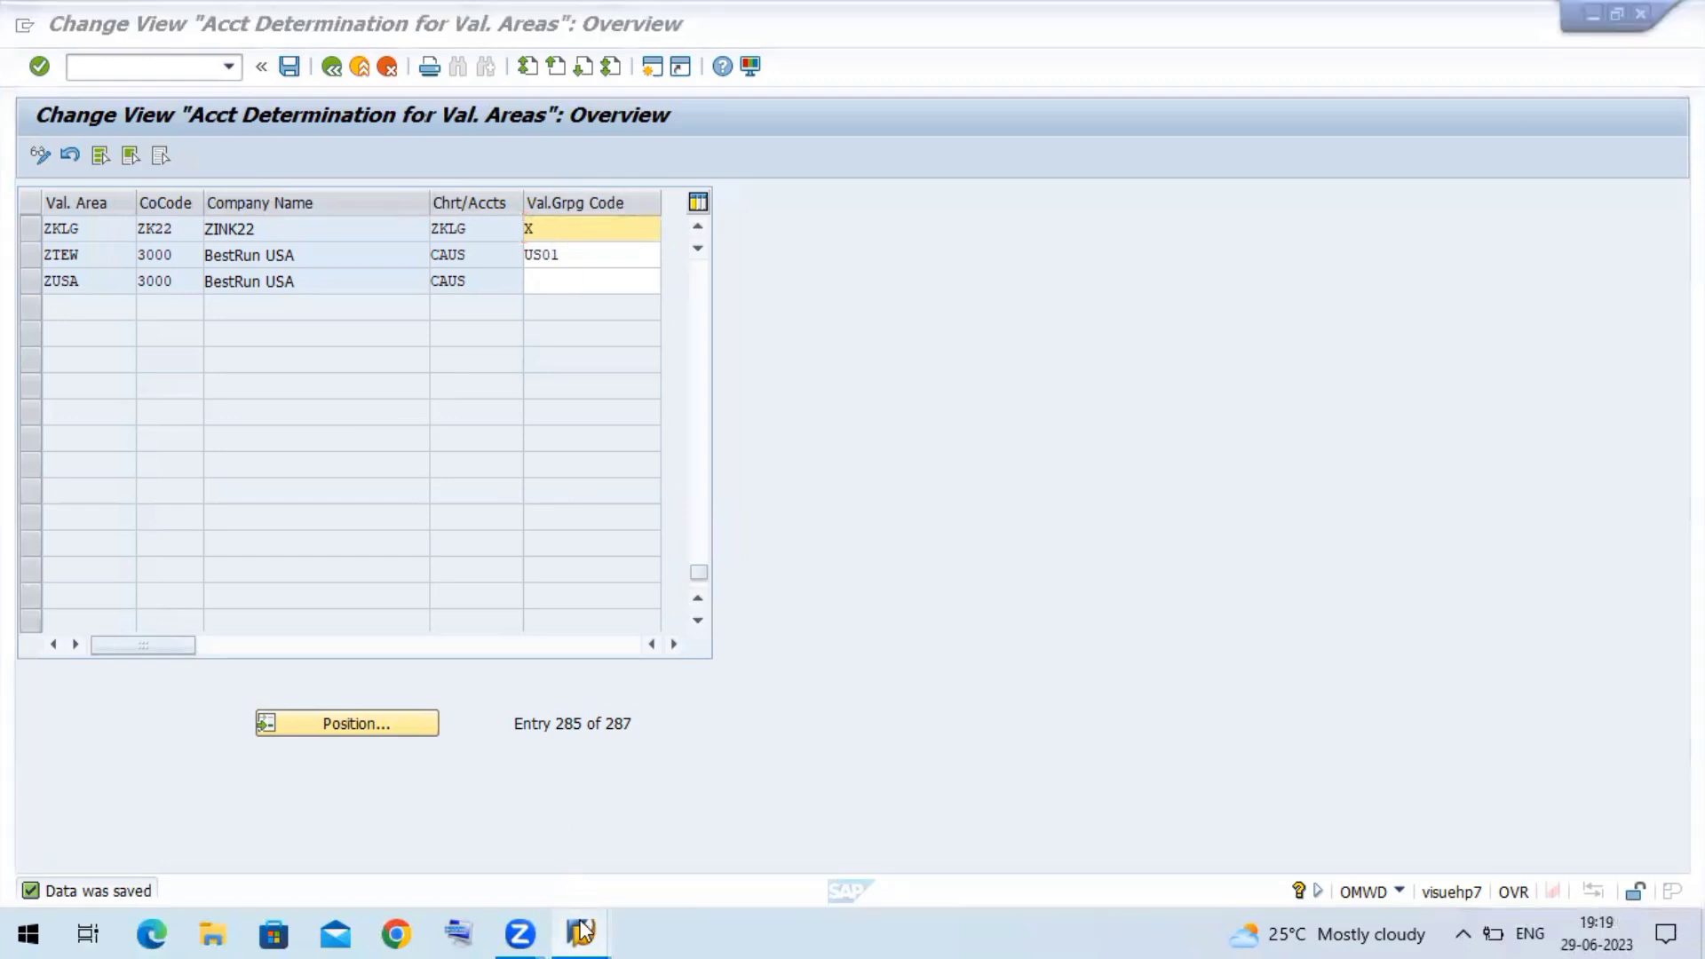
- Return to the goods receipt session and restart MIGO with /nmigo
left_click(581, 934)
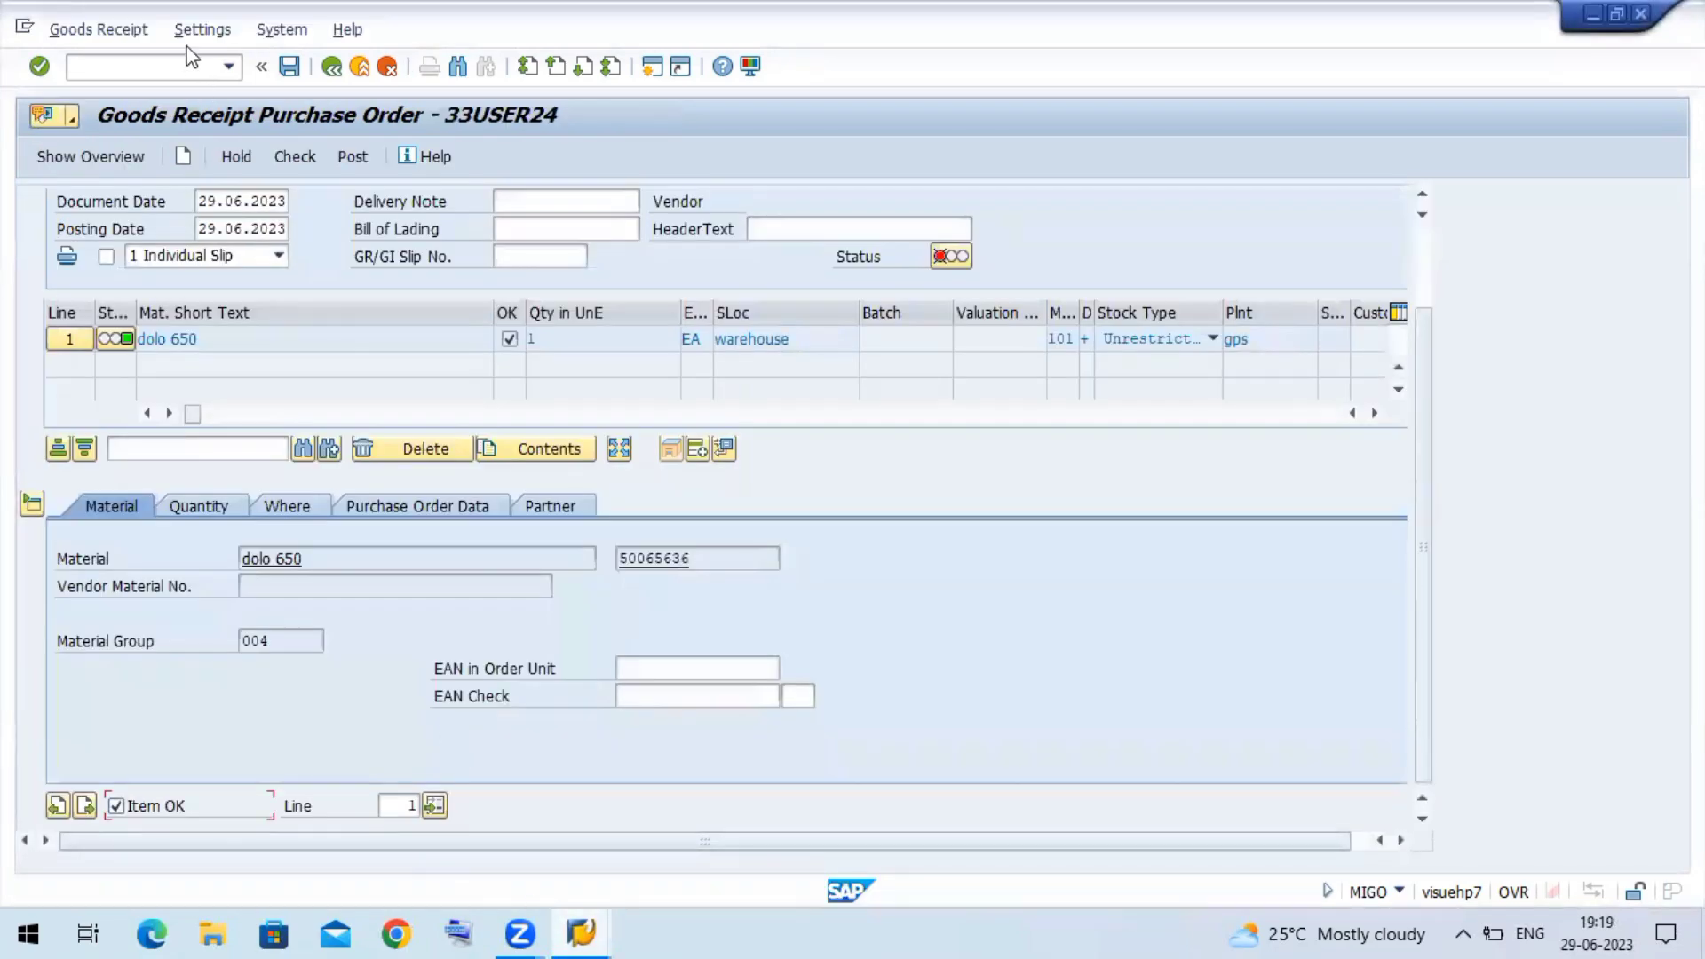
left_click(131, 67)
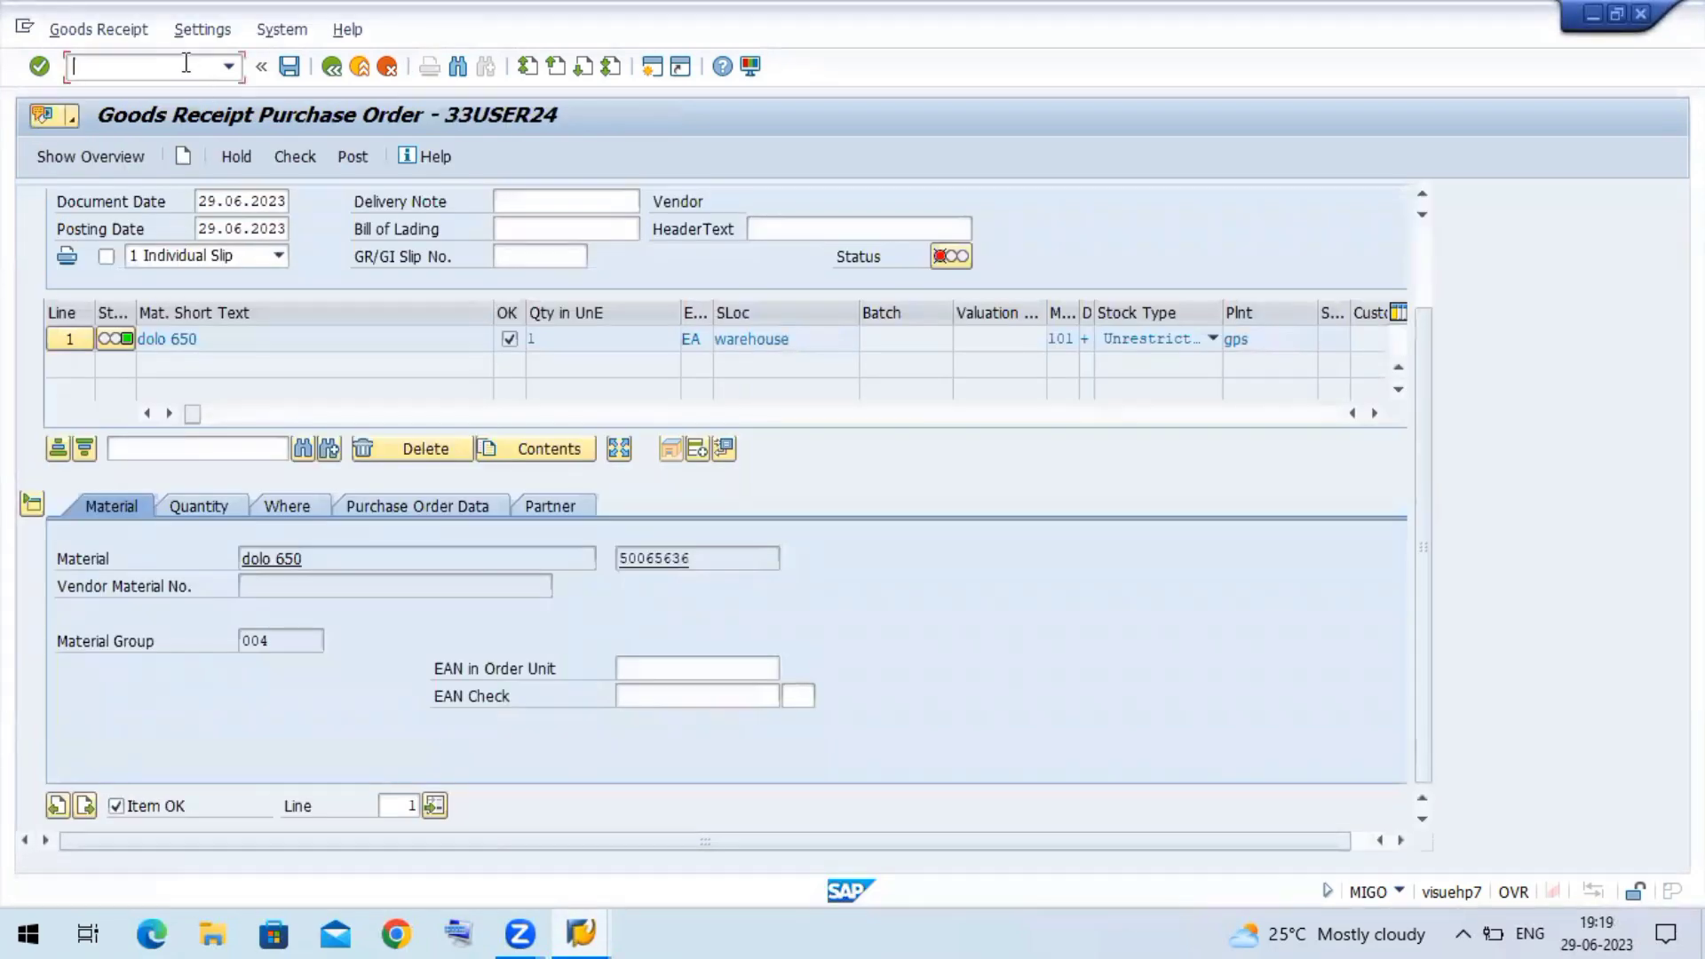
type("/nmigo")
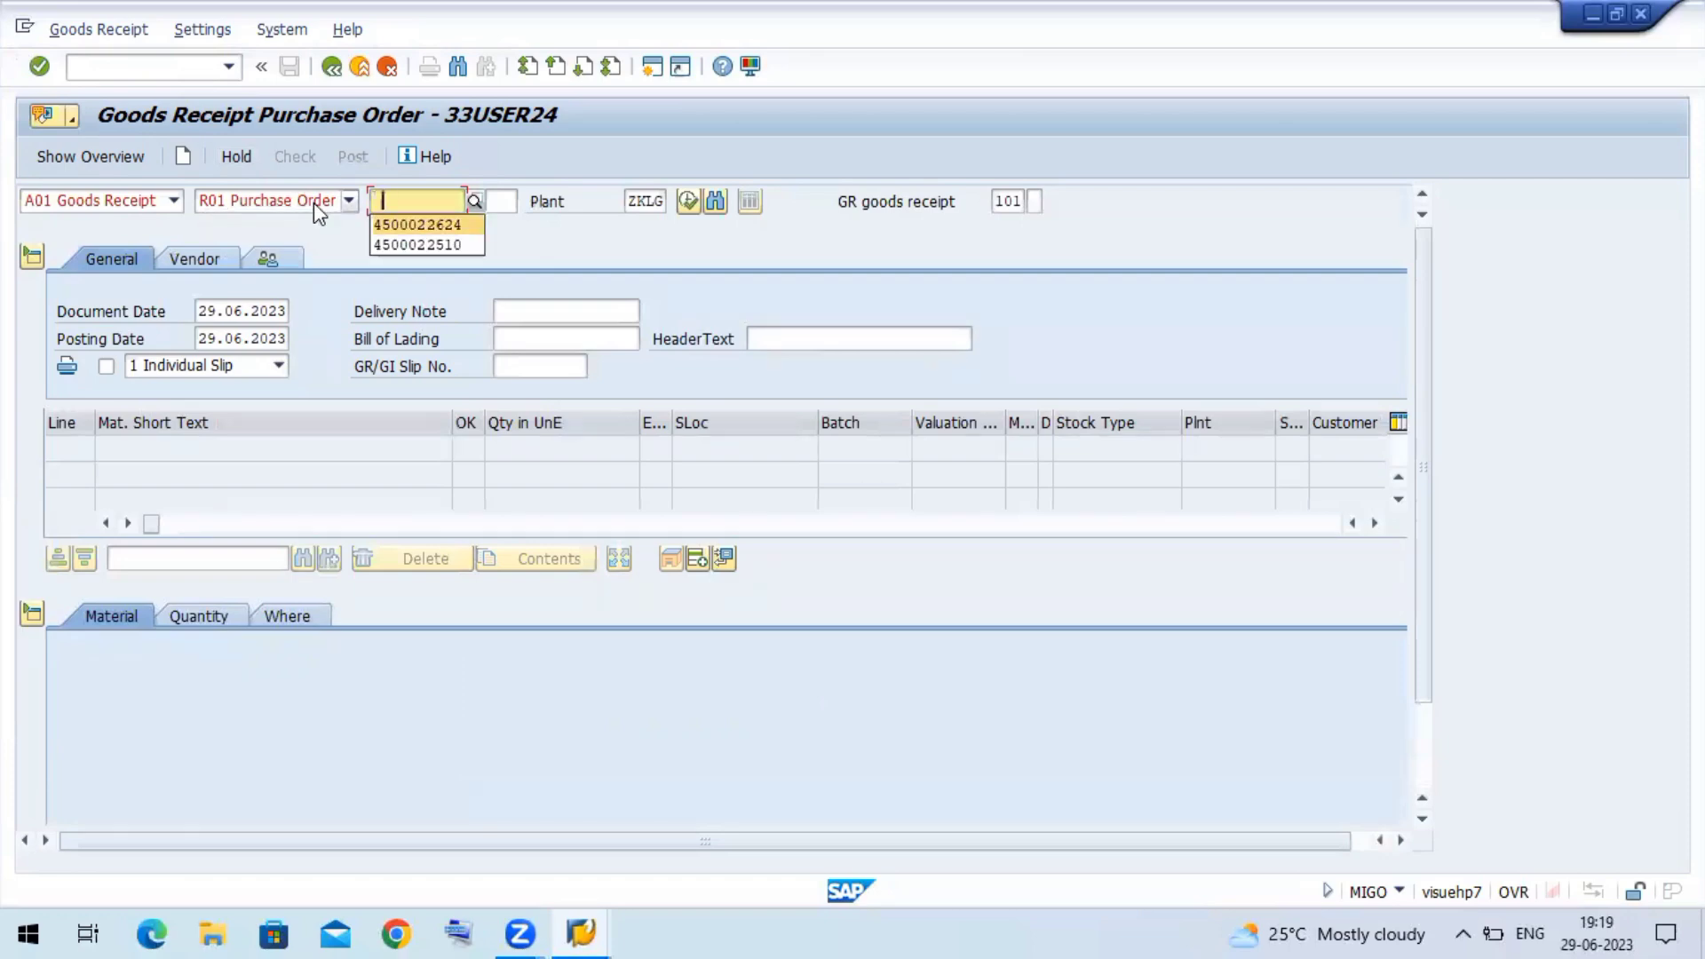
- Reload the purchase order, flag dolo 650 as Item OK, and run Check
left_click(416, 224)
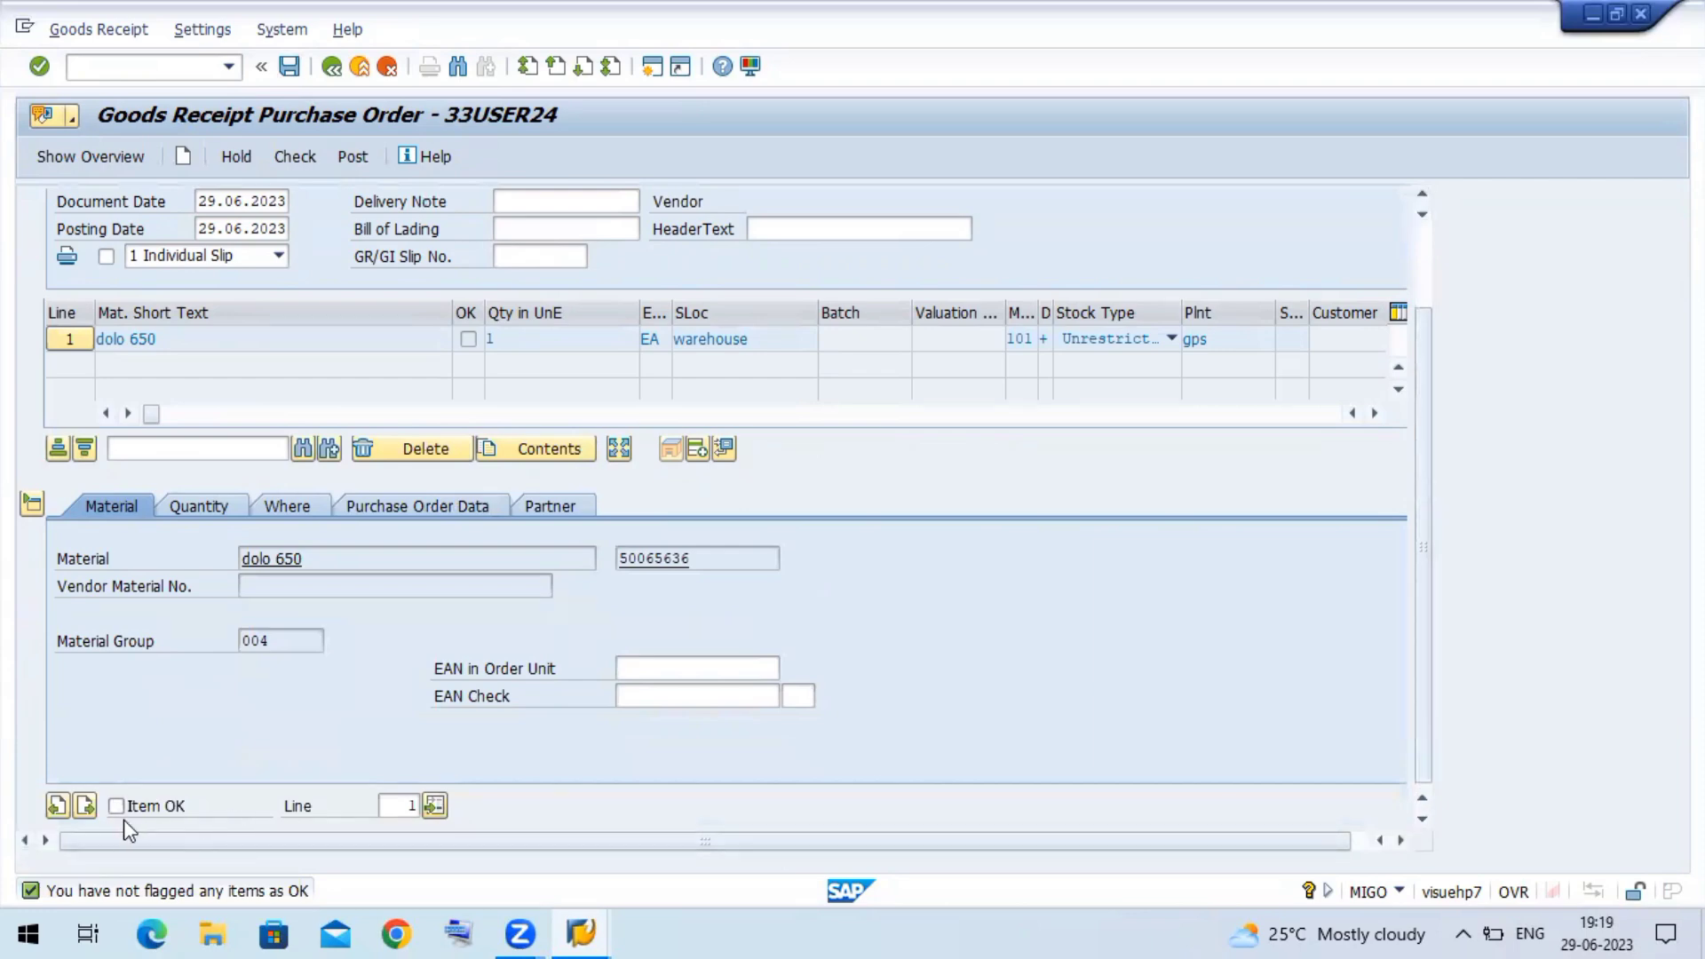
left_click(116, 805)
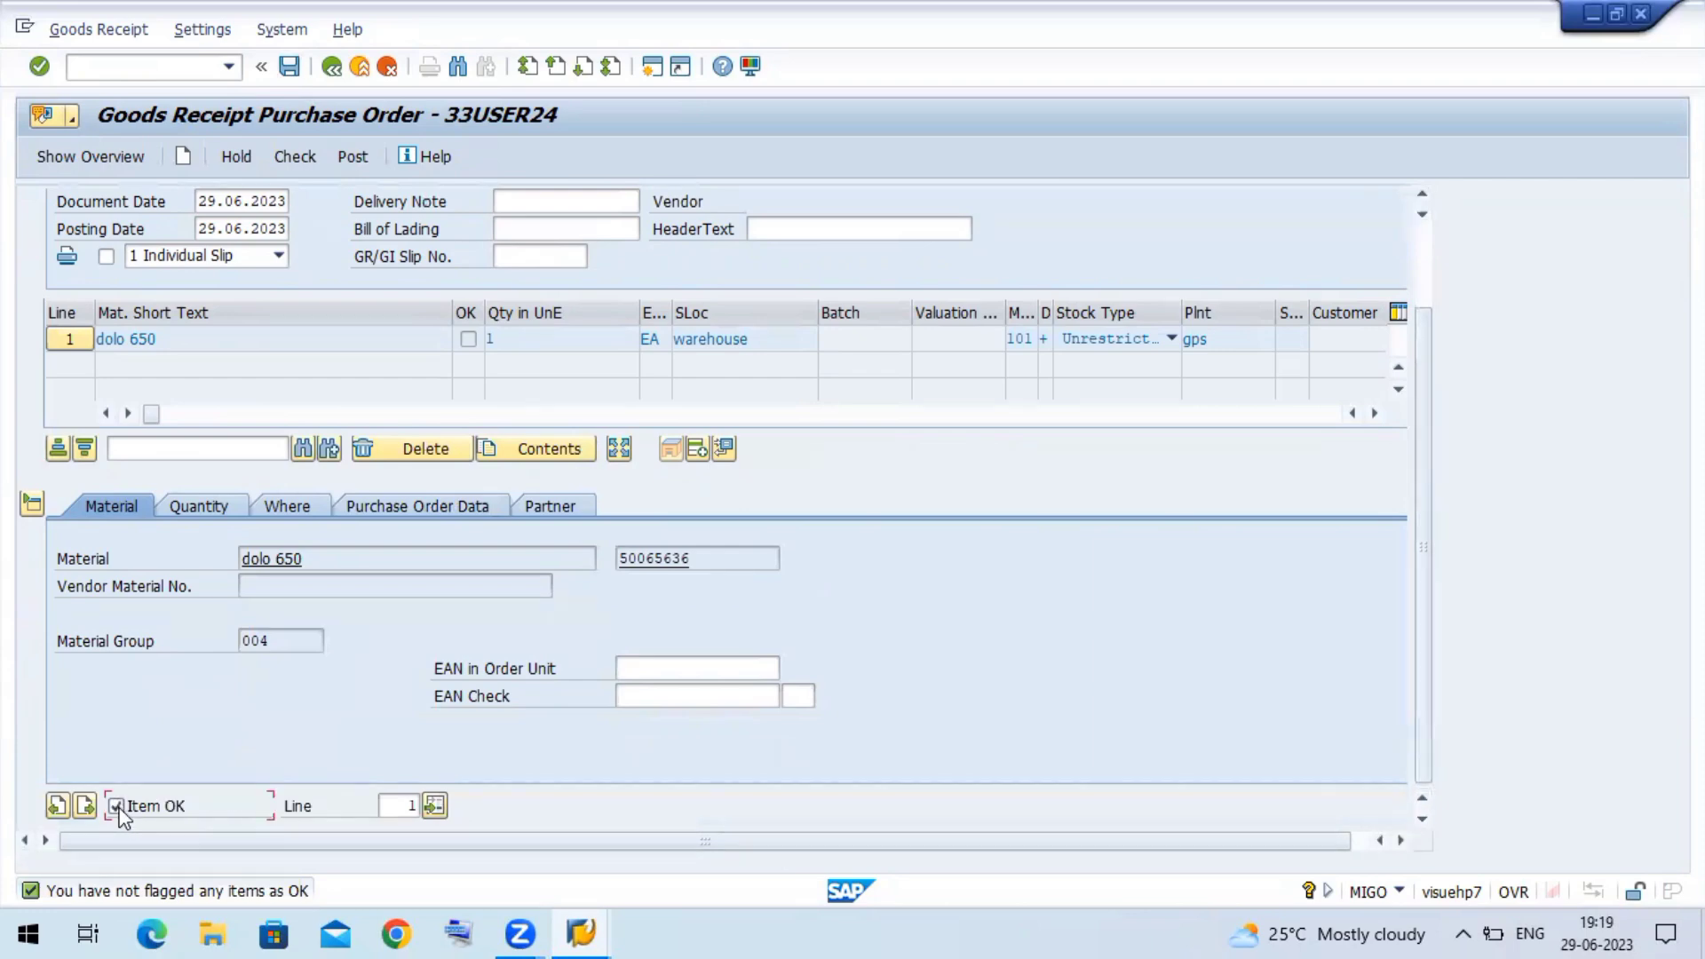
left_click(117, 805)
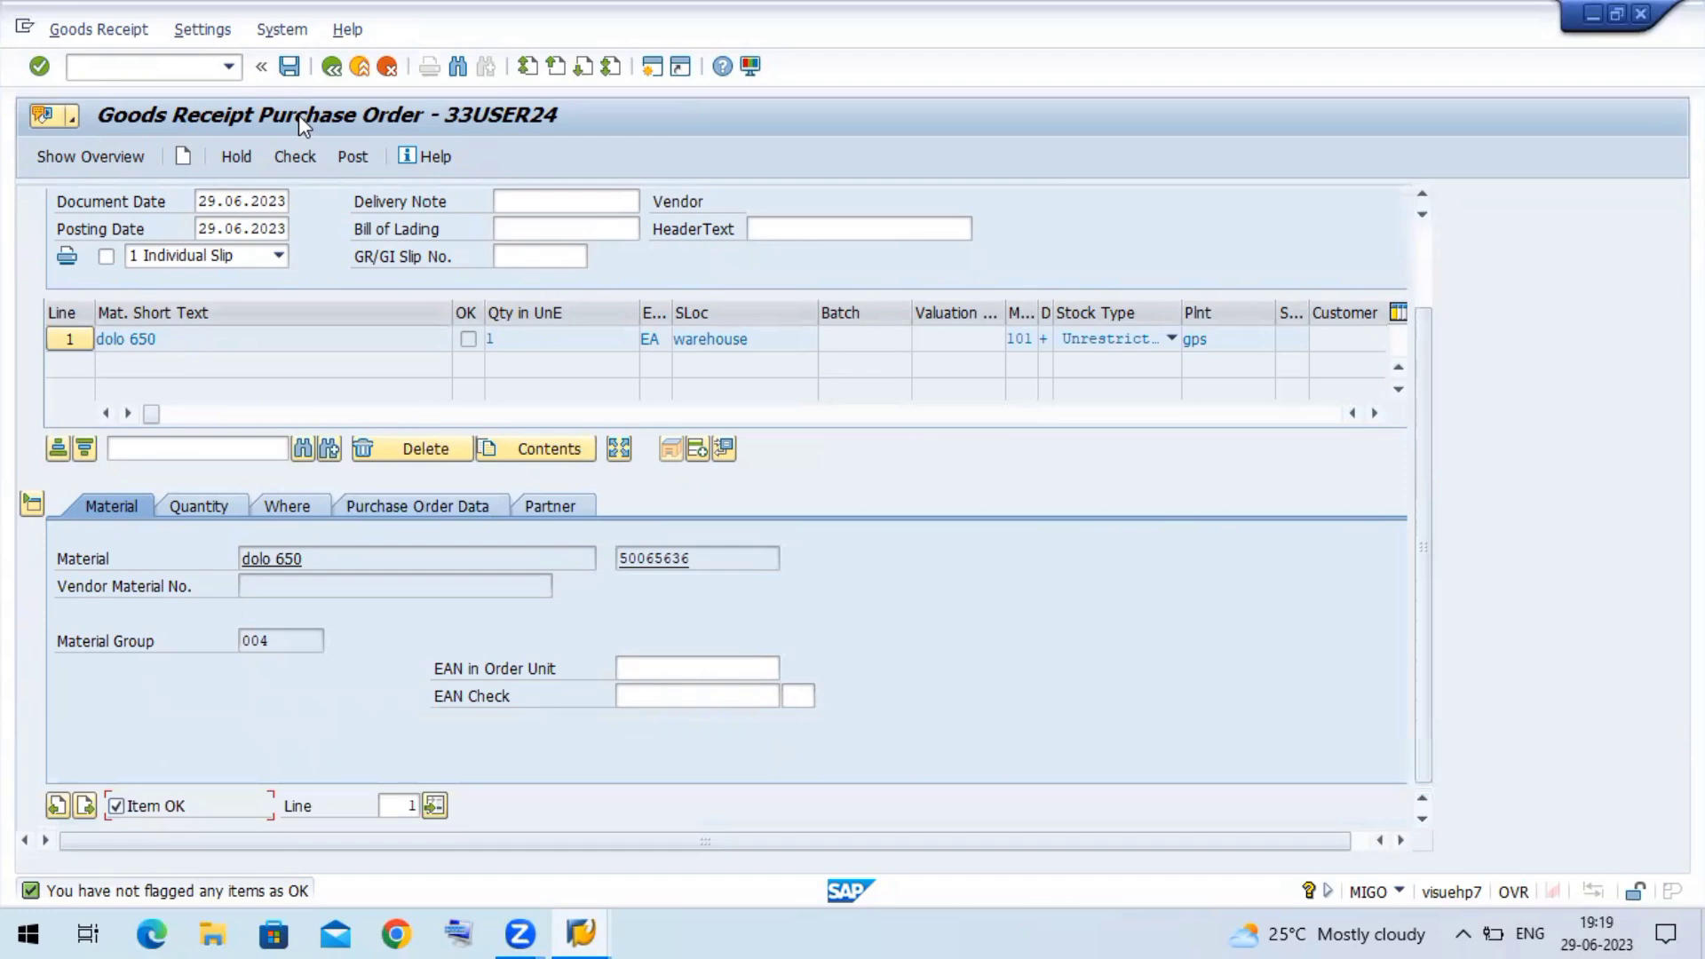
left_click(289, 67)
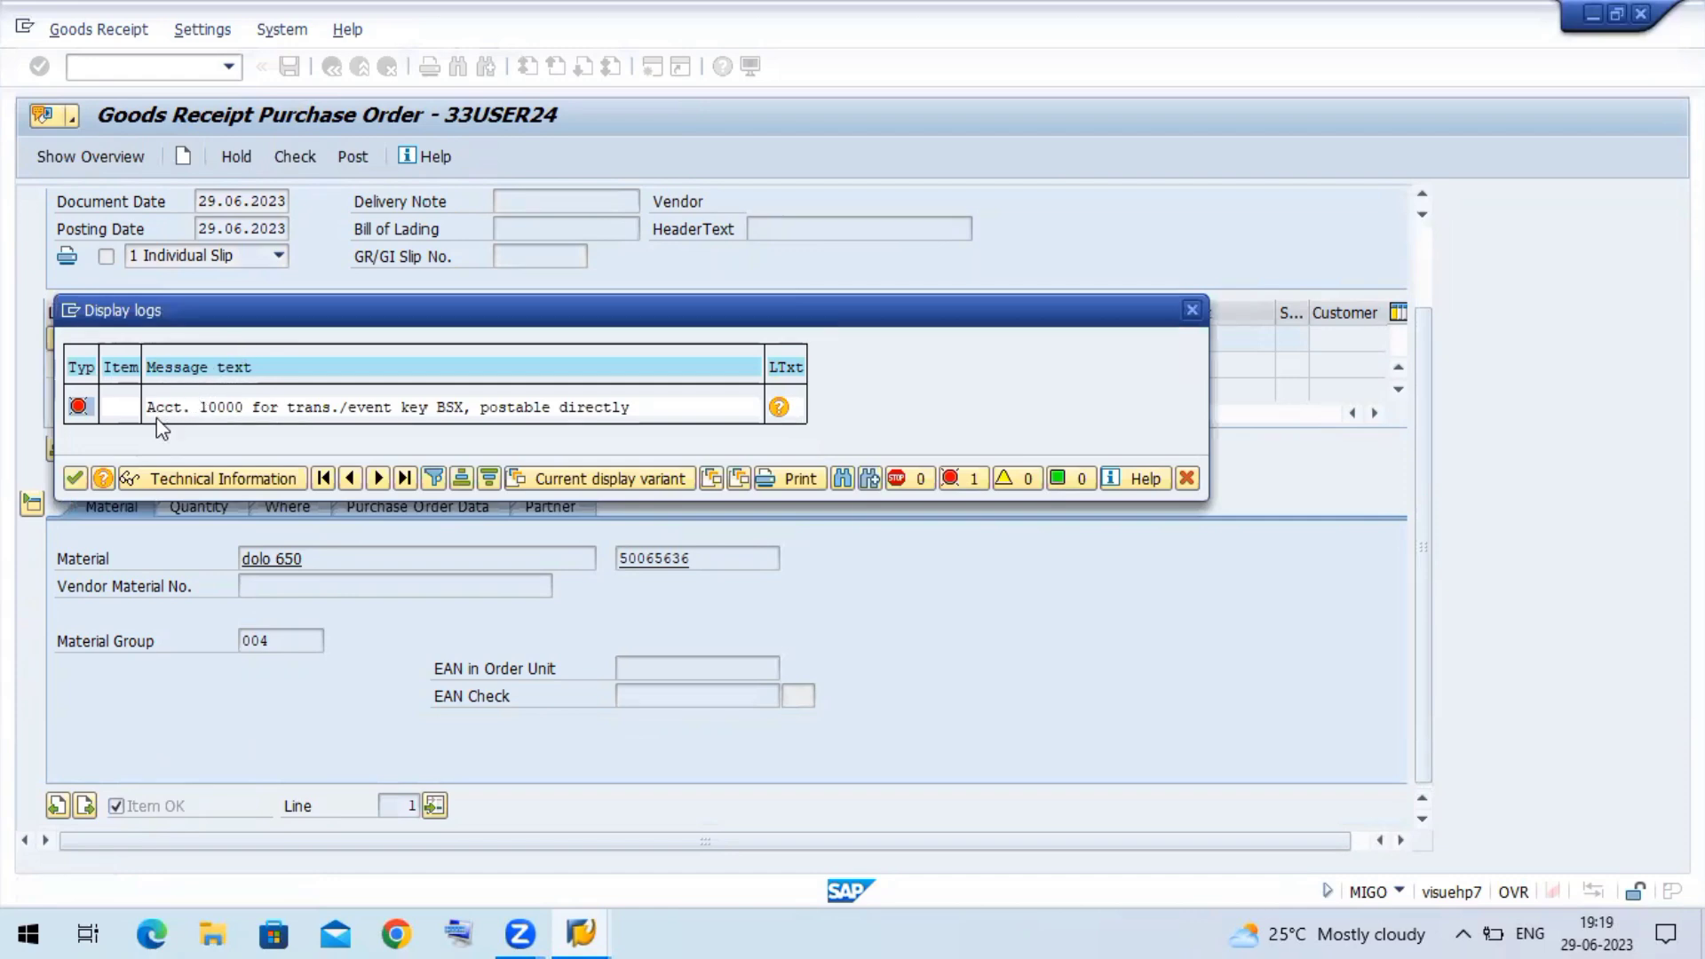
mouse_move(304, 435)
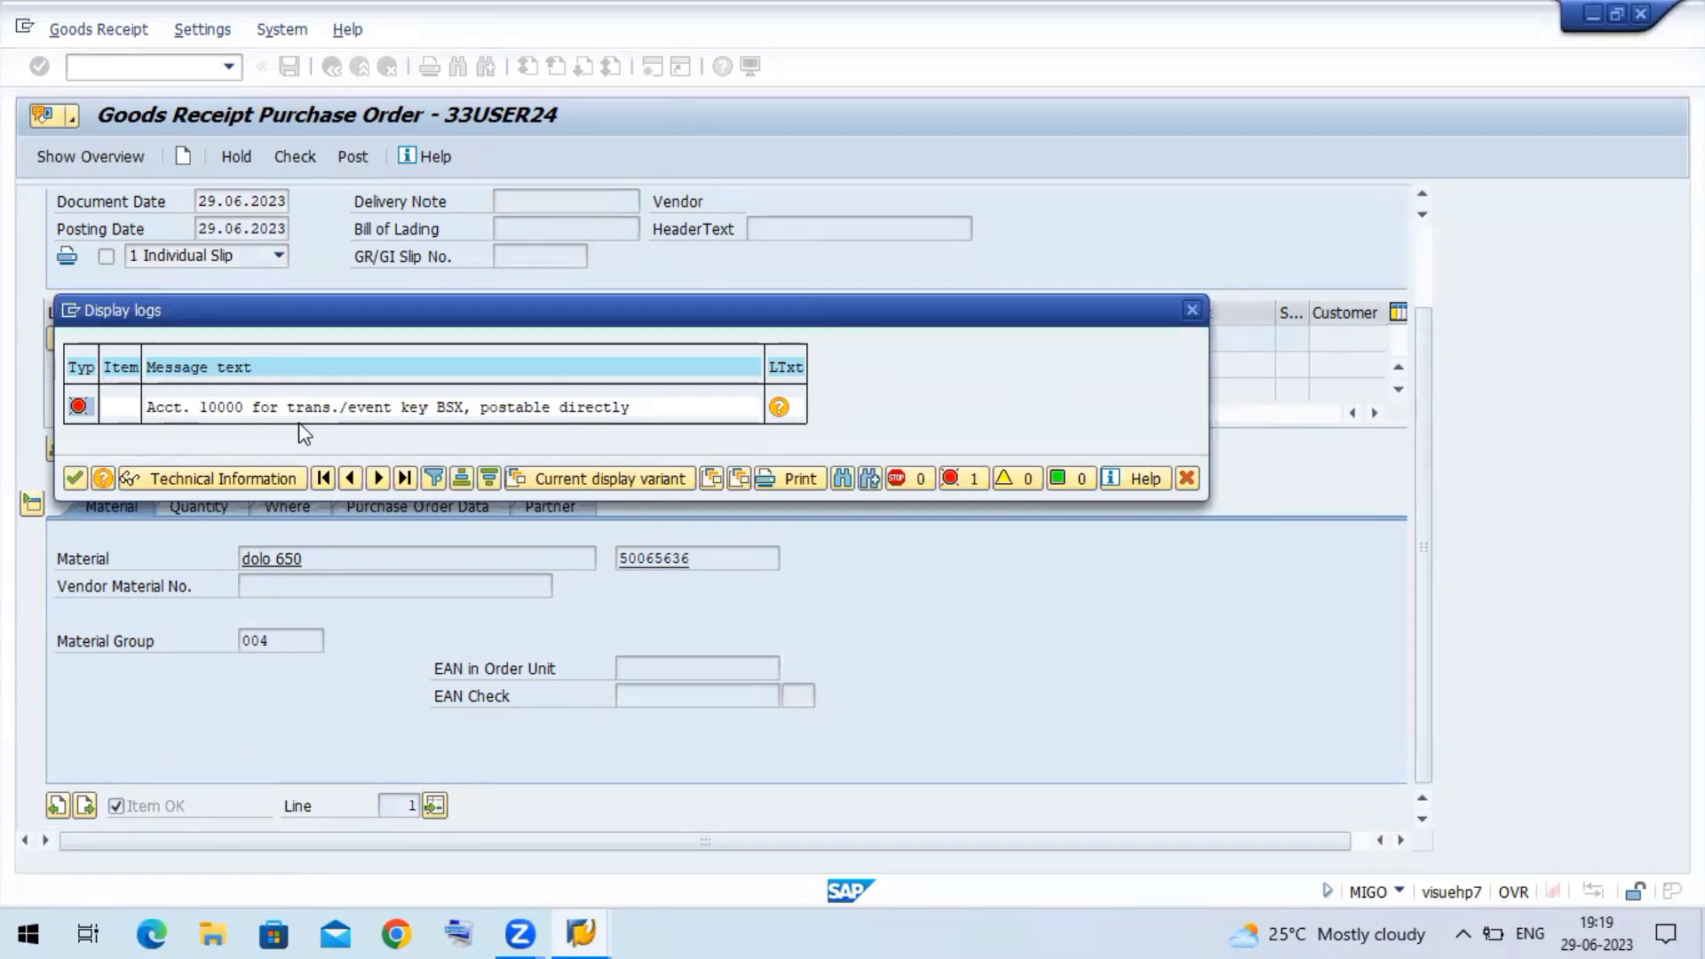
mouse_move(553, 430)
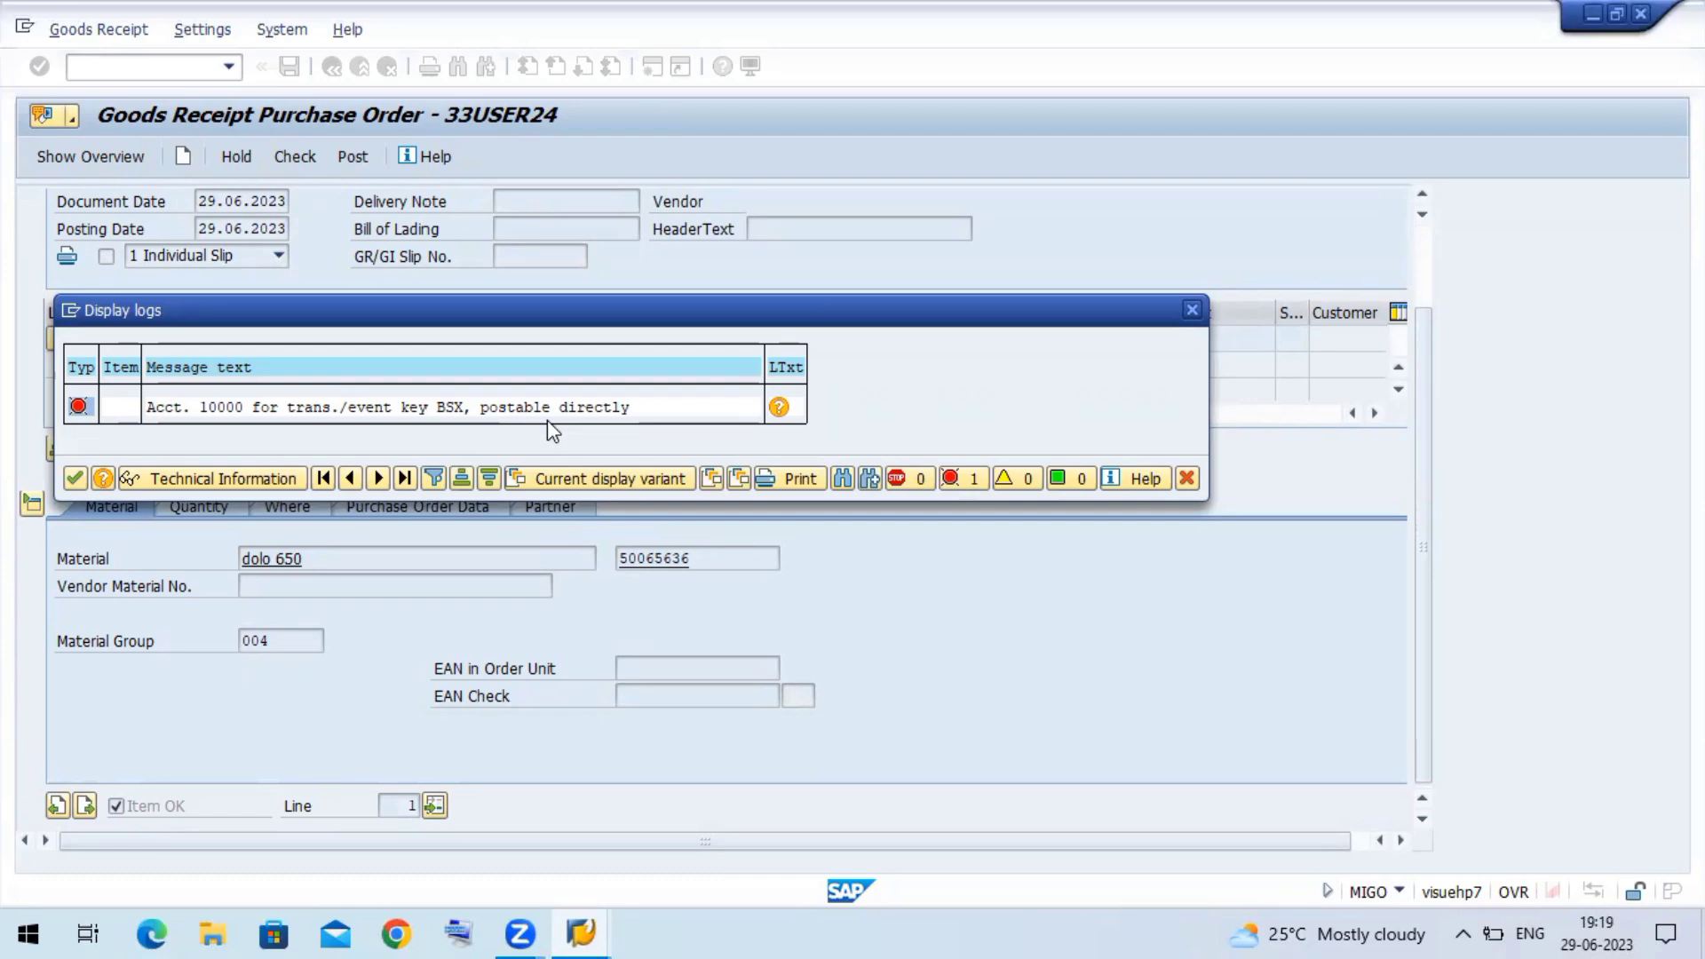
mouse_move(552, 430)
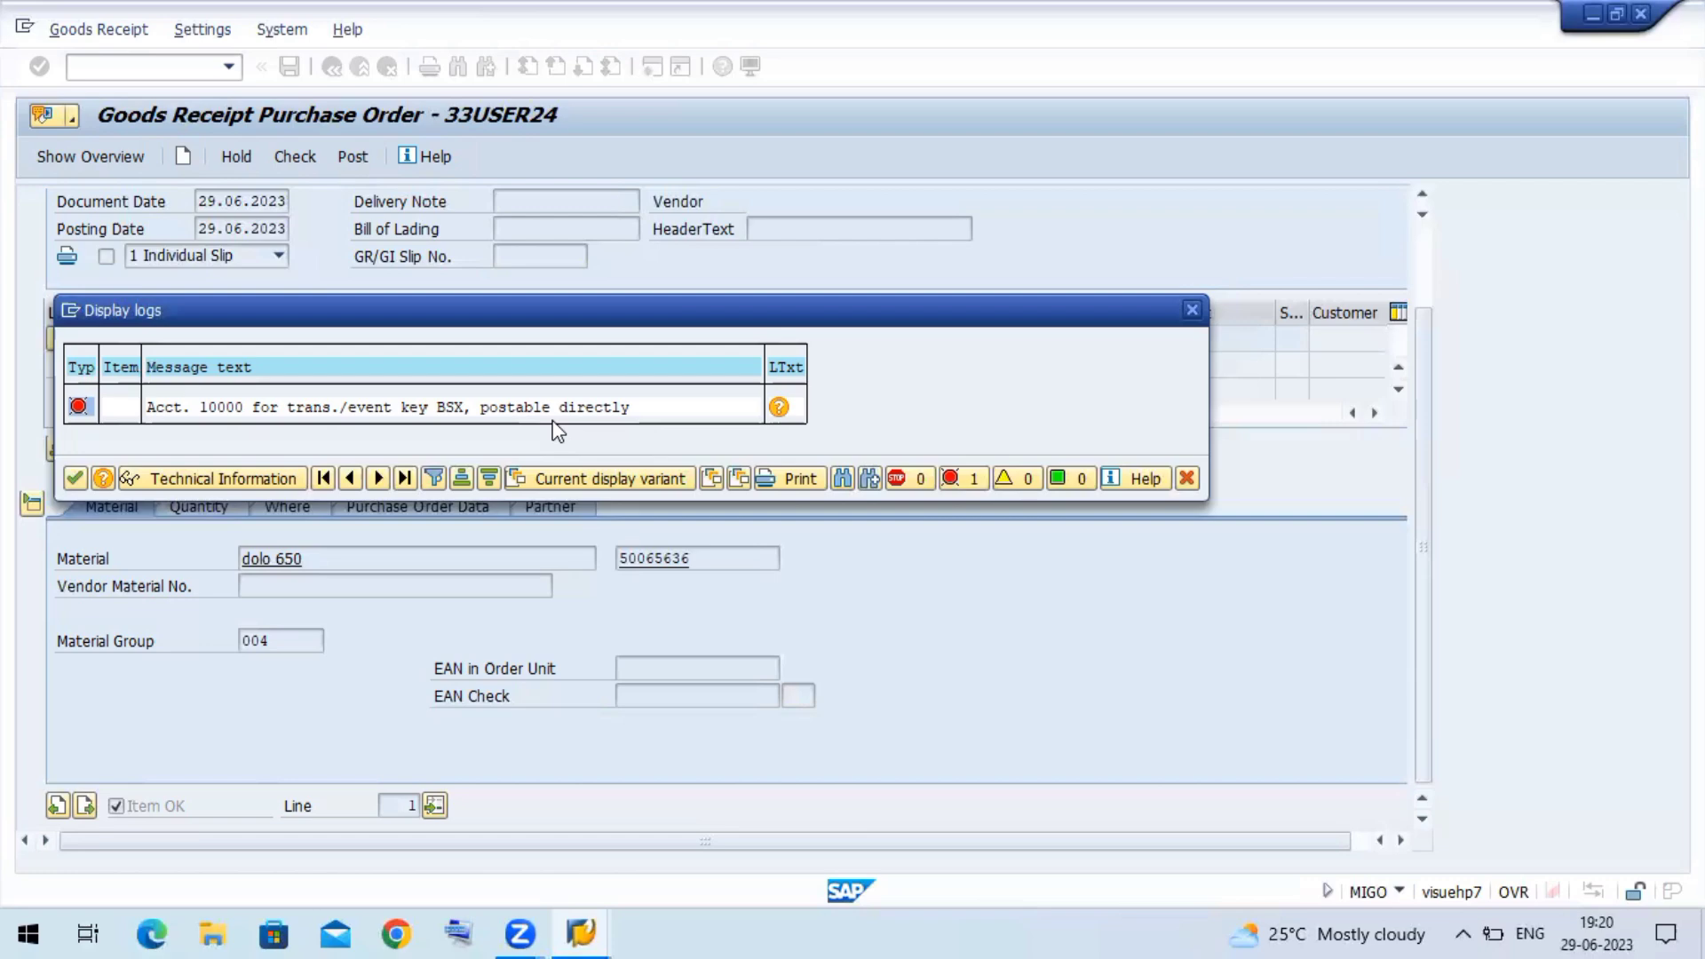
mouse_move(74, 479)
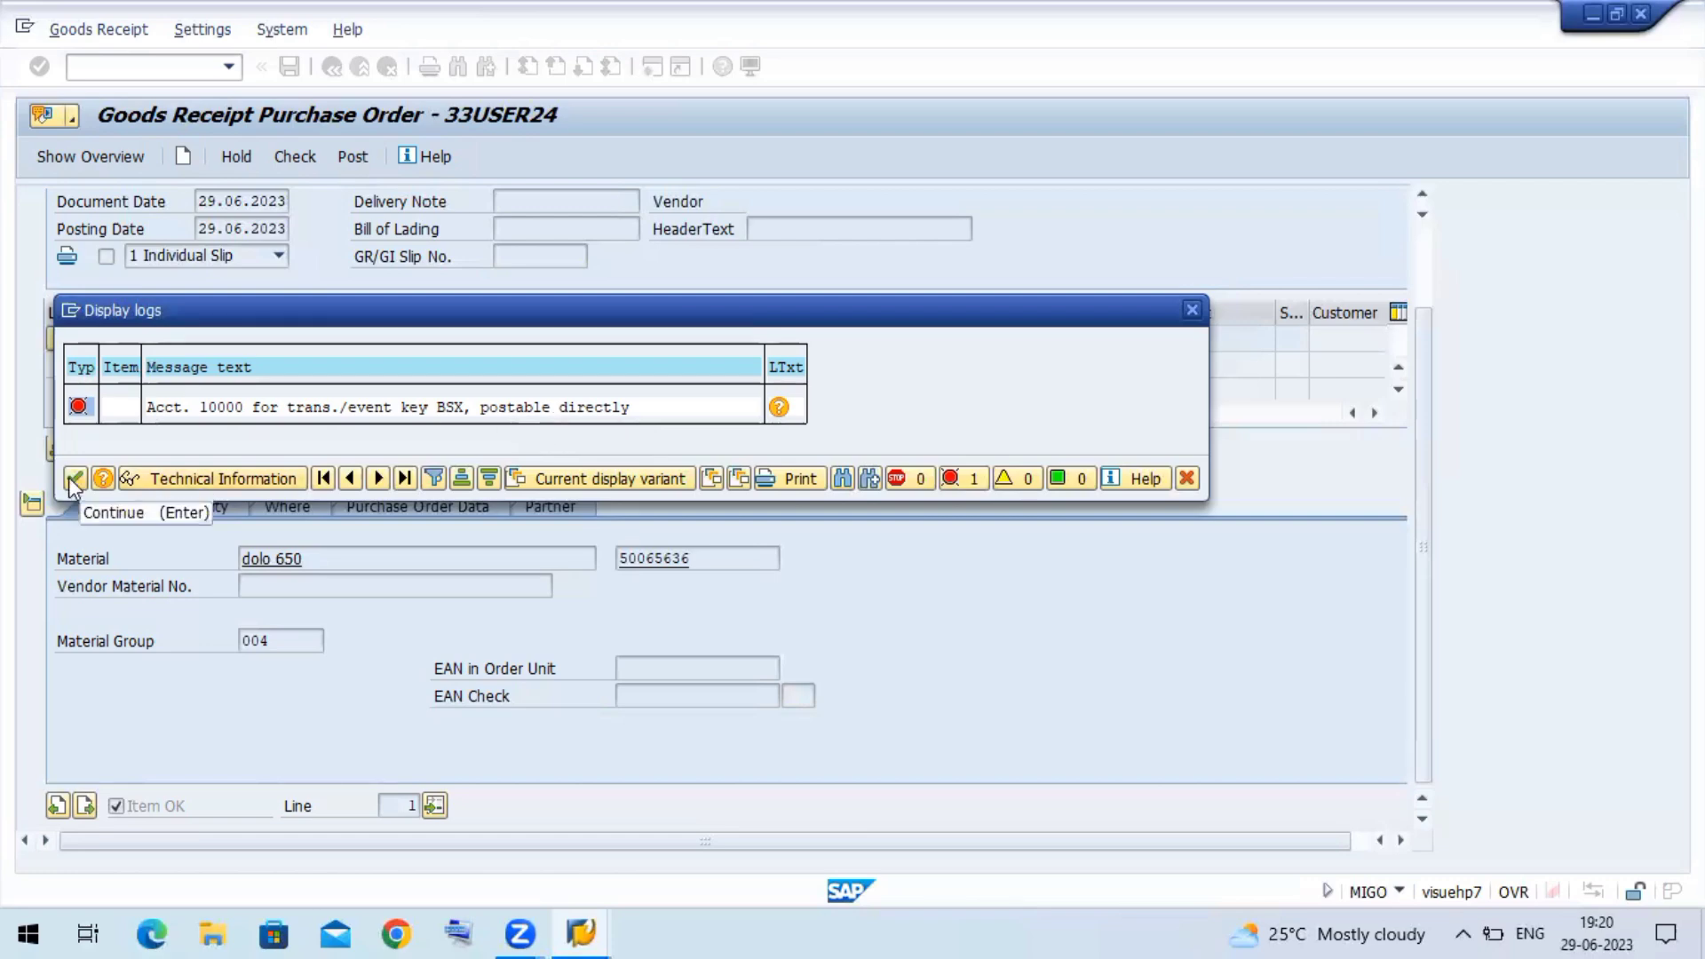
- Dismiss the account 10000 BSX error log and return to SAP Easy Access
left_click(73, 479)
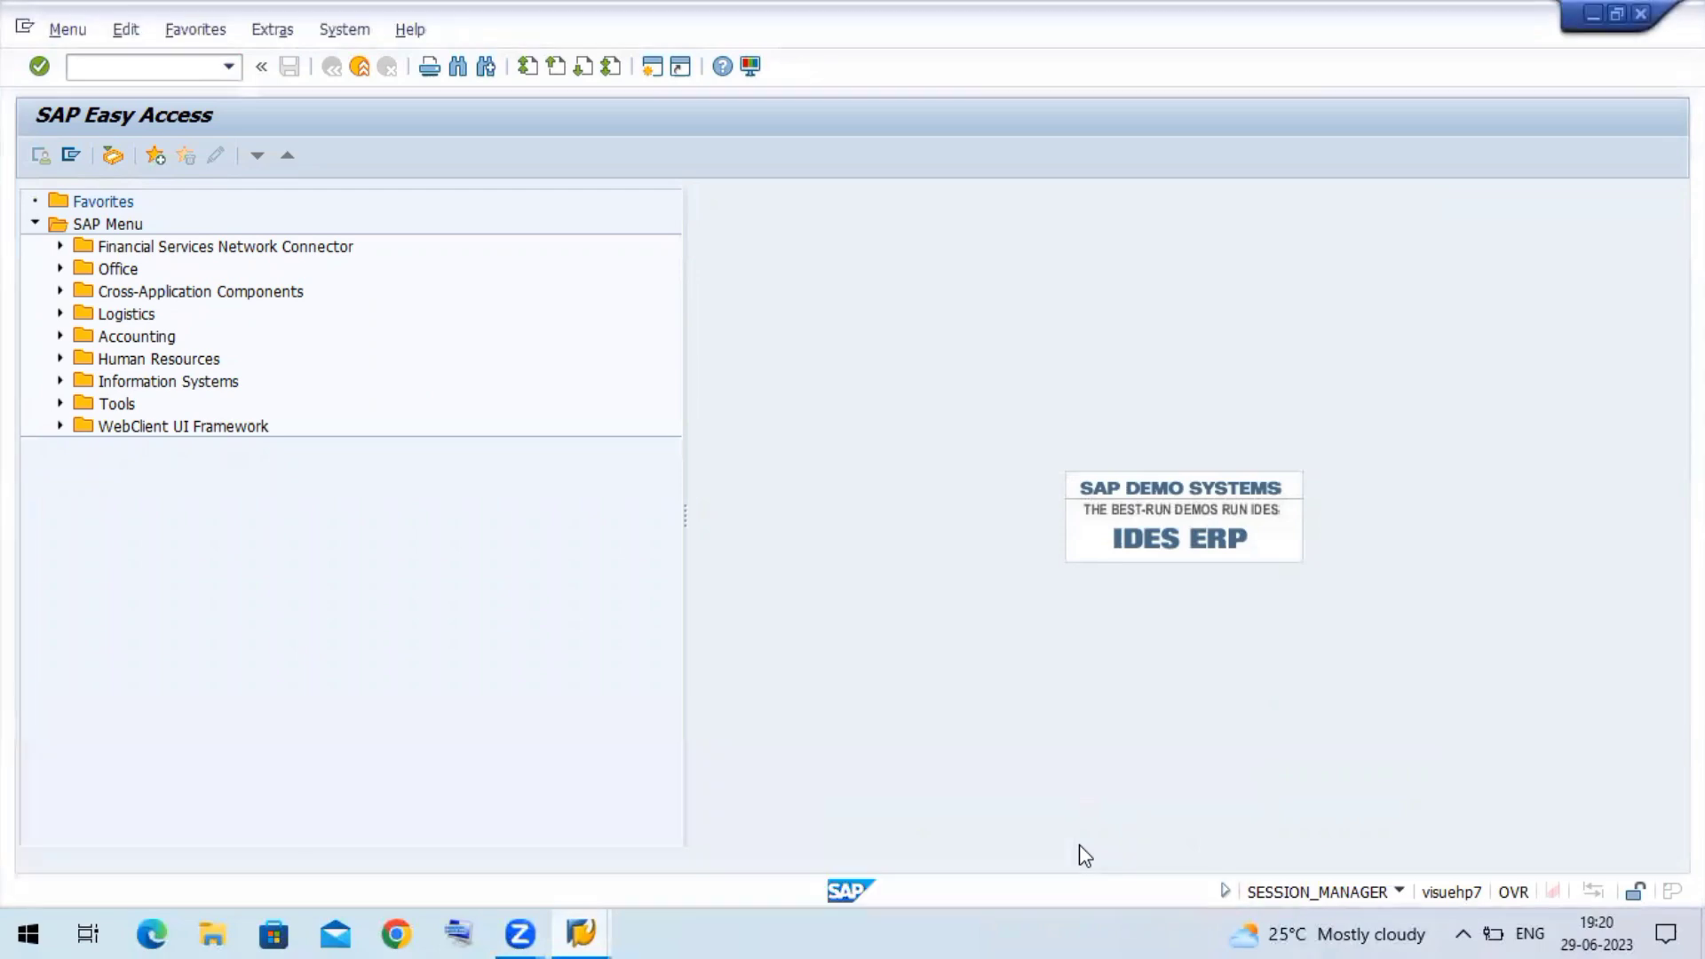
- Open G/L account 10000 of ZK22 via FS00 in change mode on the Create/bank/interest tab
type("fs00")
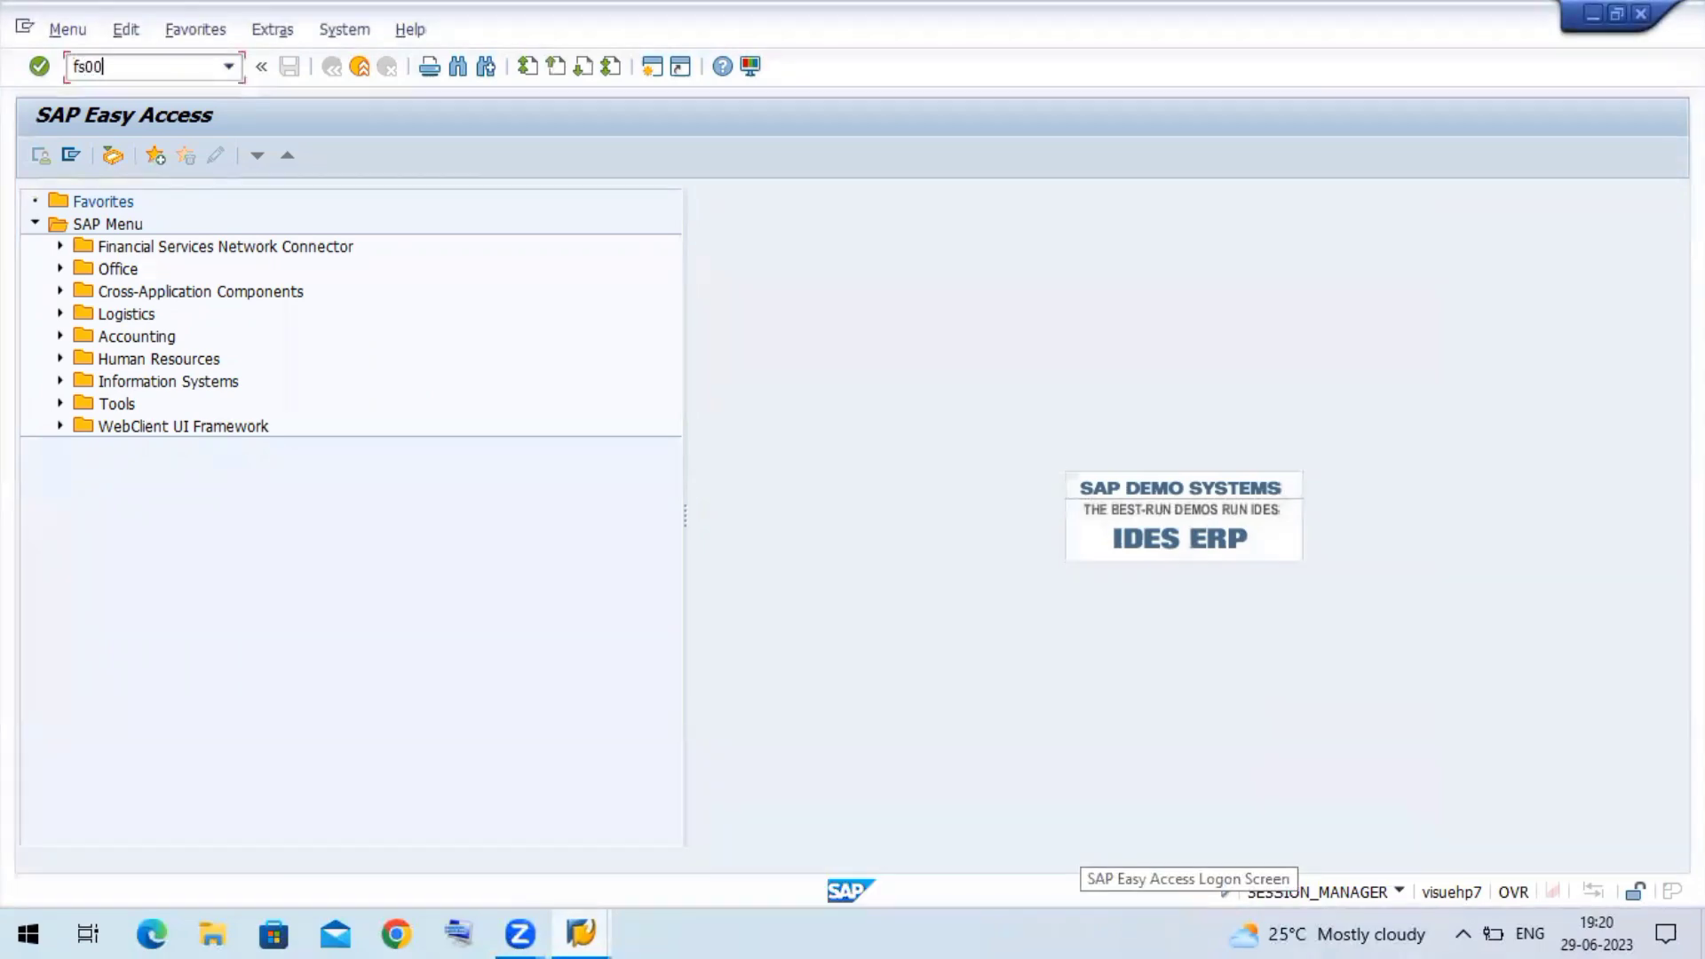
key("Enter")
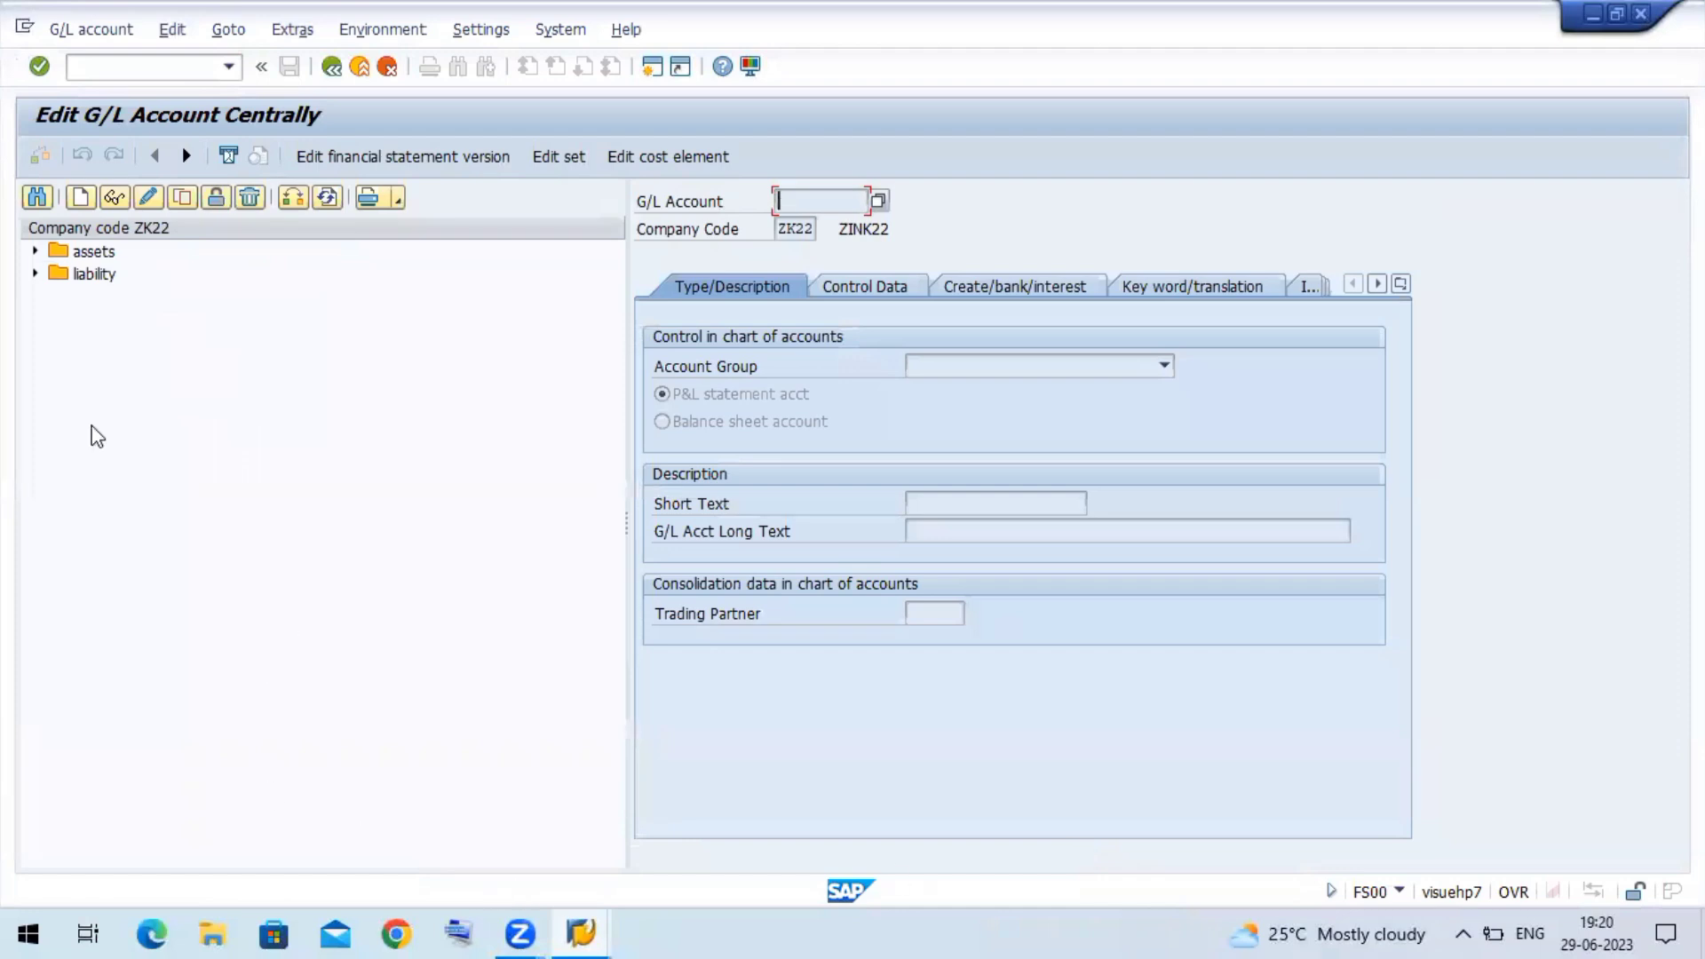
left_click(35, 252)
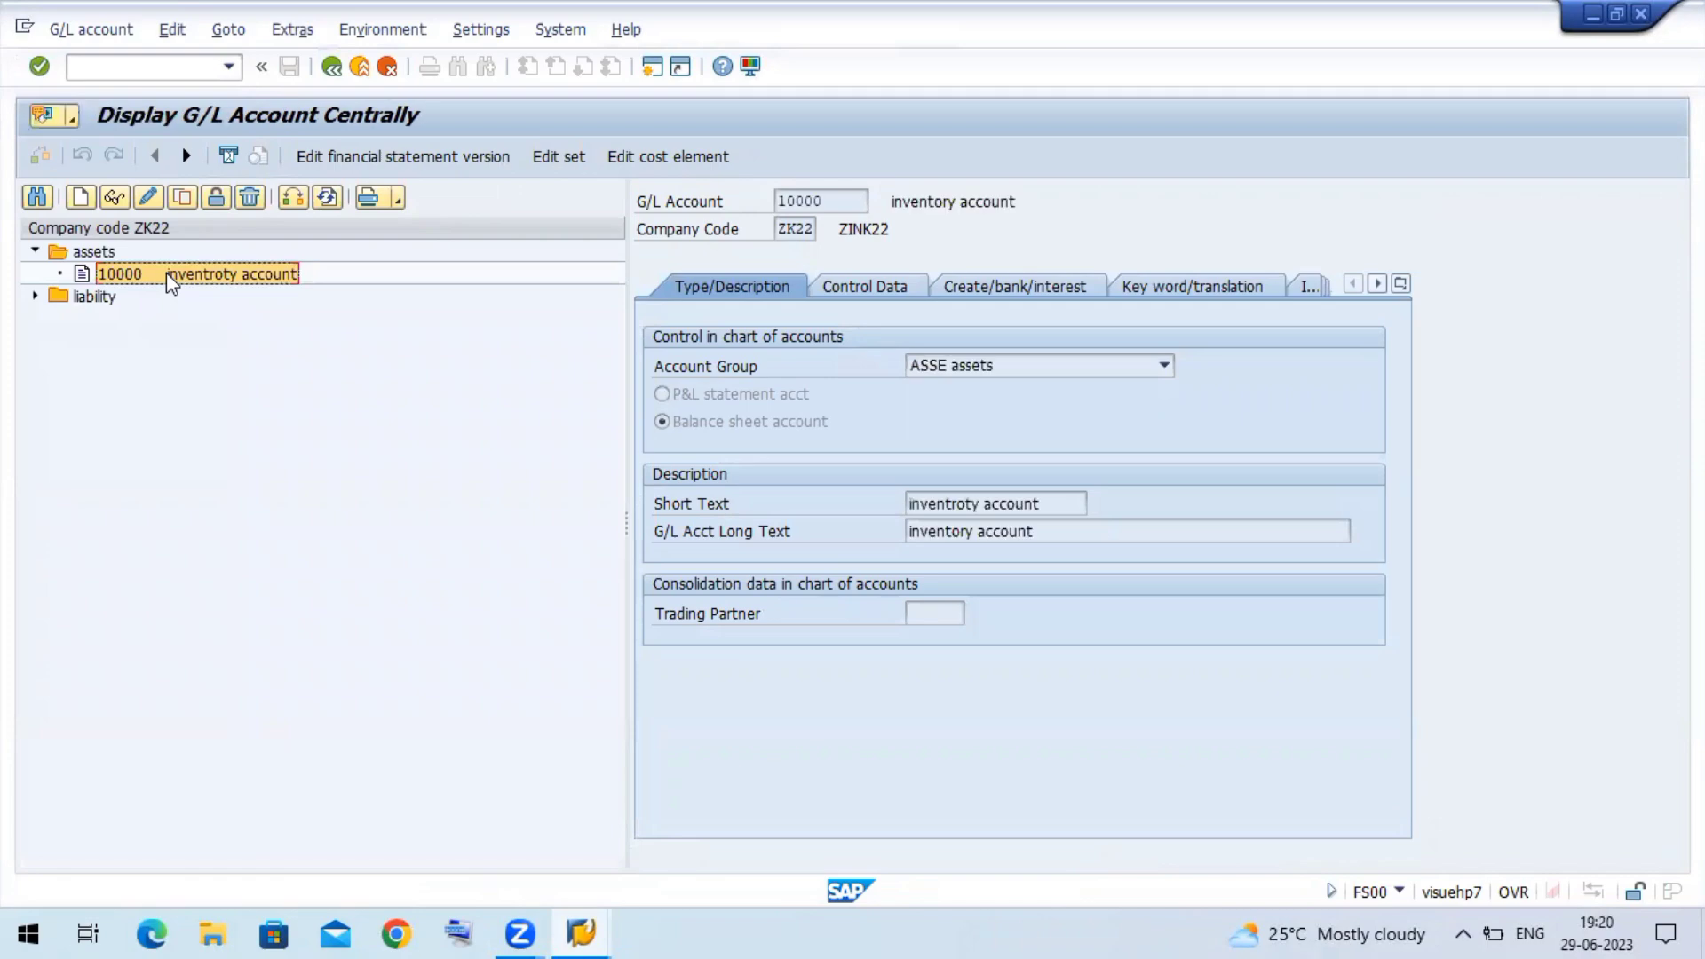
mouse_move(149, 197)
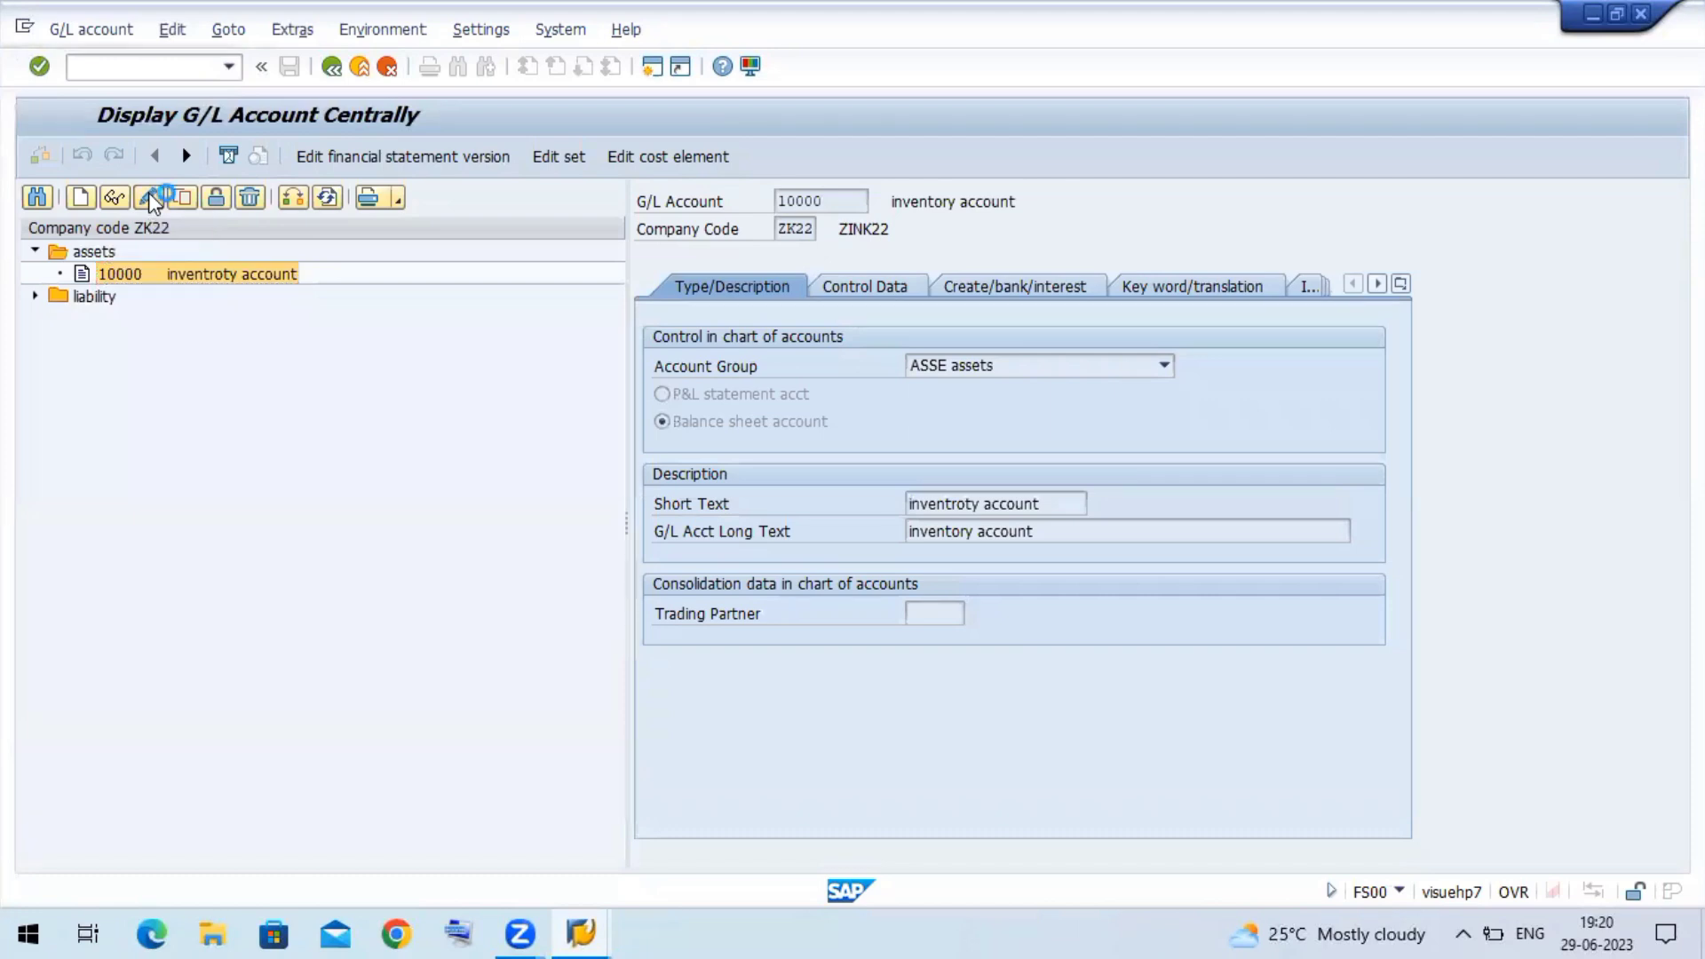
left_click(149, 197)
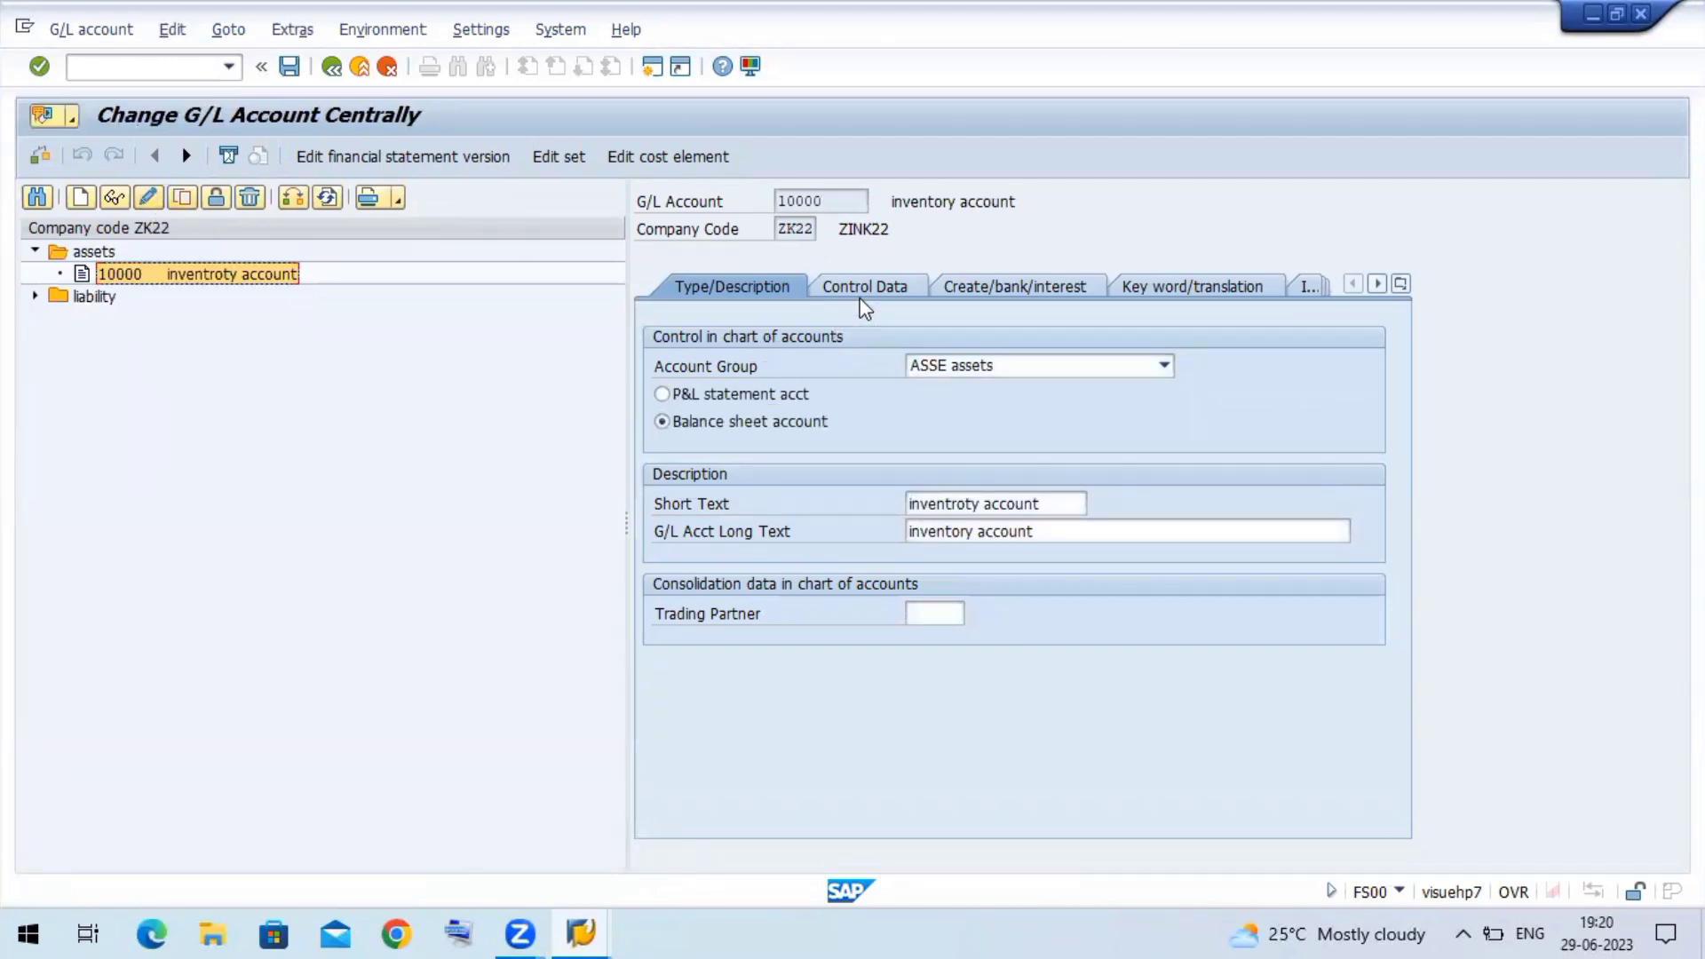
mouse_move(925, 286)
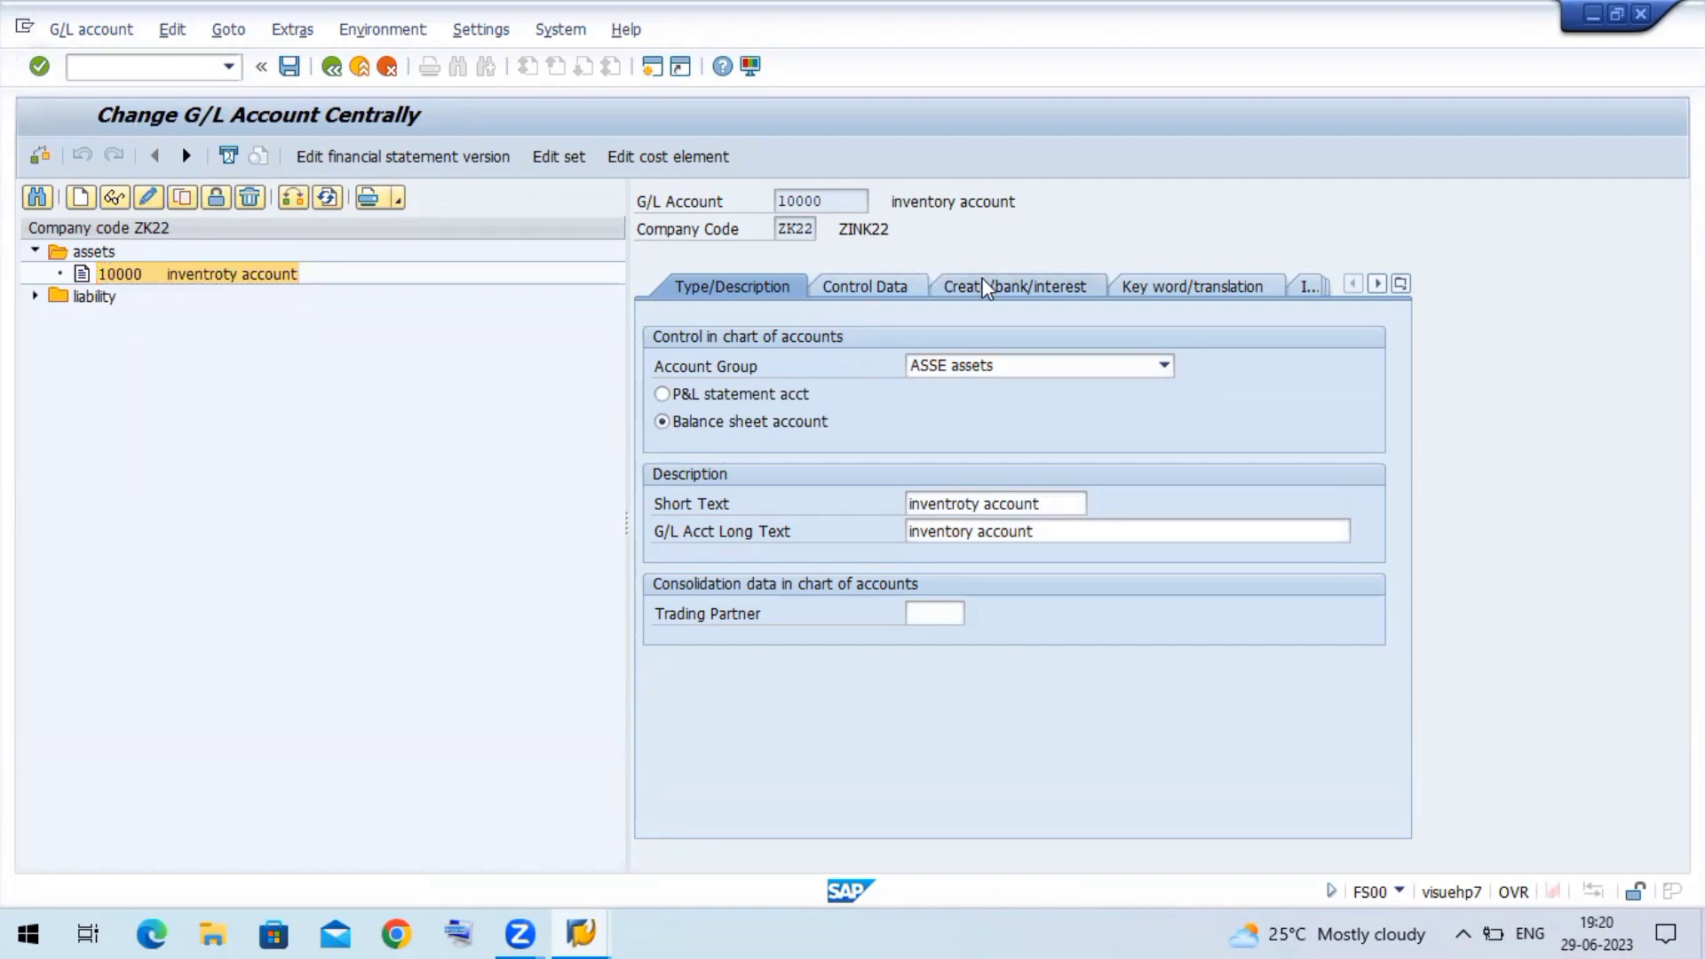
left_click(1013, 286)
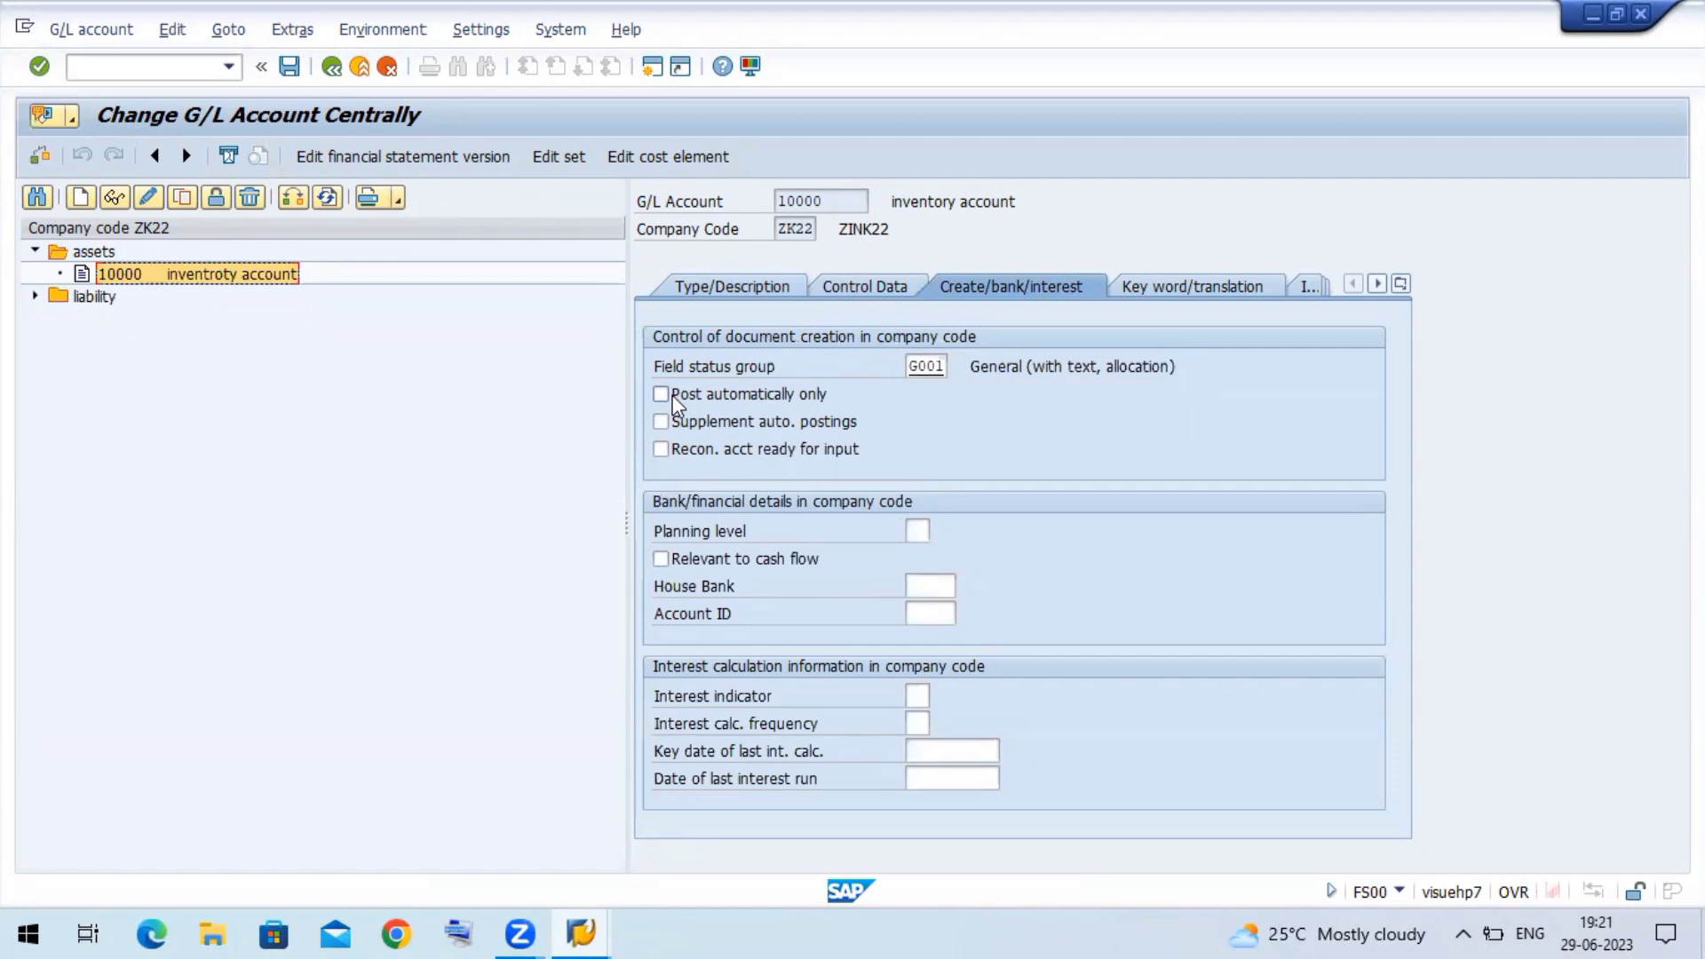
- Set account 10000 to 'Post automatically only' and save, accepting the warnings
left_click(660, 393)
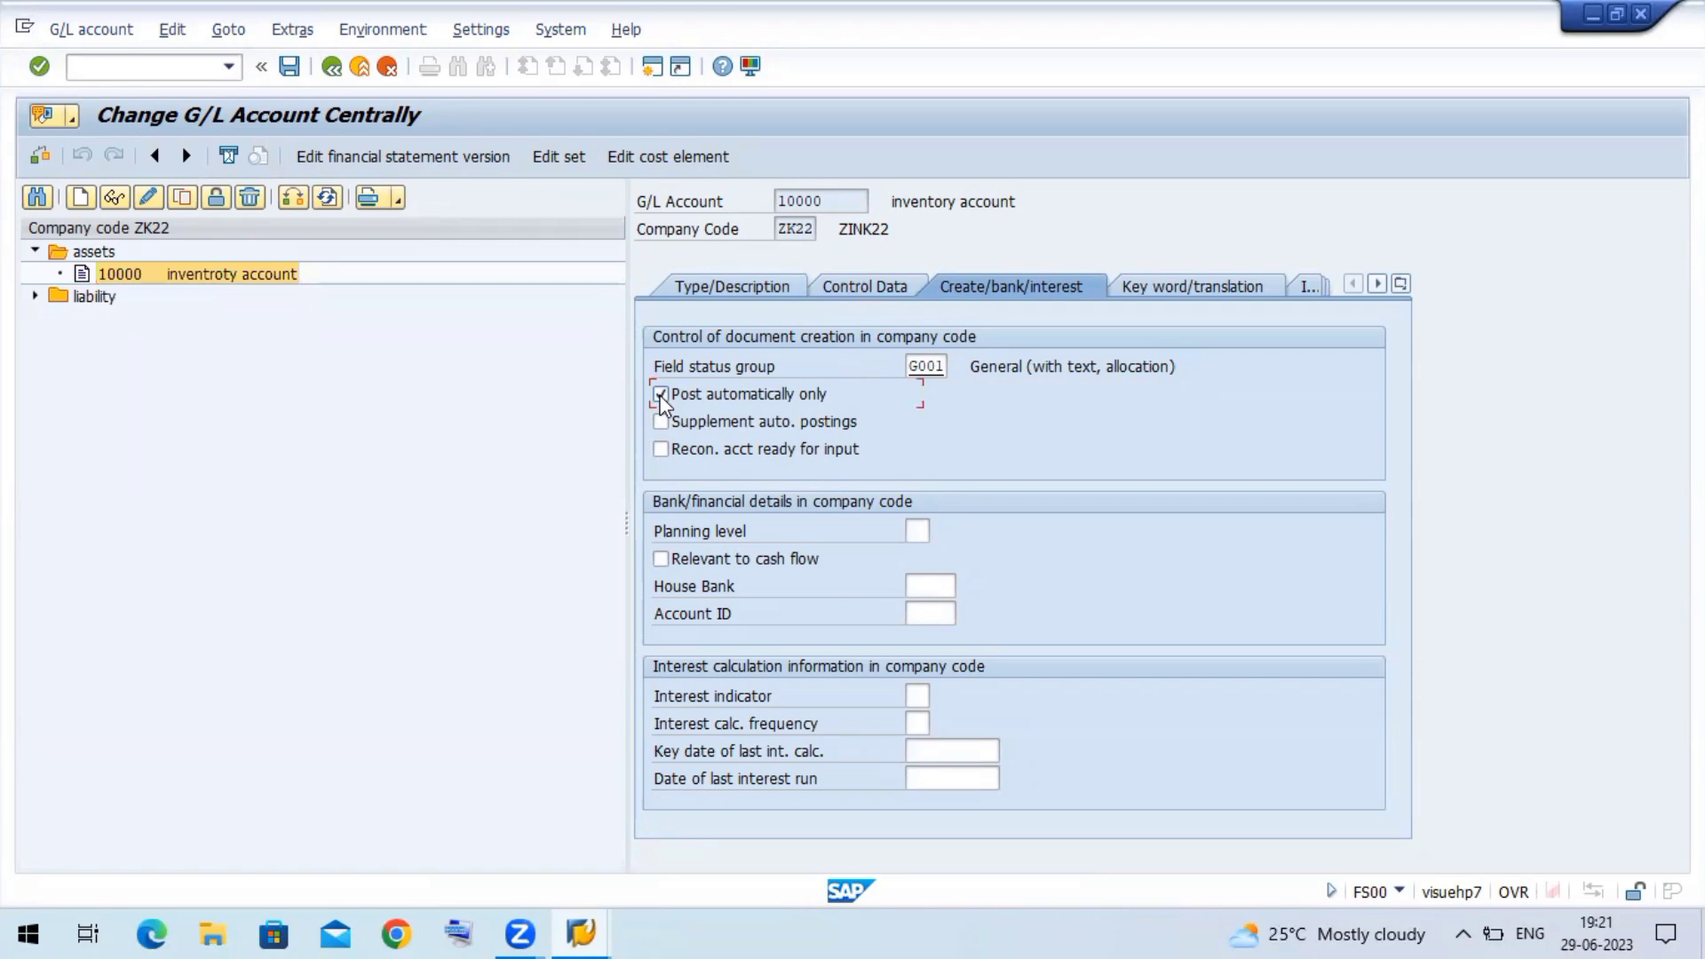
left_click(660, 393)
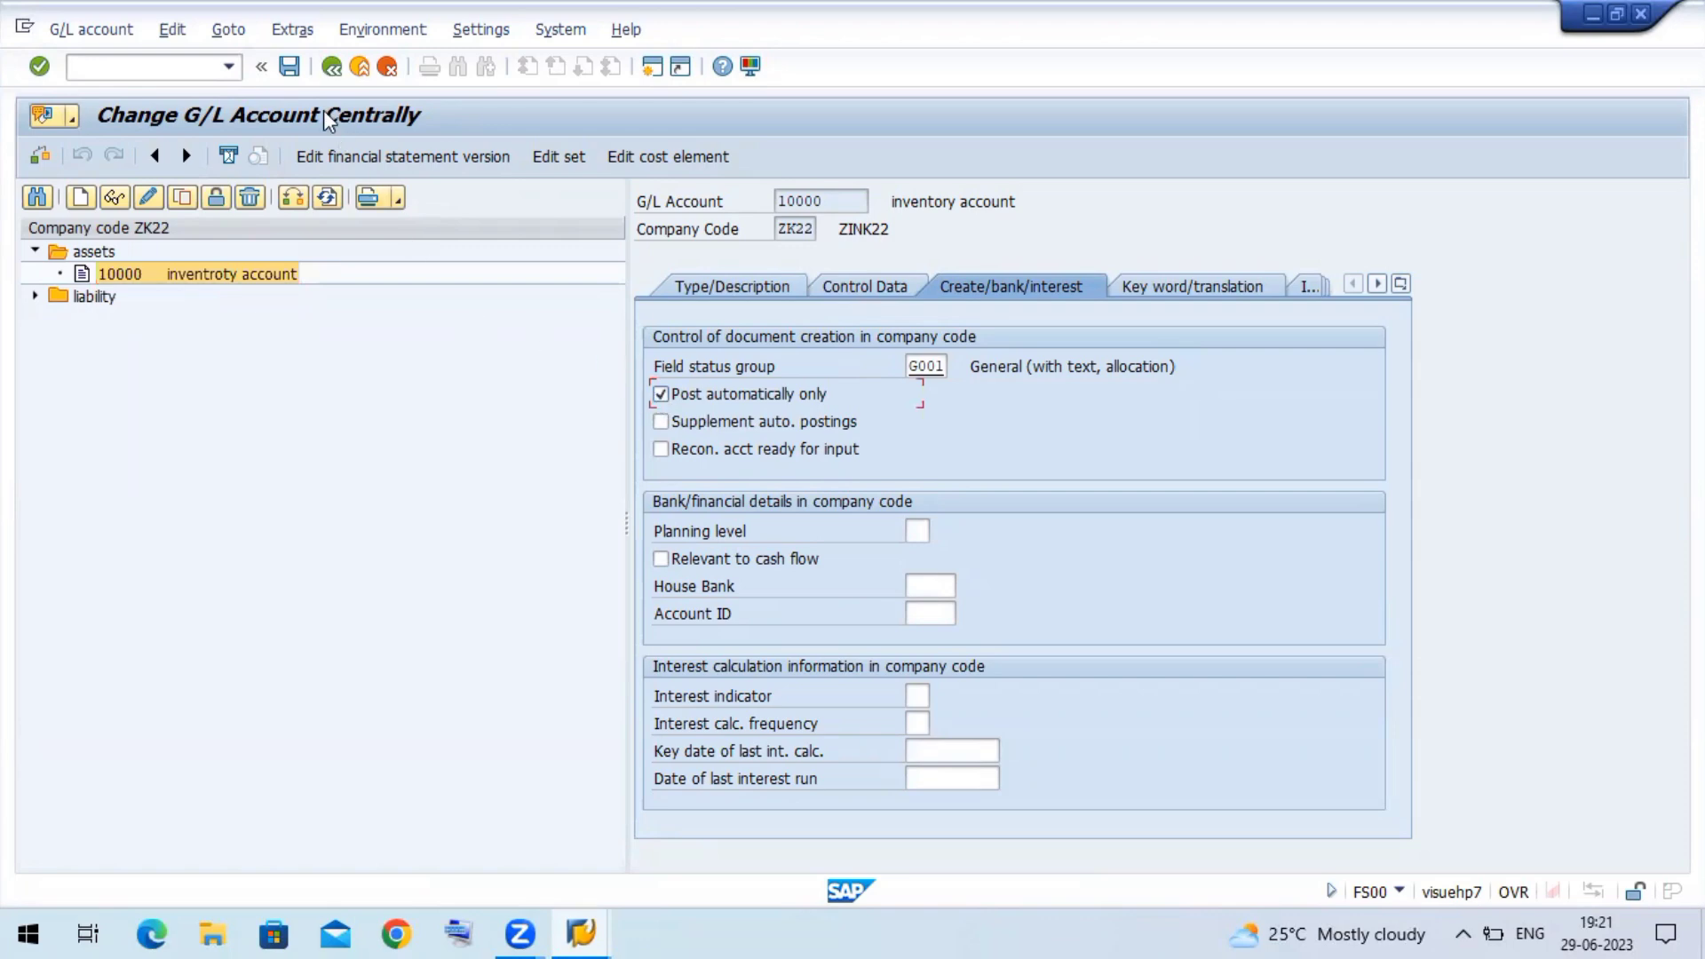
left_click(289, 66)
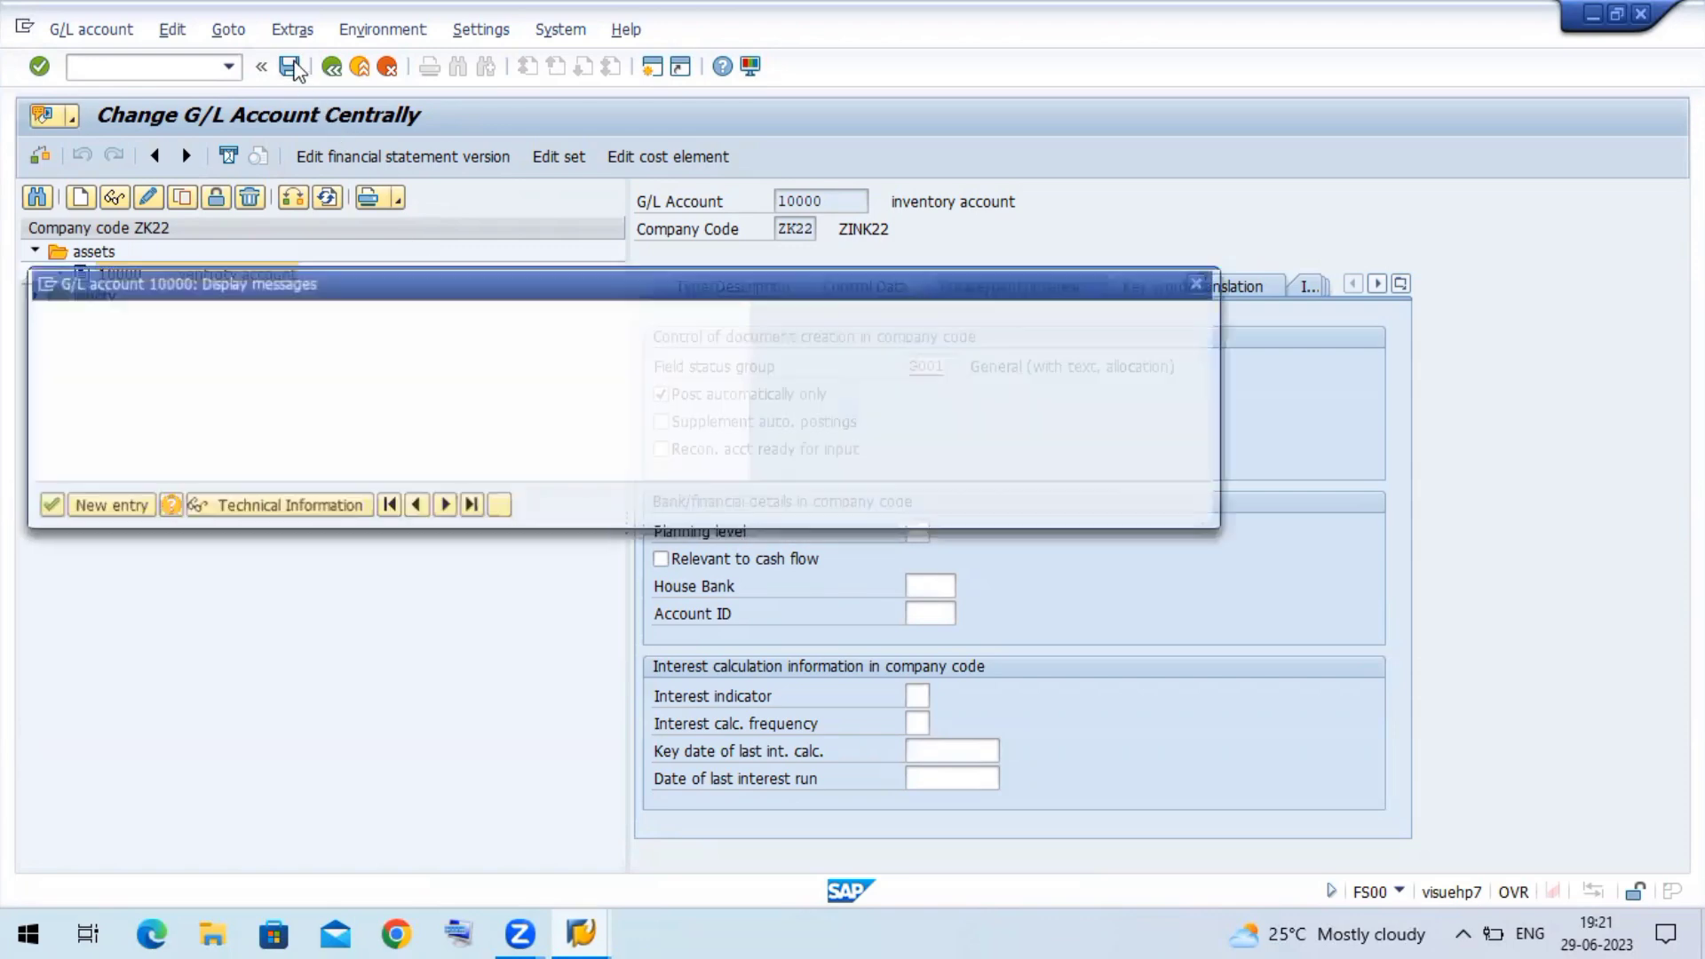
left_click(295, 67)
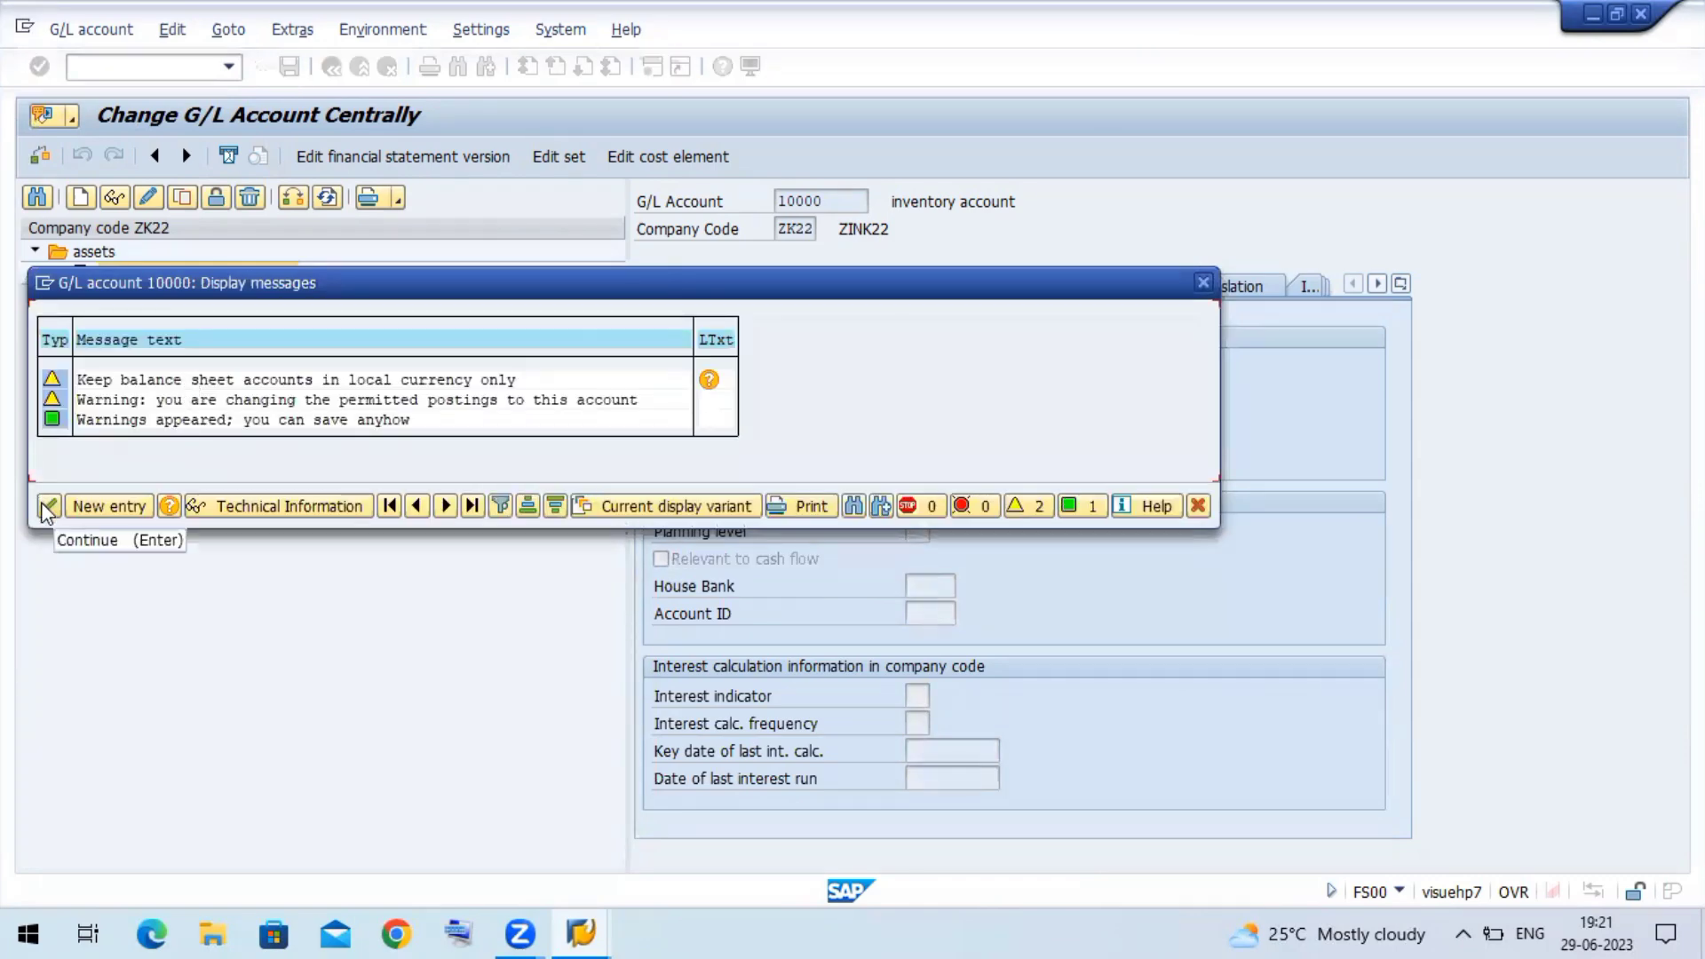
left_click(47, 505)
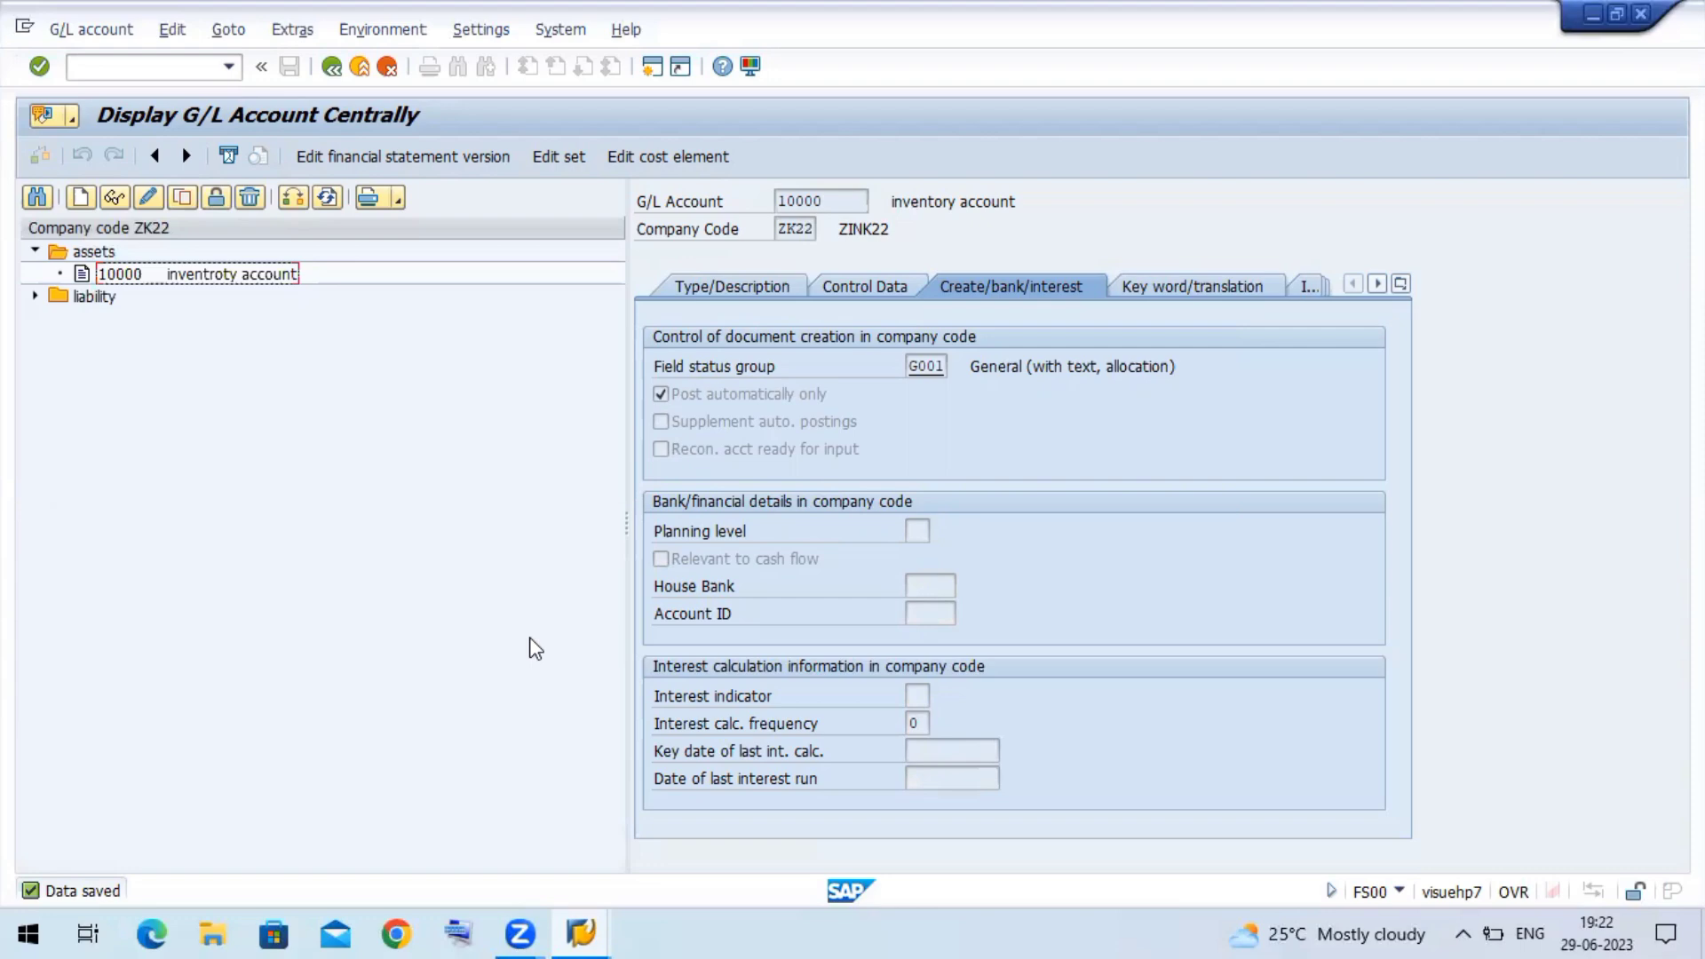
mouse_move(799, 424)
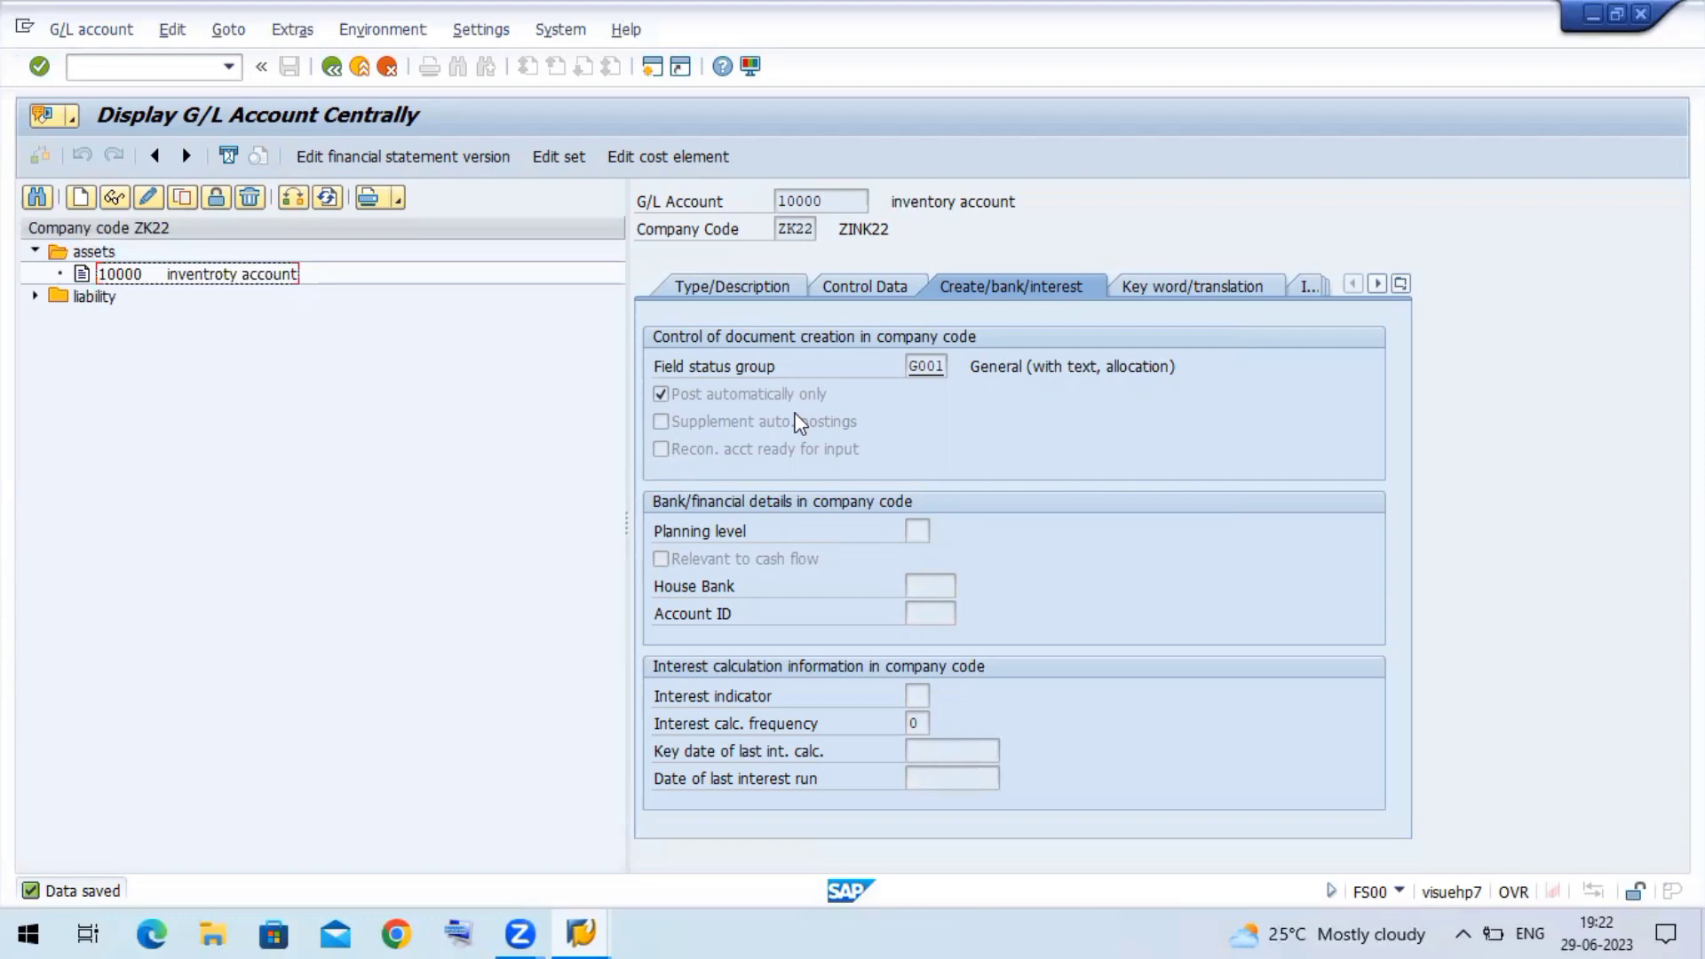
mouse_move(756, 417)
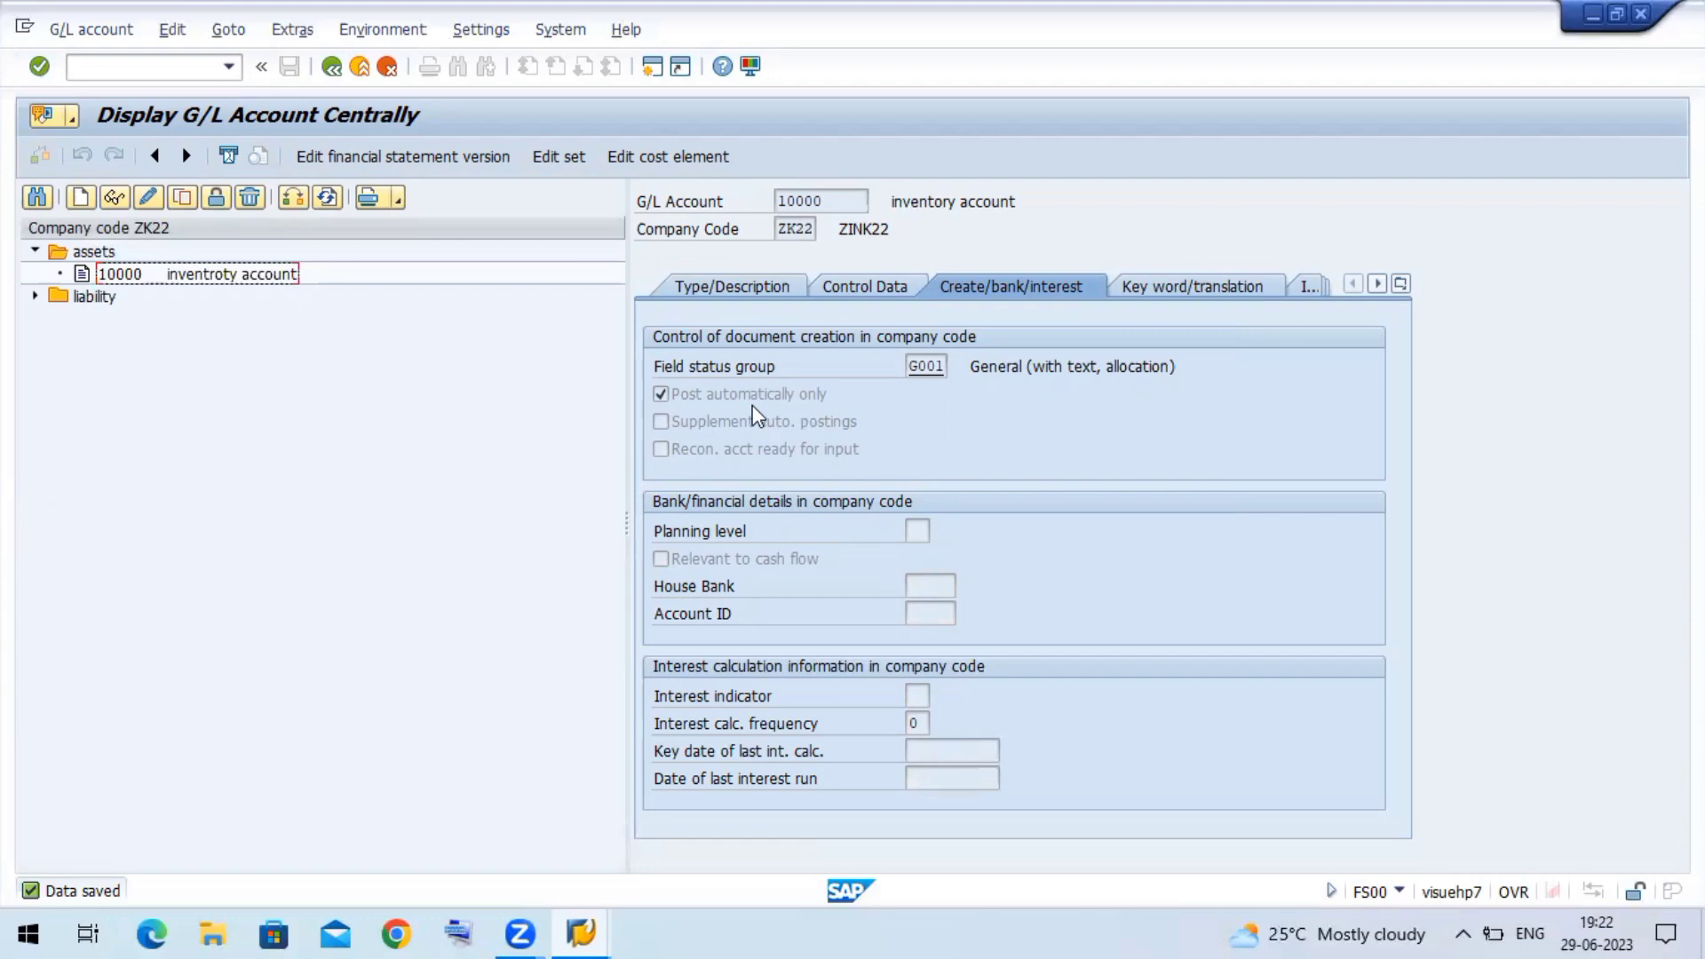
mouse_move(622, 932)
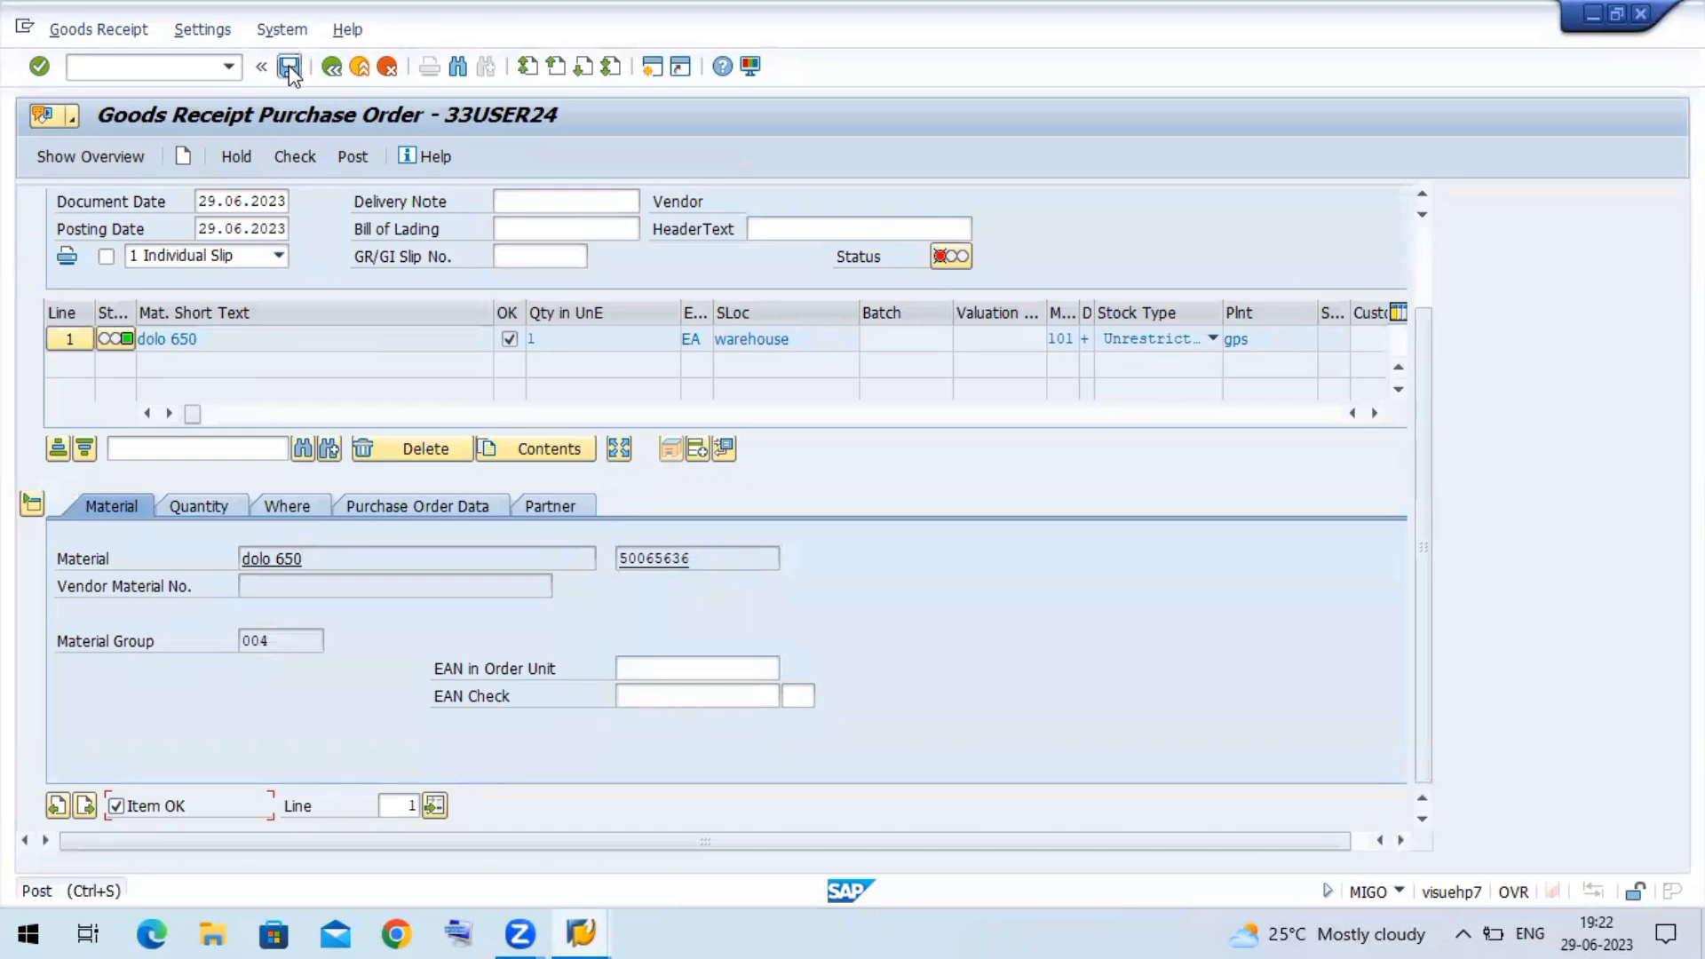
- Post the goods receipt again and close the log reporting missing ZKLG WRX determination
left_click(291, 67)
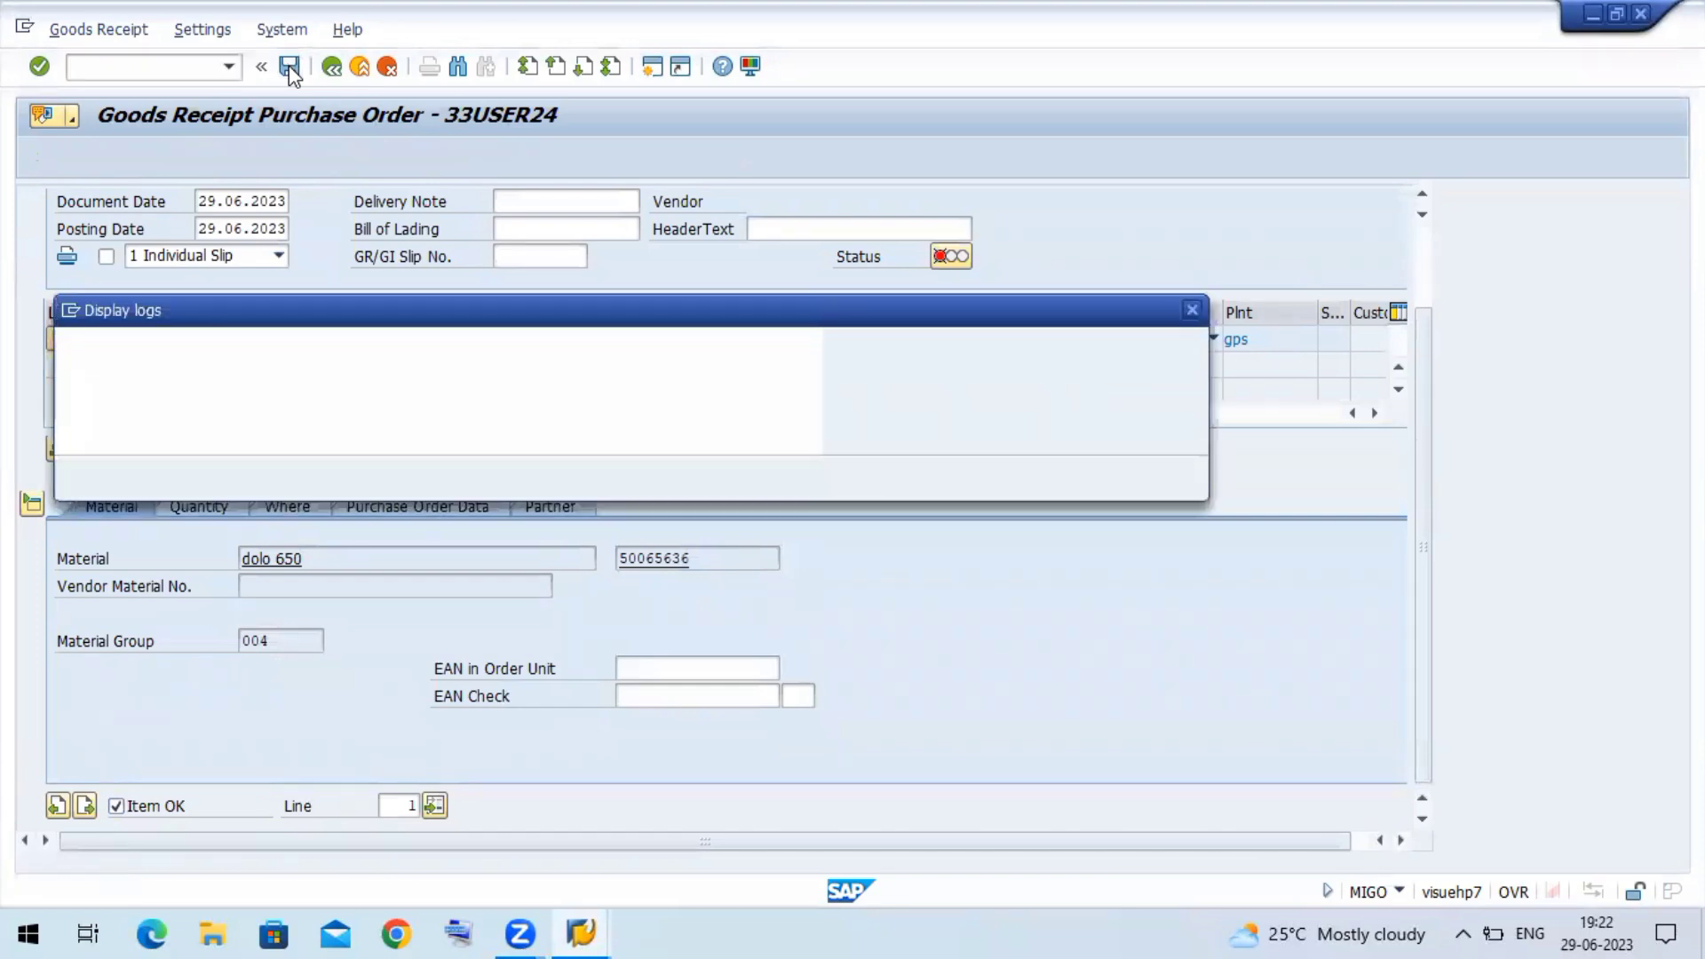
left_click(290, 66)
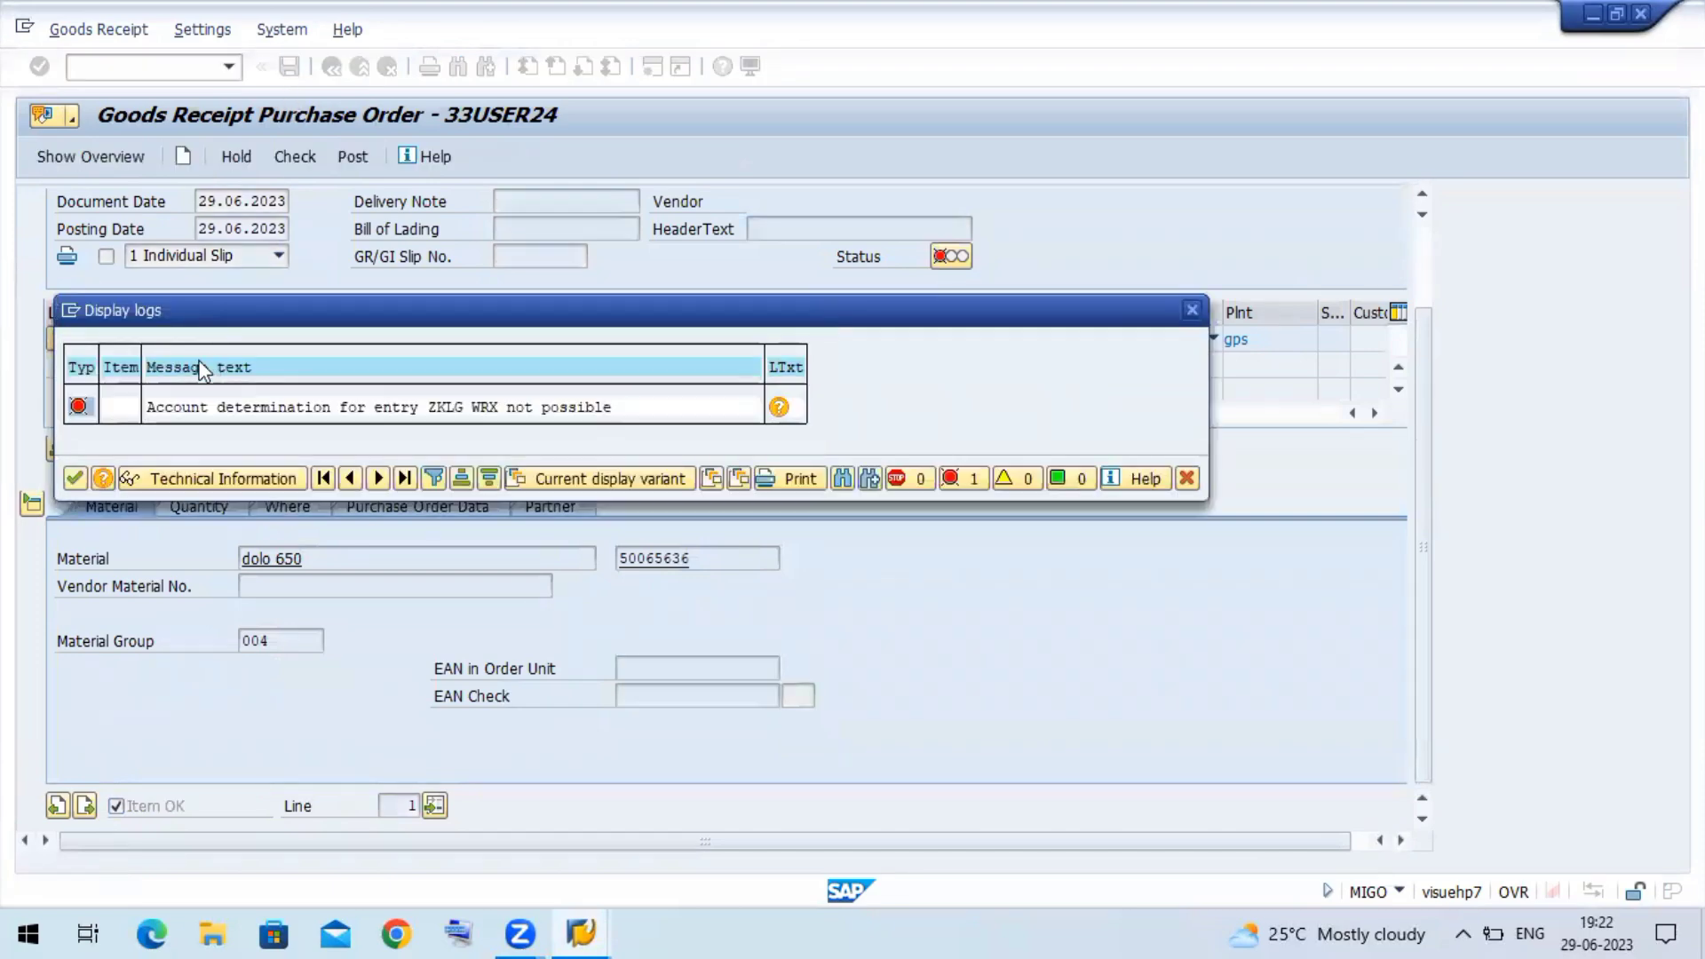
mouse_move(561, 426)
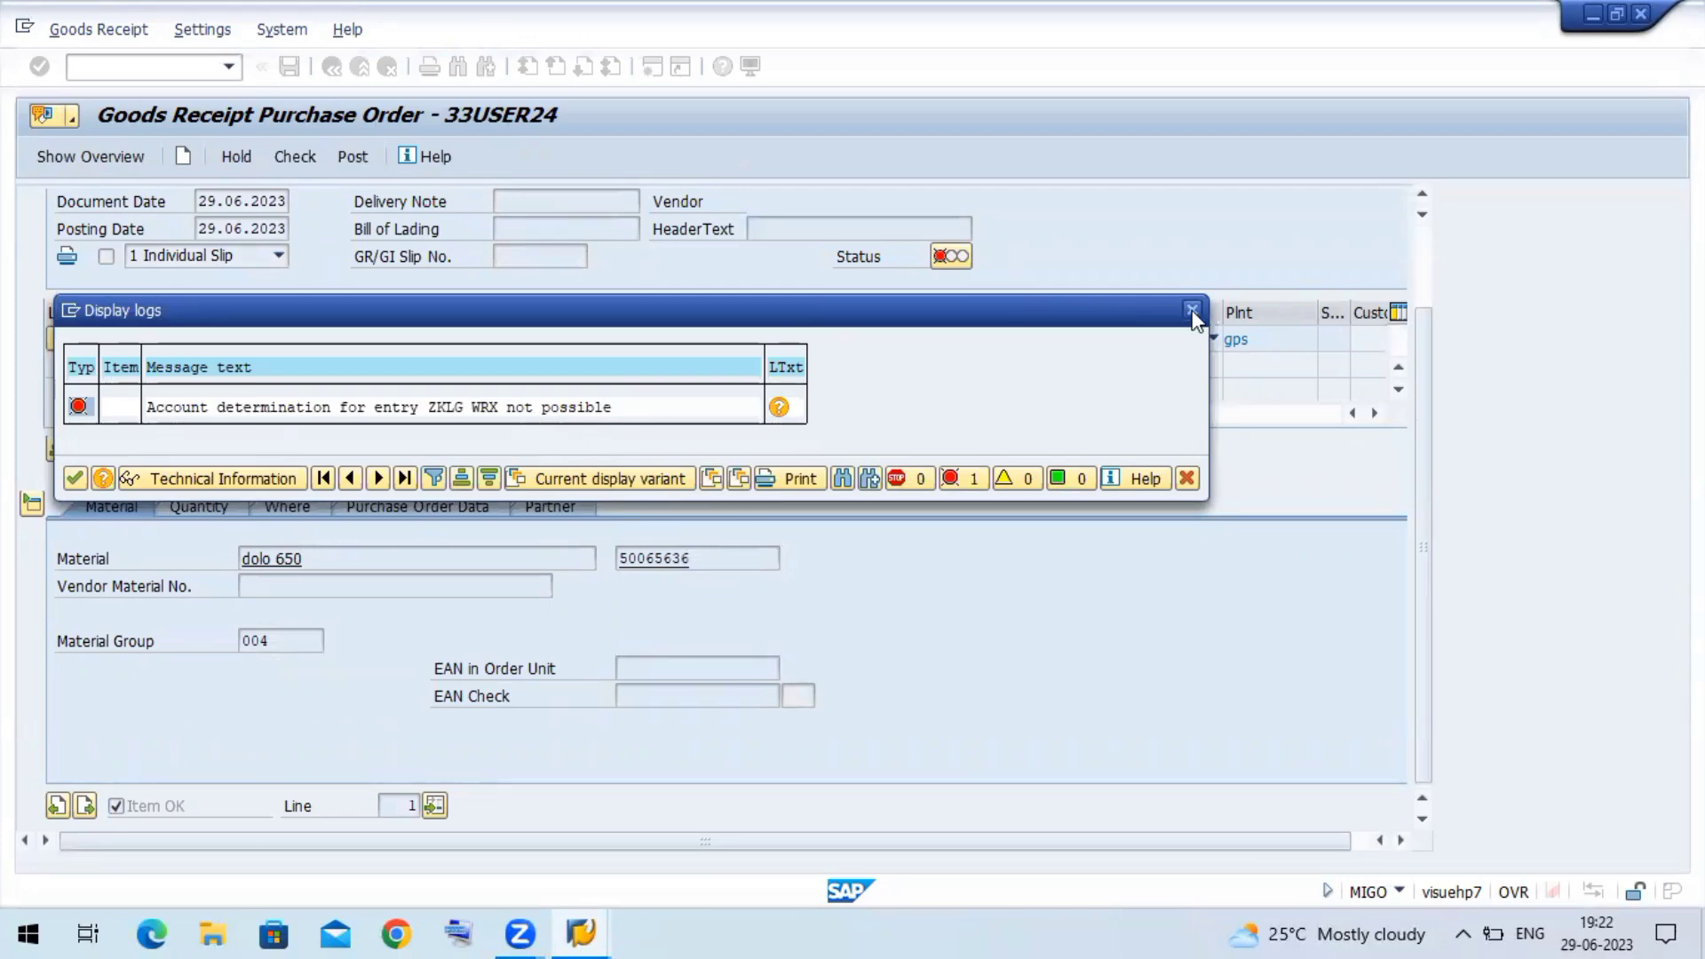
left_click(1190, 310)
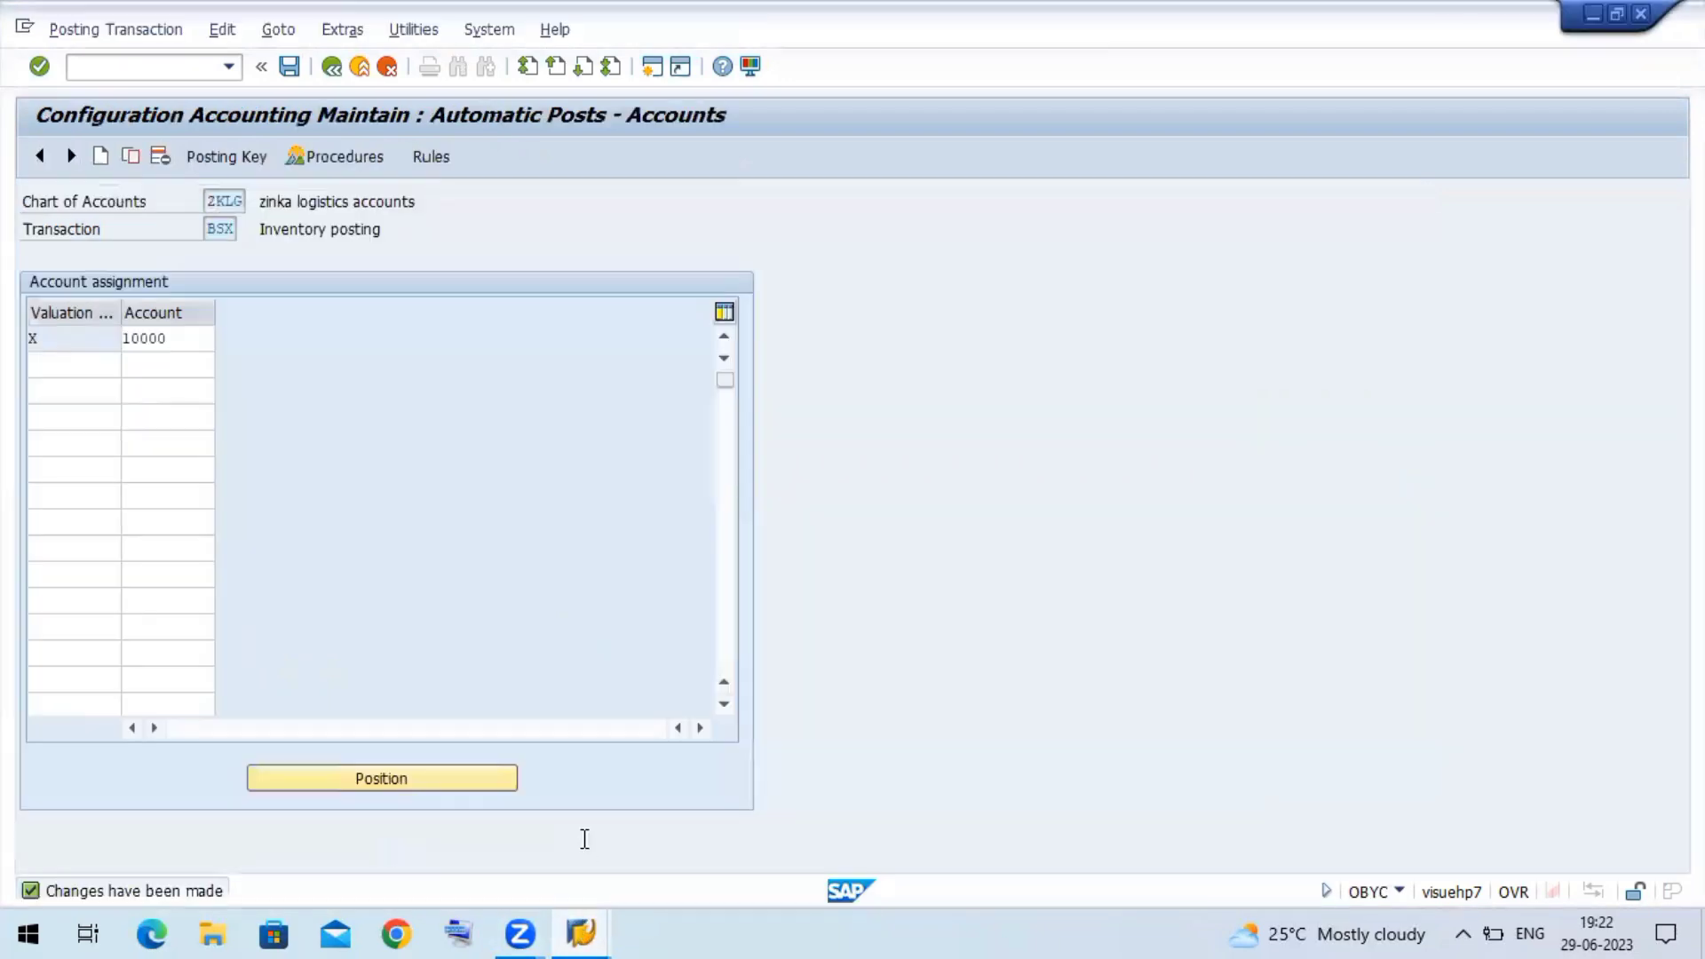
- Leave the BSX assignment and open WRX GR/IR clearing from the posting procedures list
left_click(332, 67)
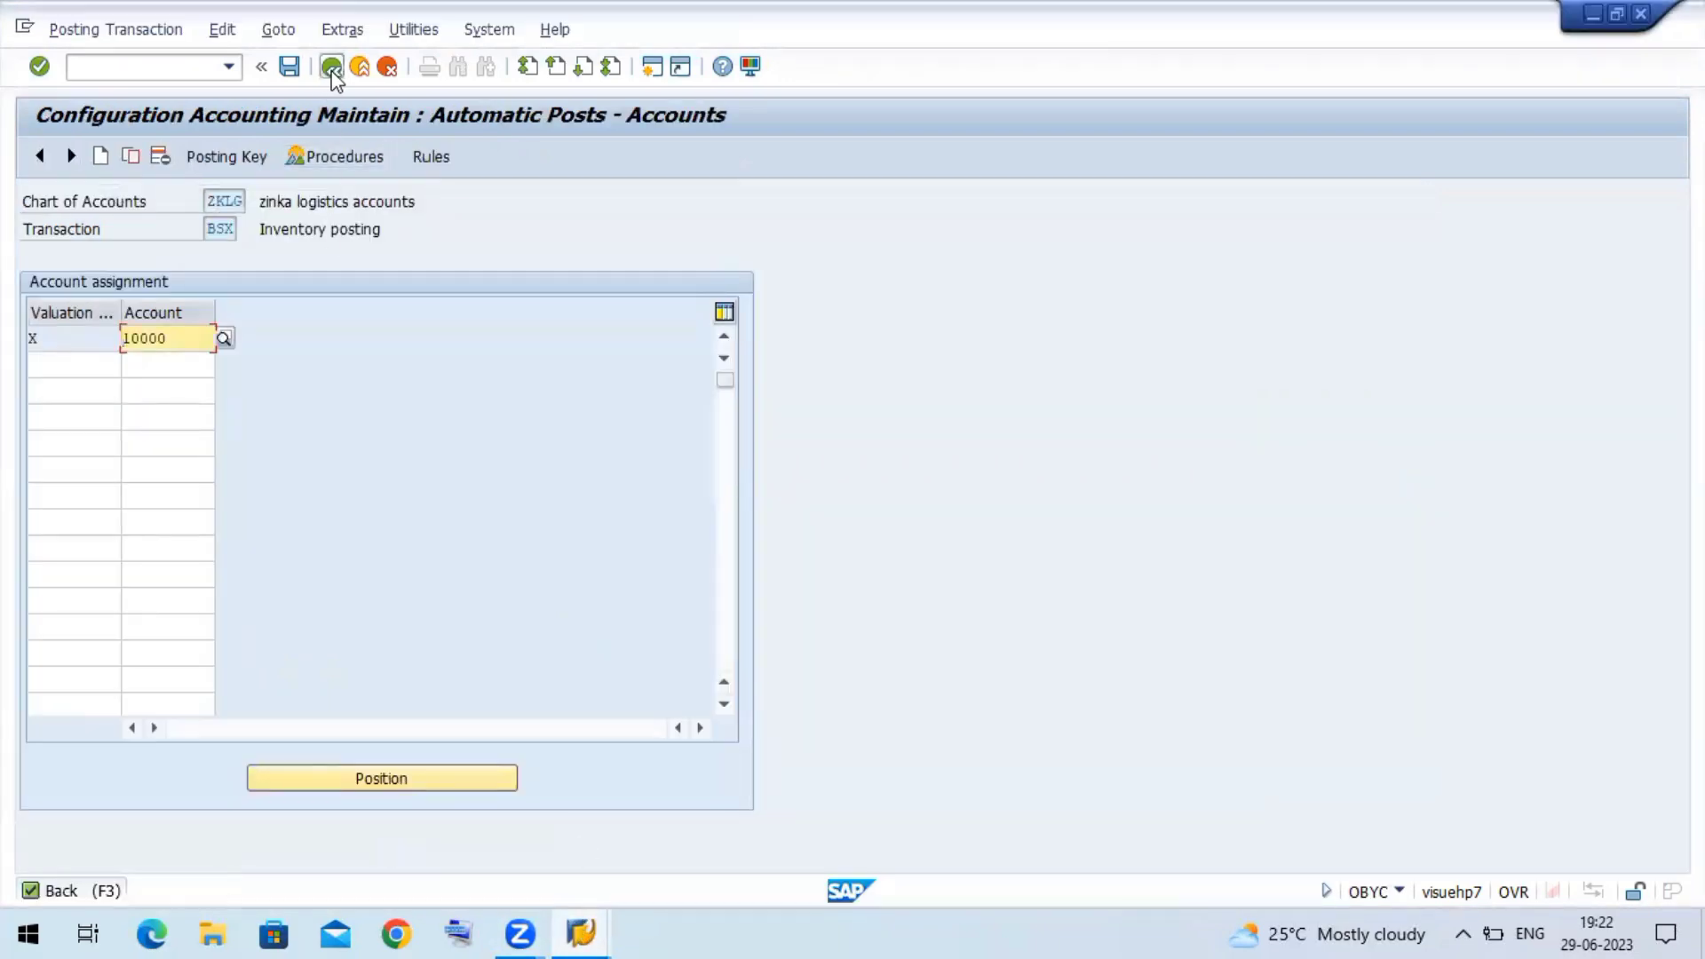
left_click(332, 67)
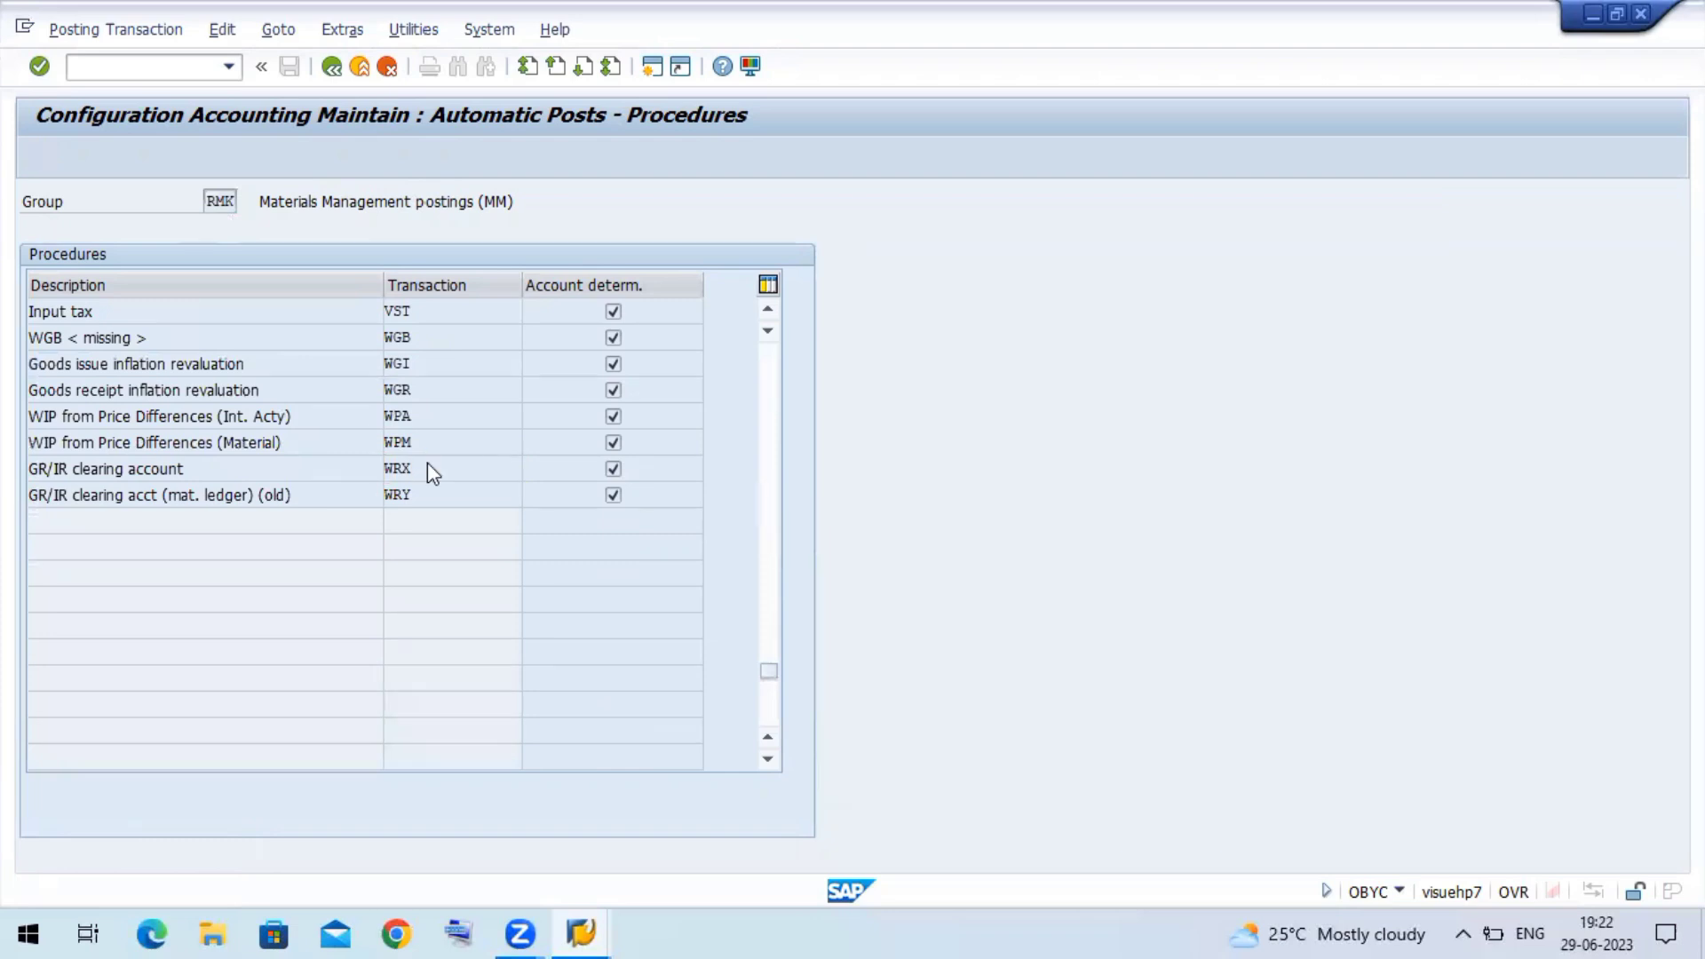
double_click(106, 469)
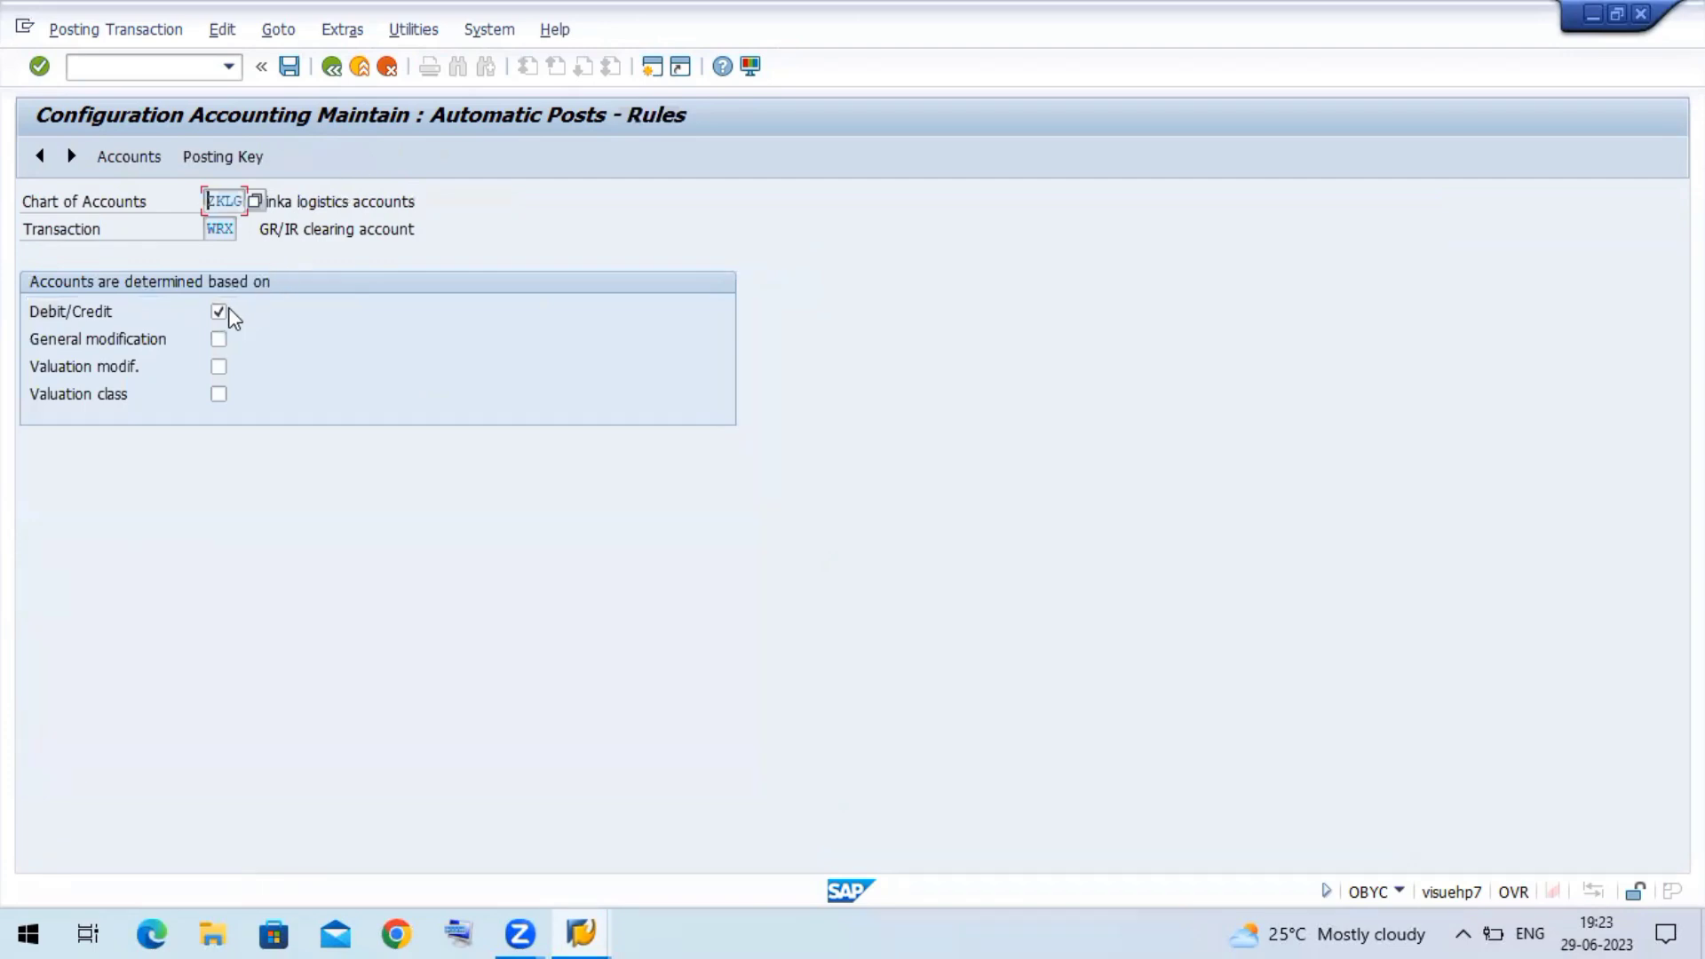
- Change WRX rules from Debit/Credit to Valuation modif. and save under the customizing request
left_click(219, 312)
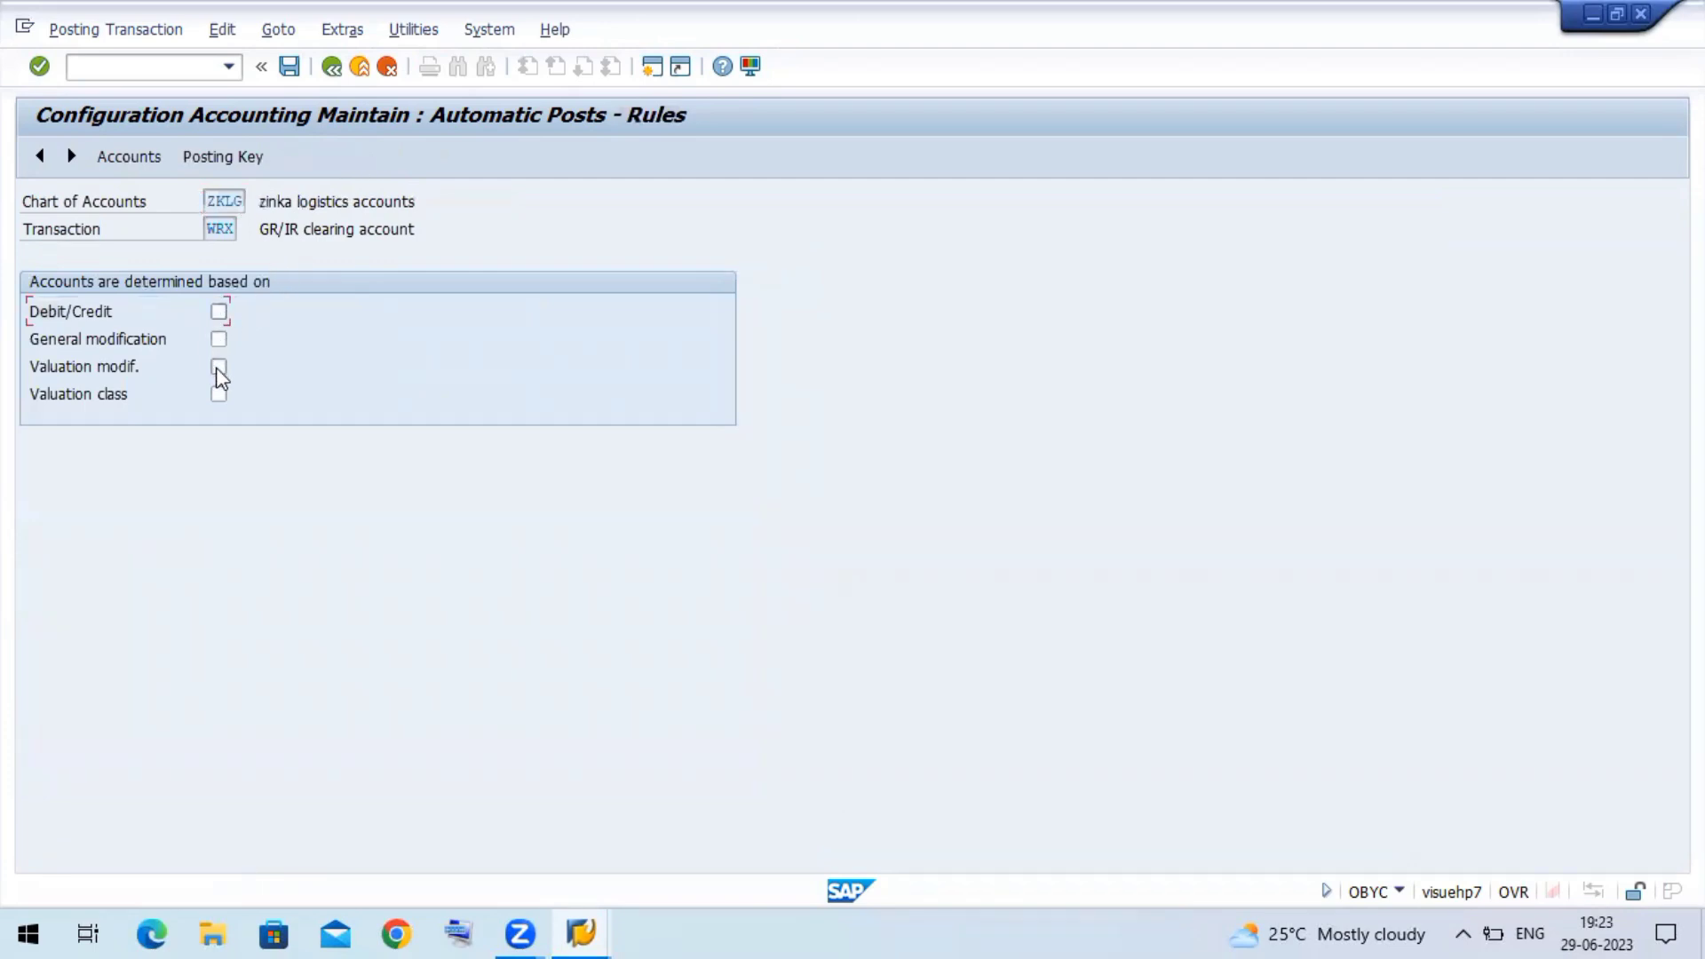
left_click(218, 367)
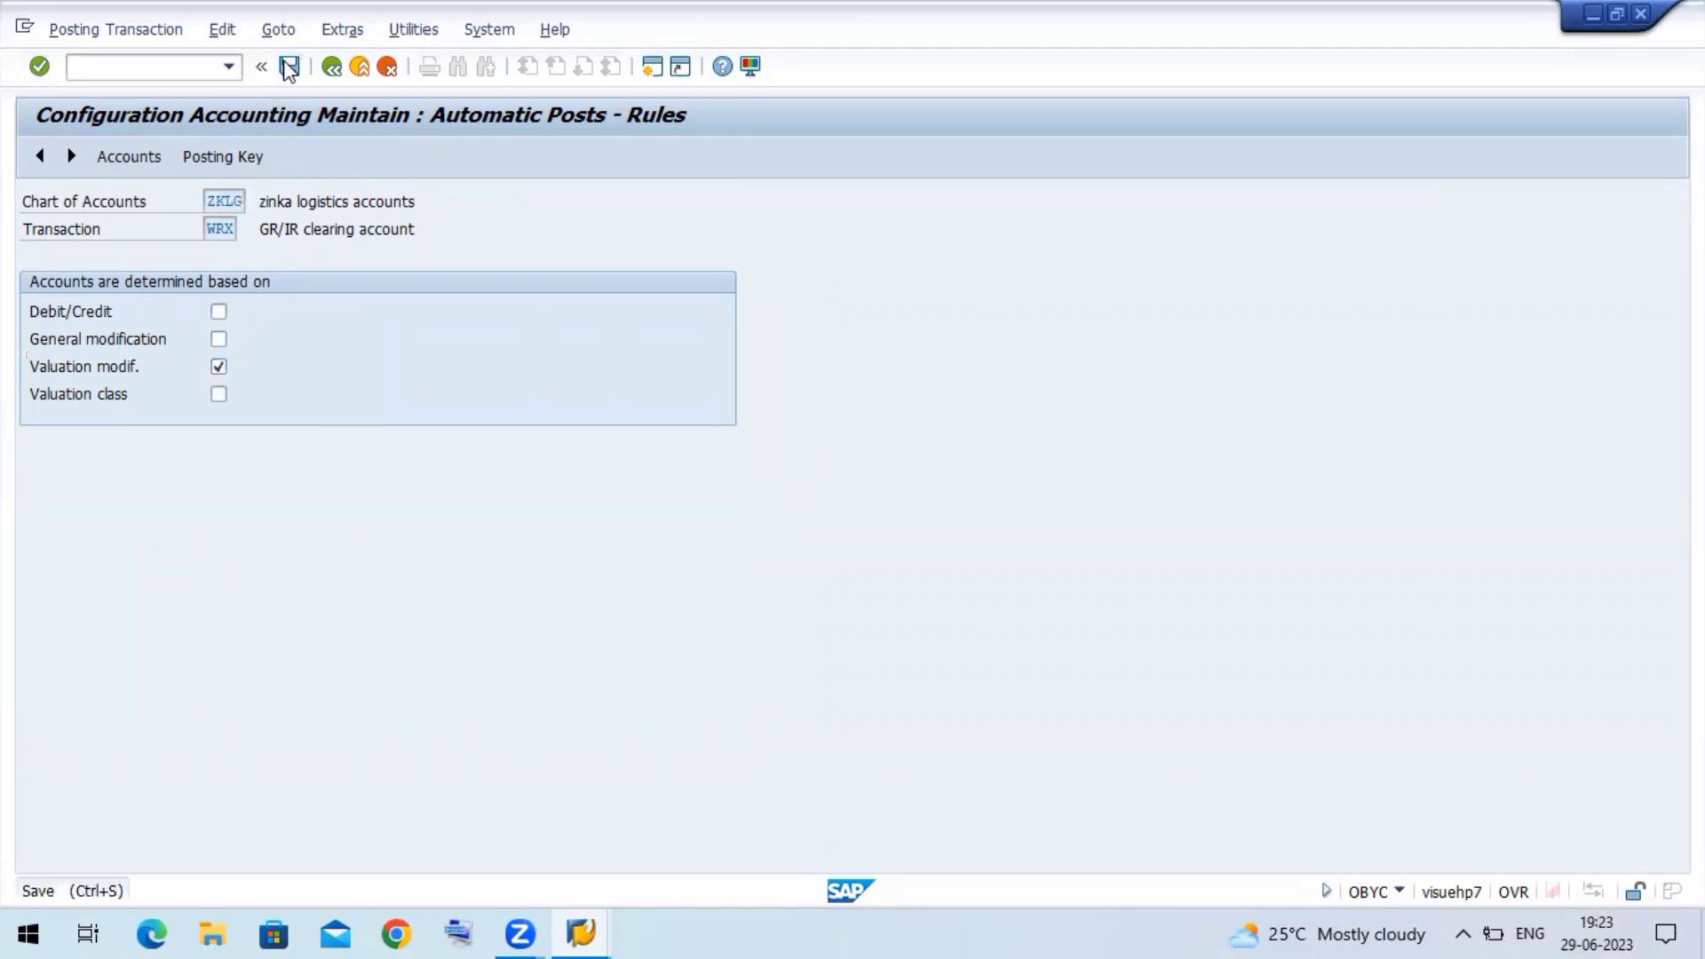
left_click(288, 67)
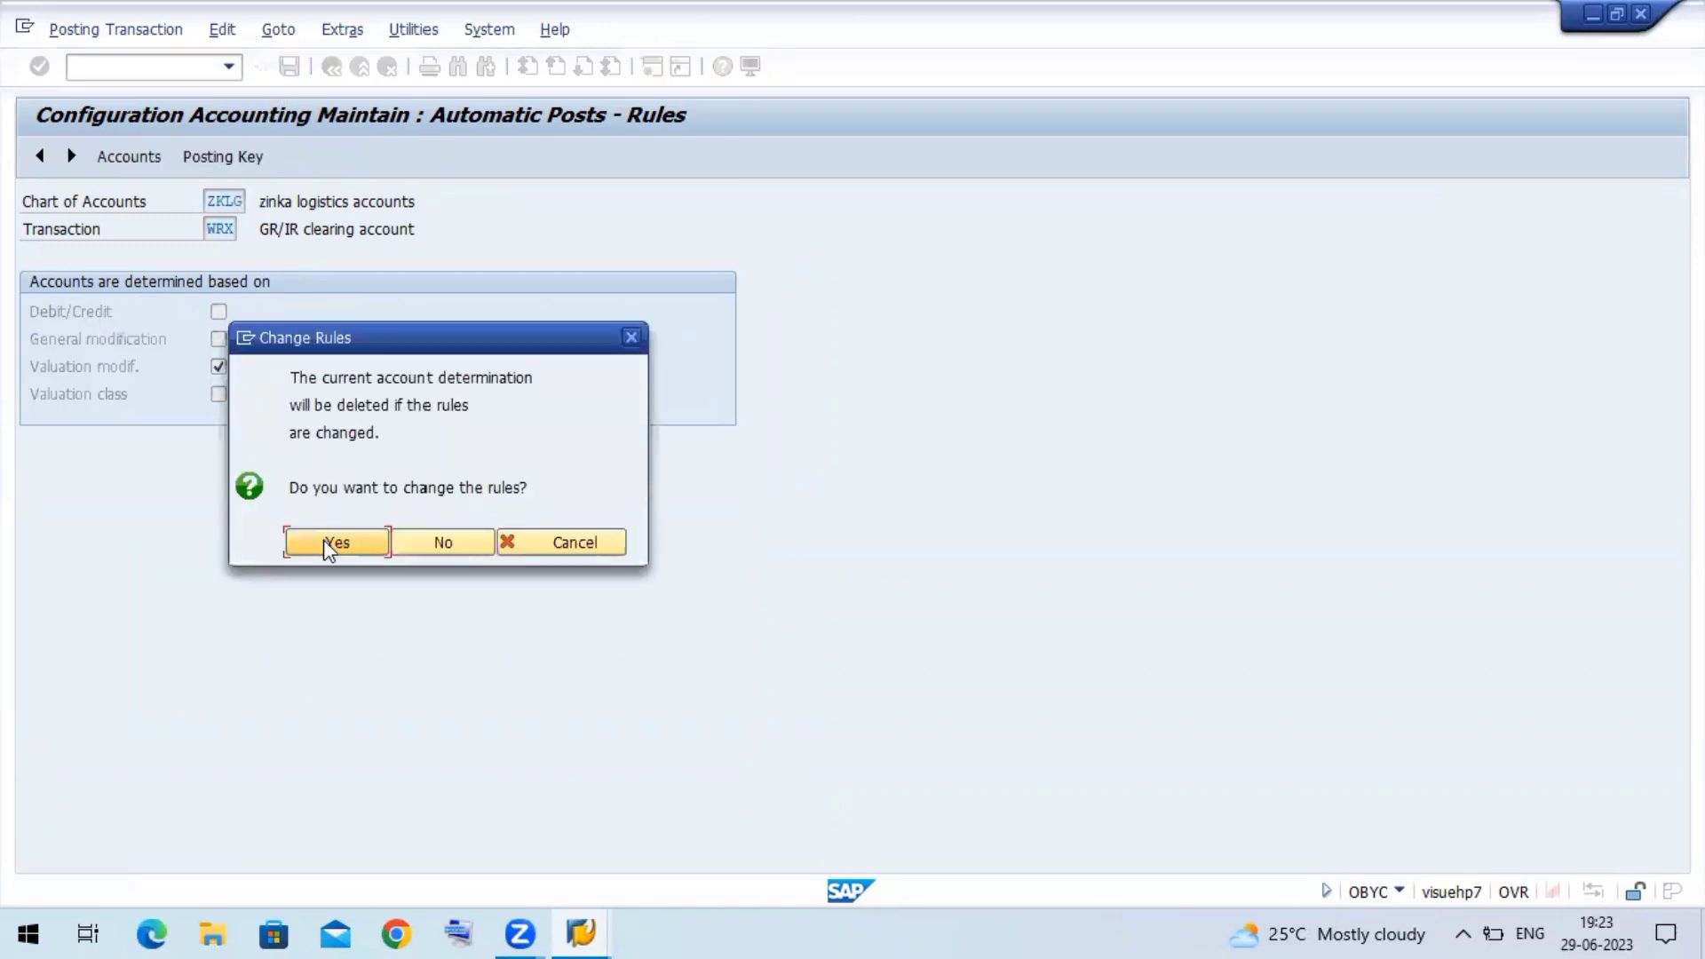
left_click(335, 542)
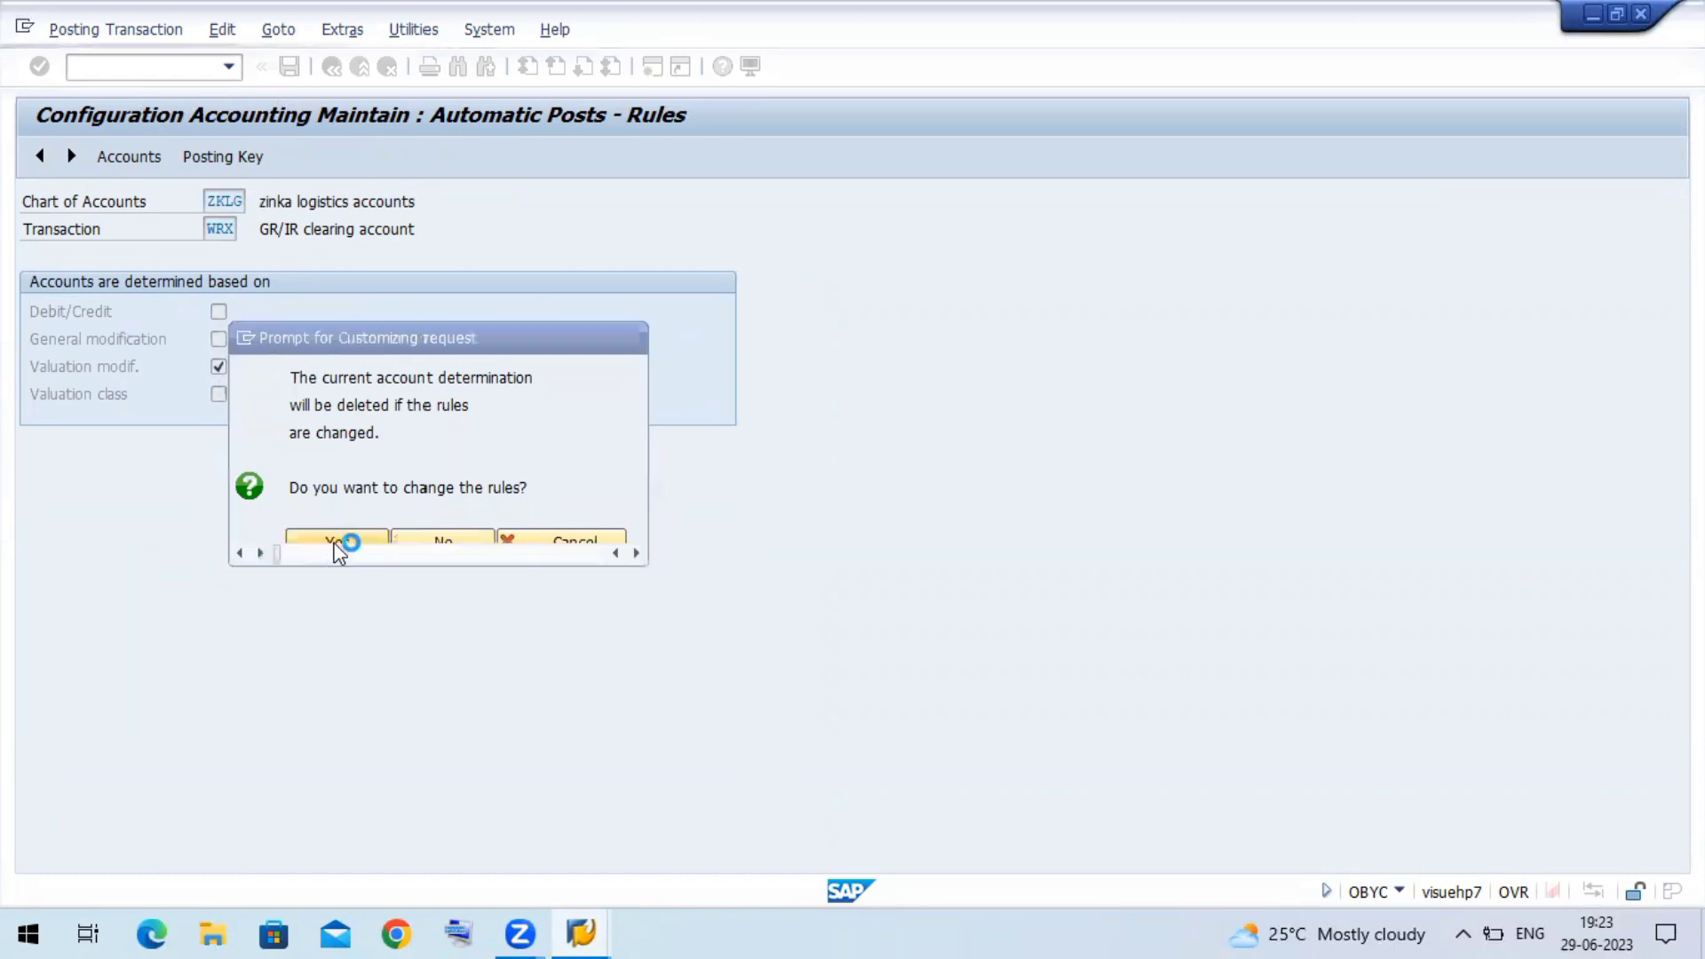
left_click(335, 542)
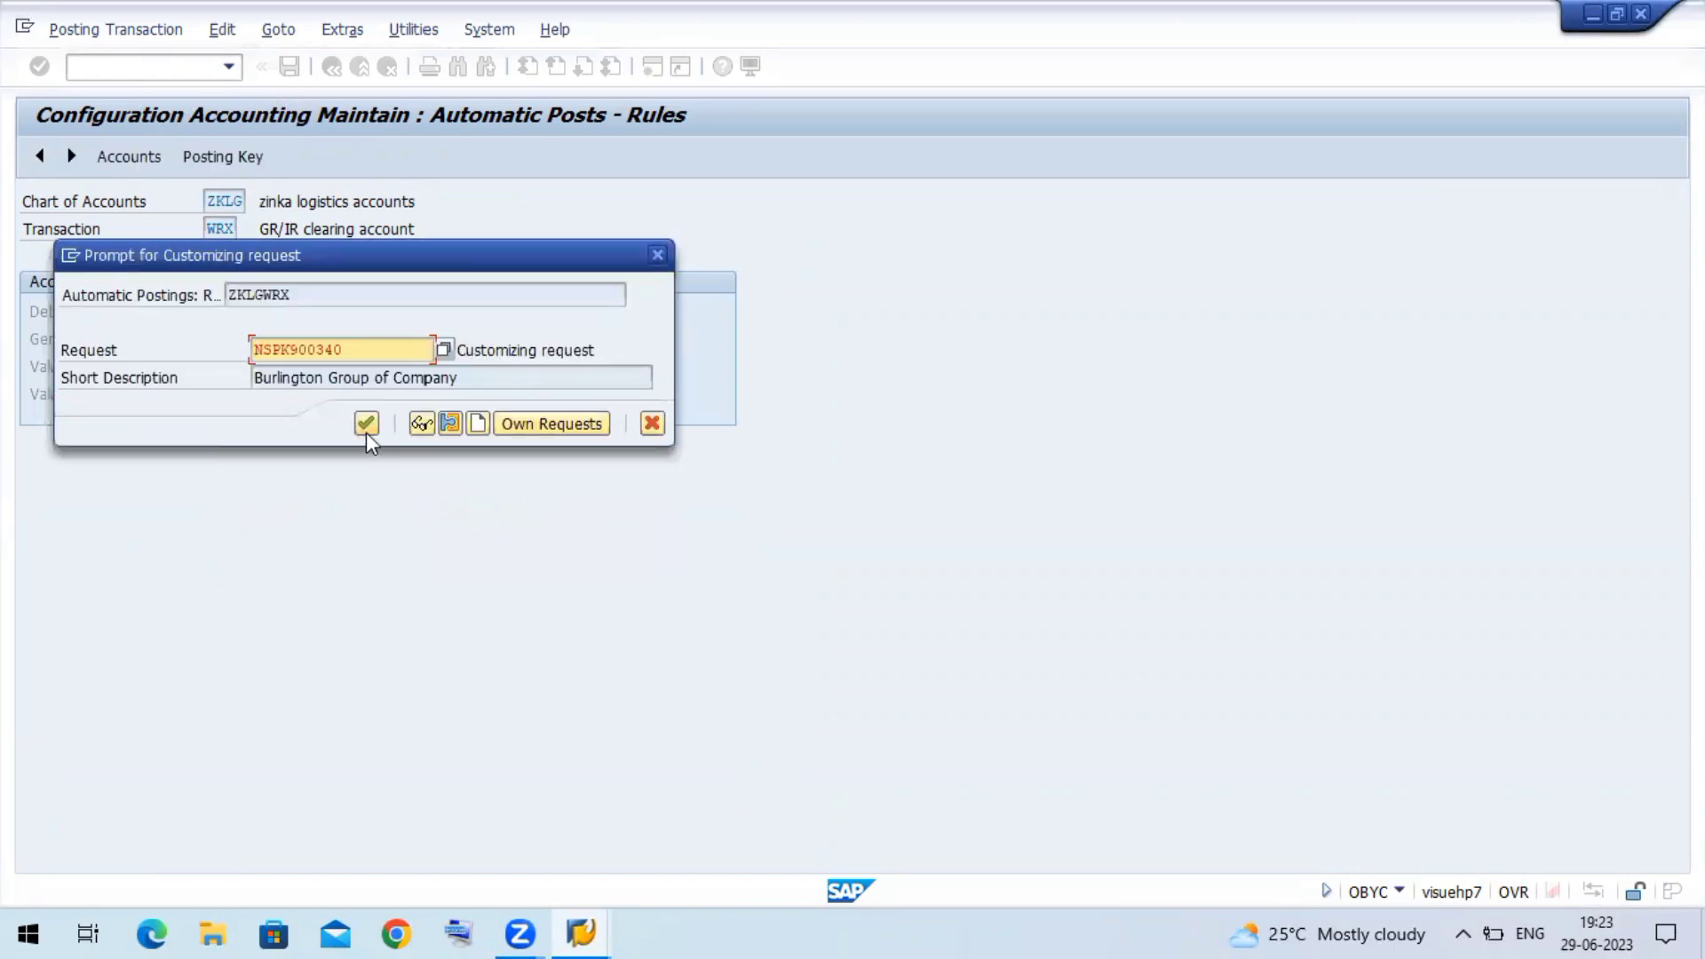
left_click(367, 423)
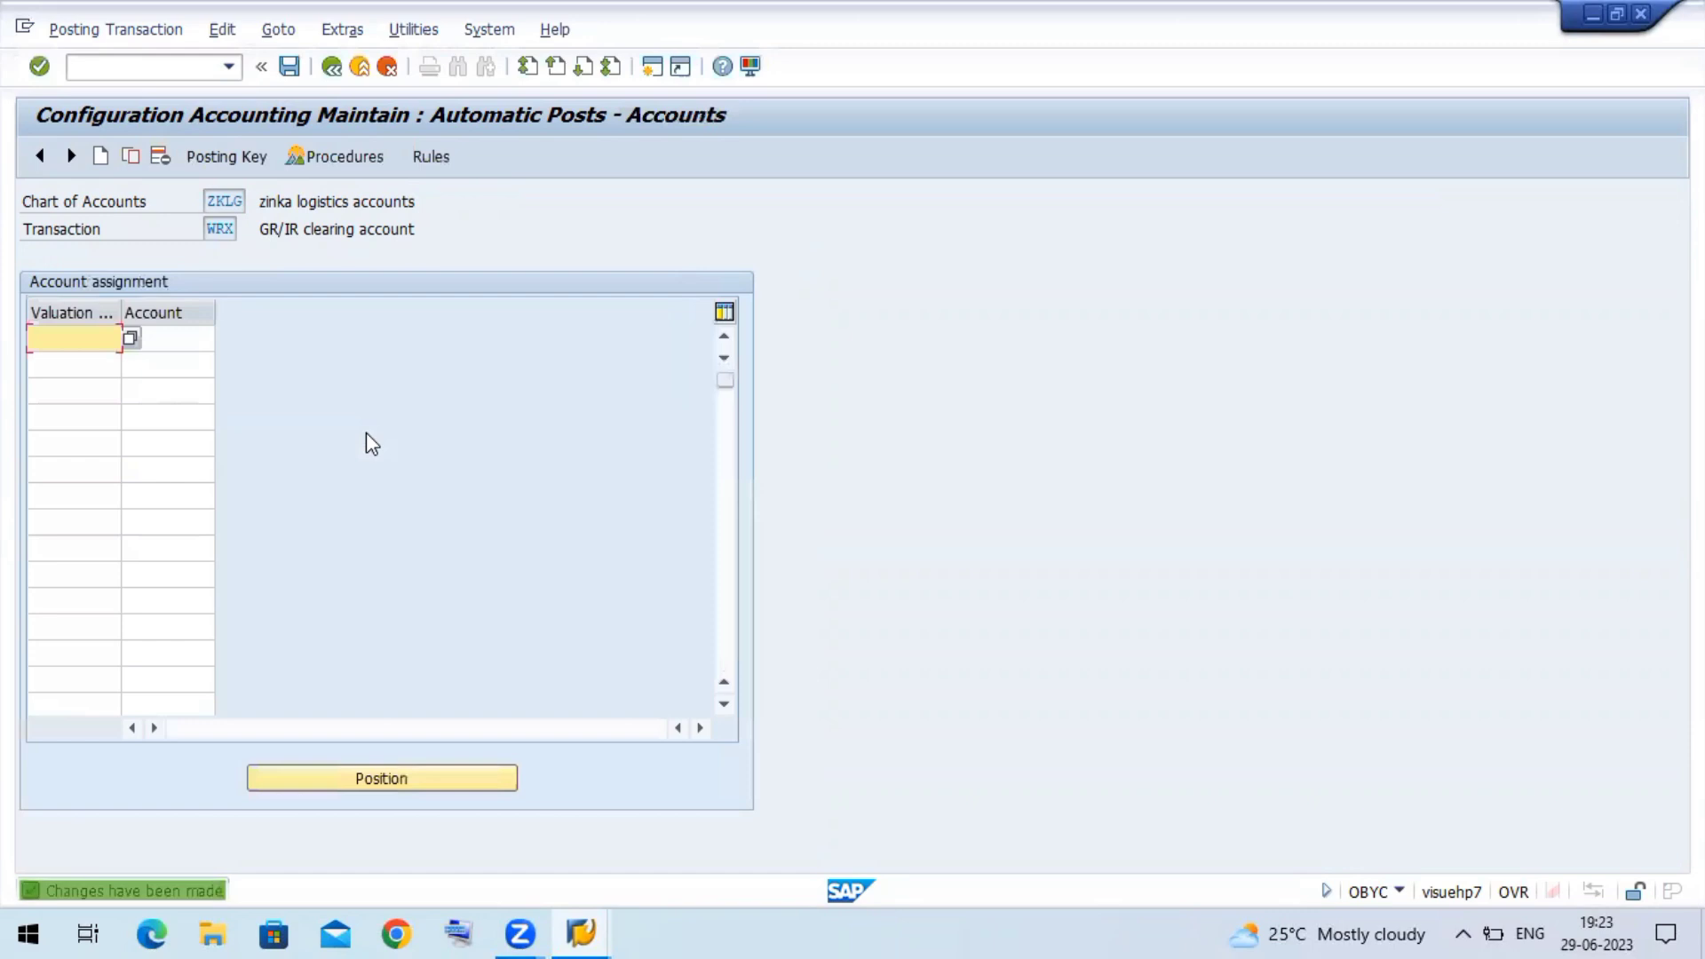
- Map WRX valuation modification X to GR/IR Clearing account 20000 and save under the request
type("x")
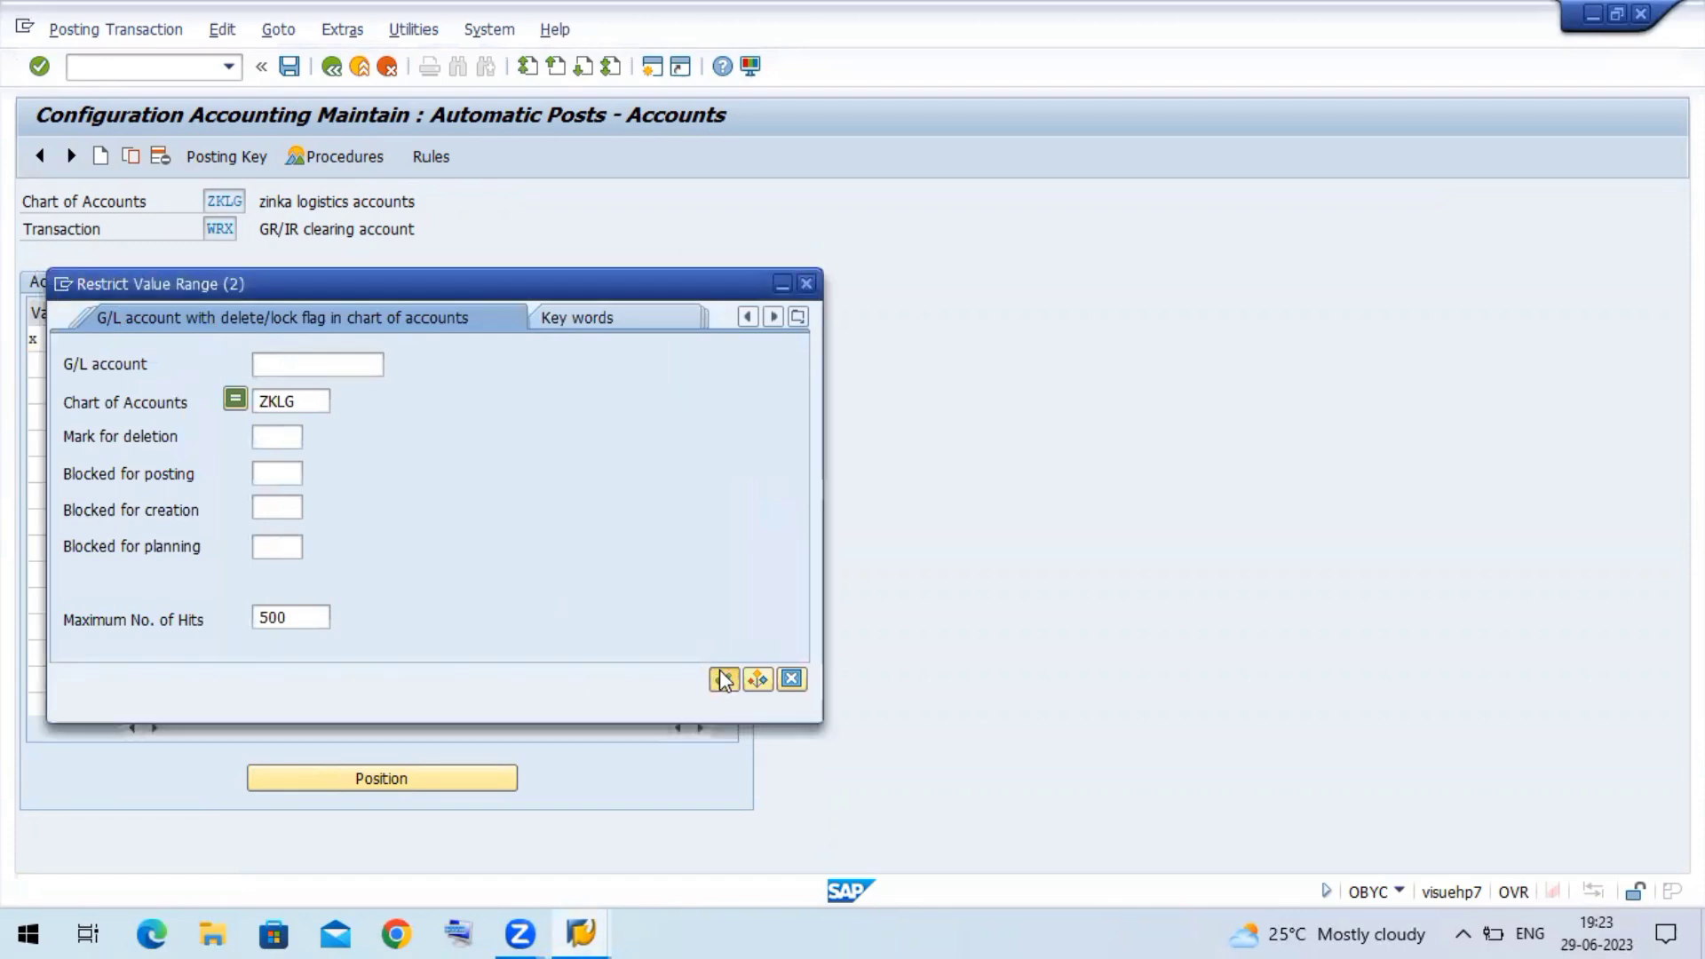
left_click(725, 679)
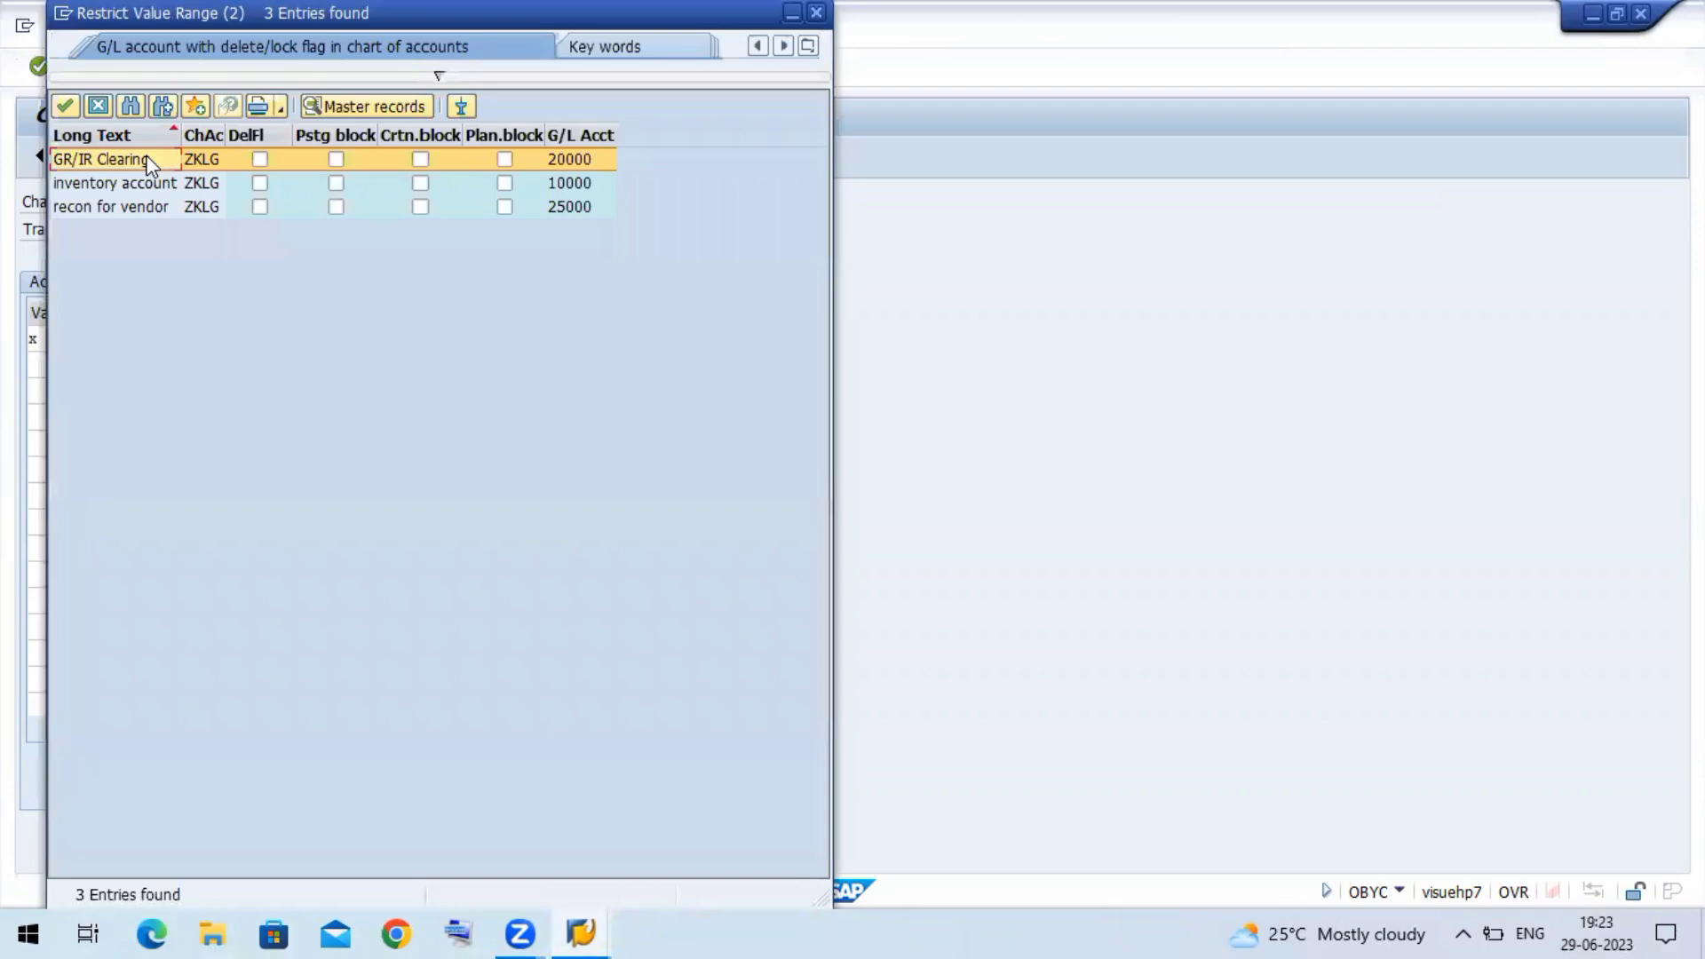
double_click(101, 159)
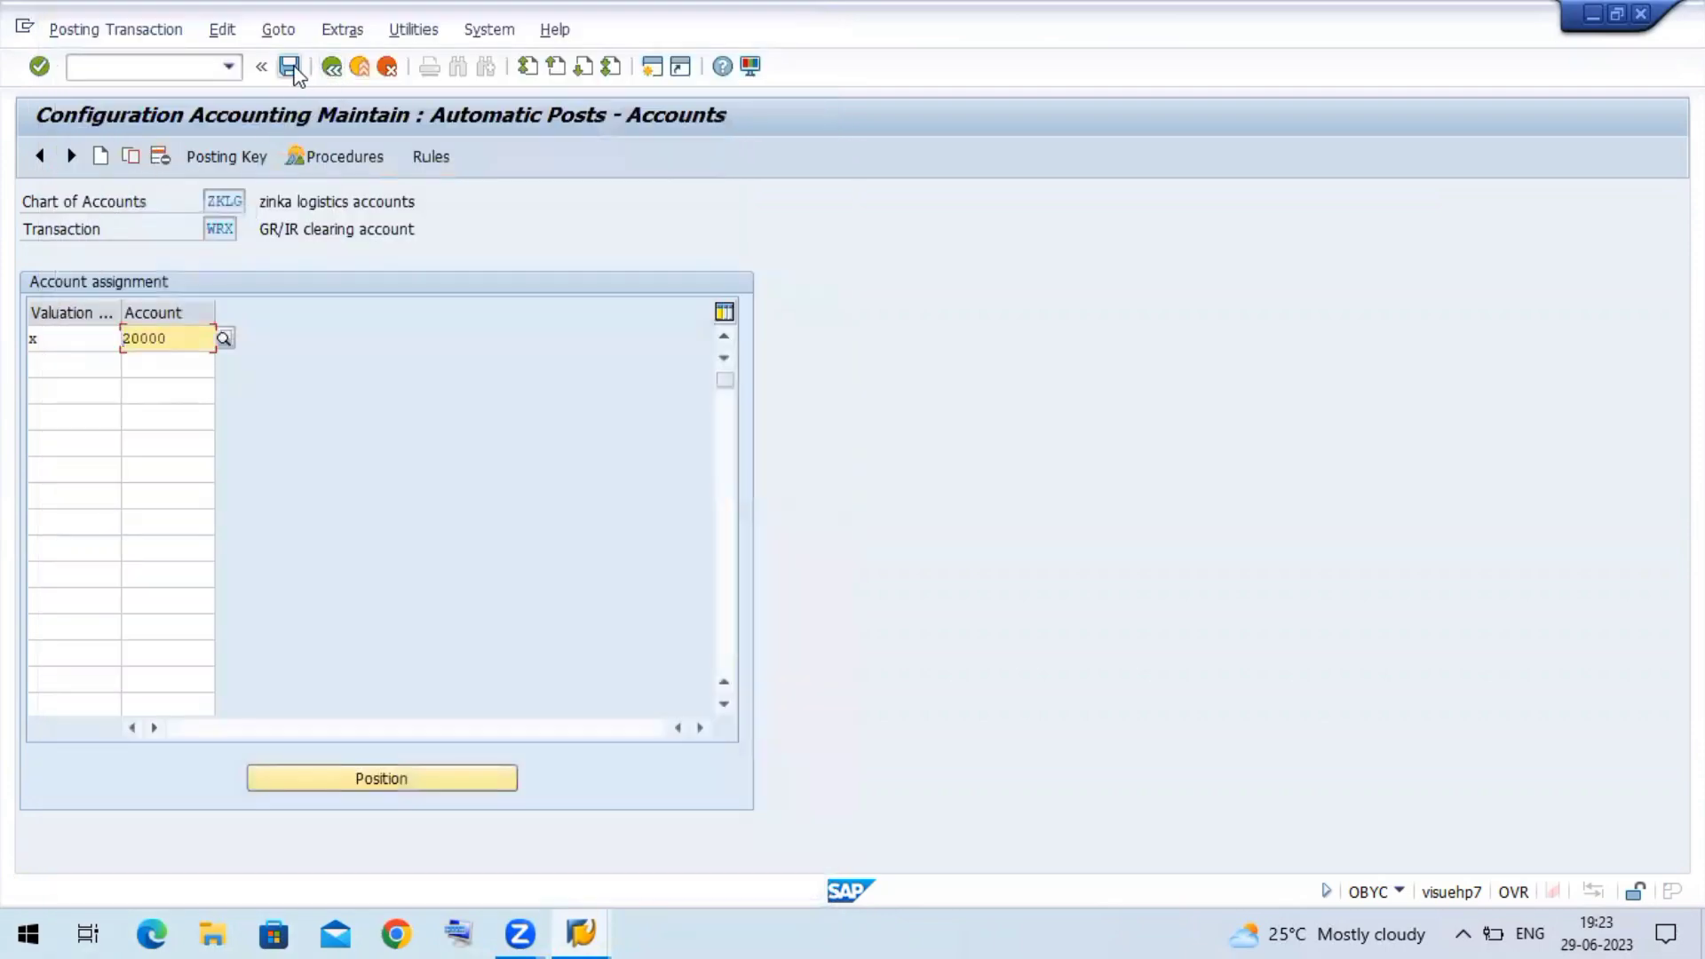
left_click(289, 67)
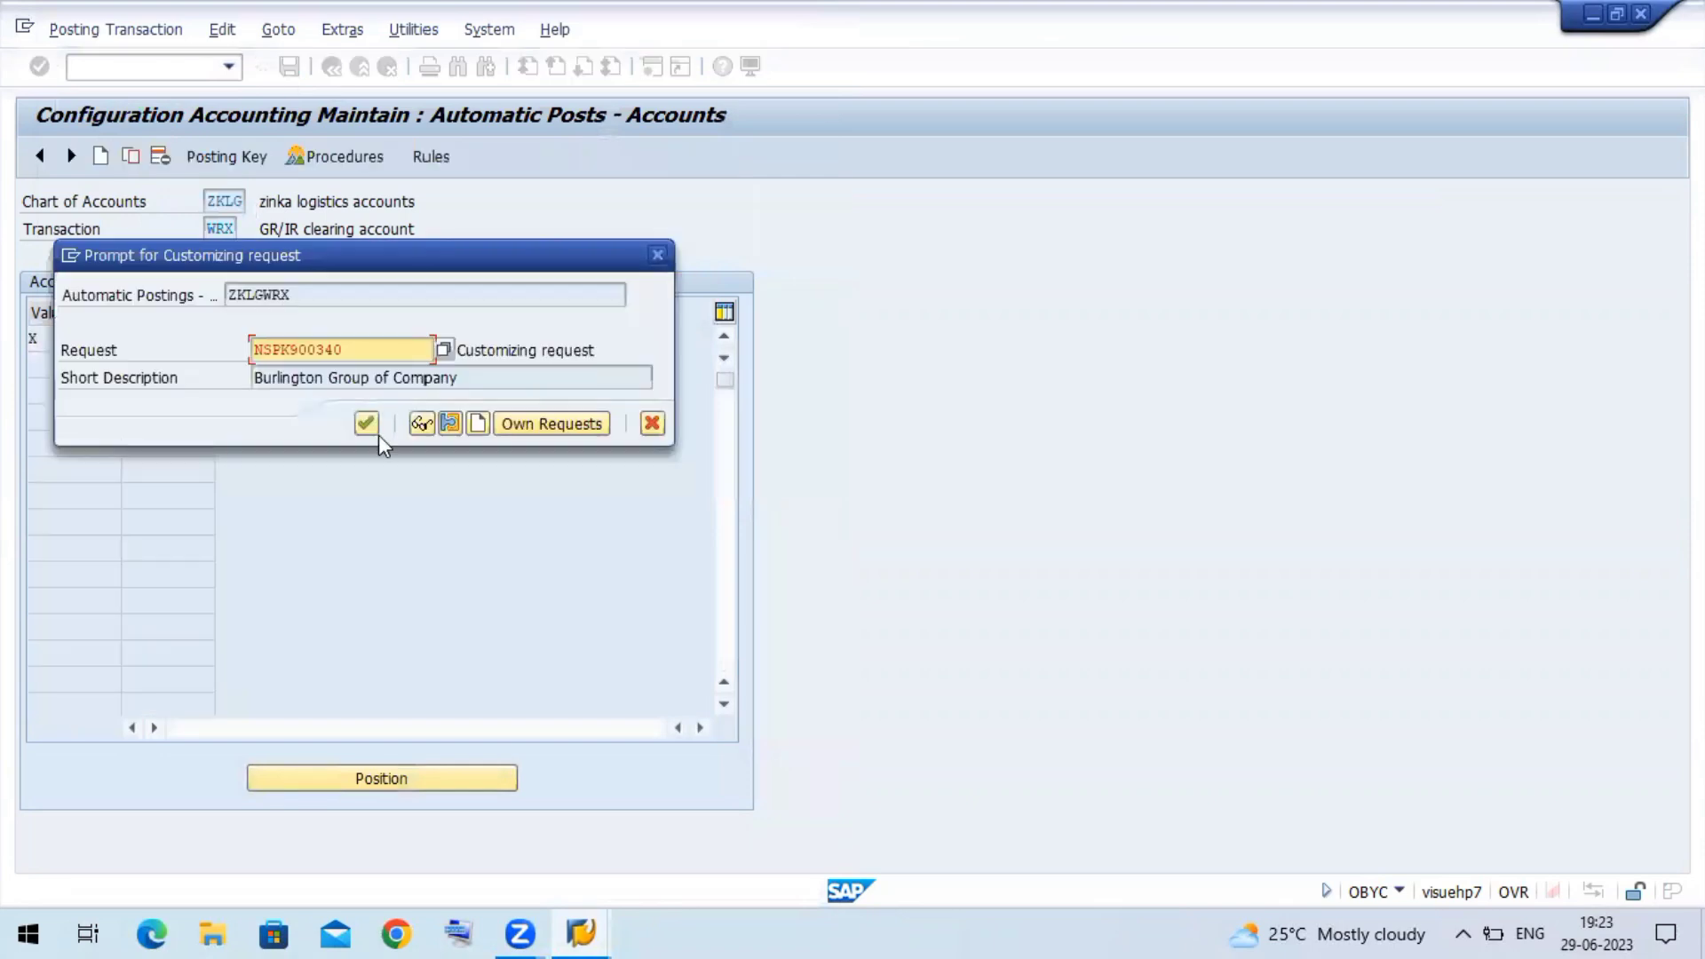
left_click(365, 423)
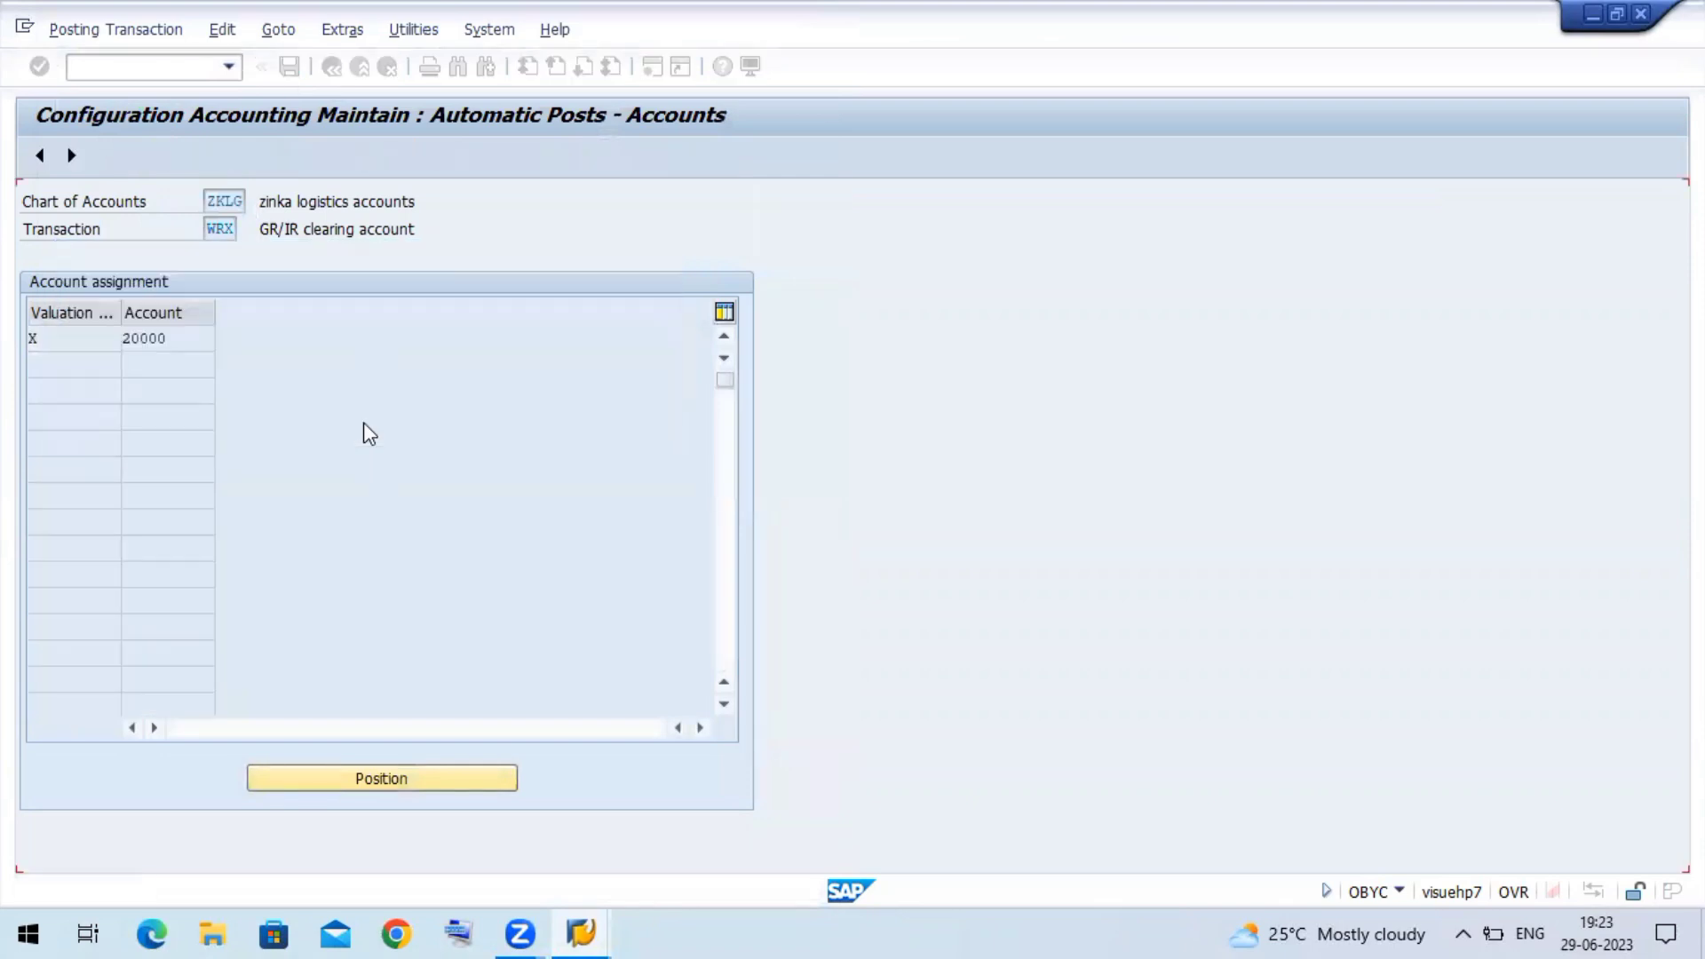
left_click(169, 339)
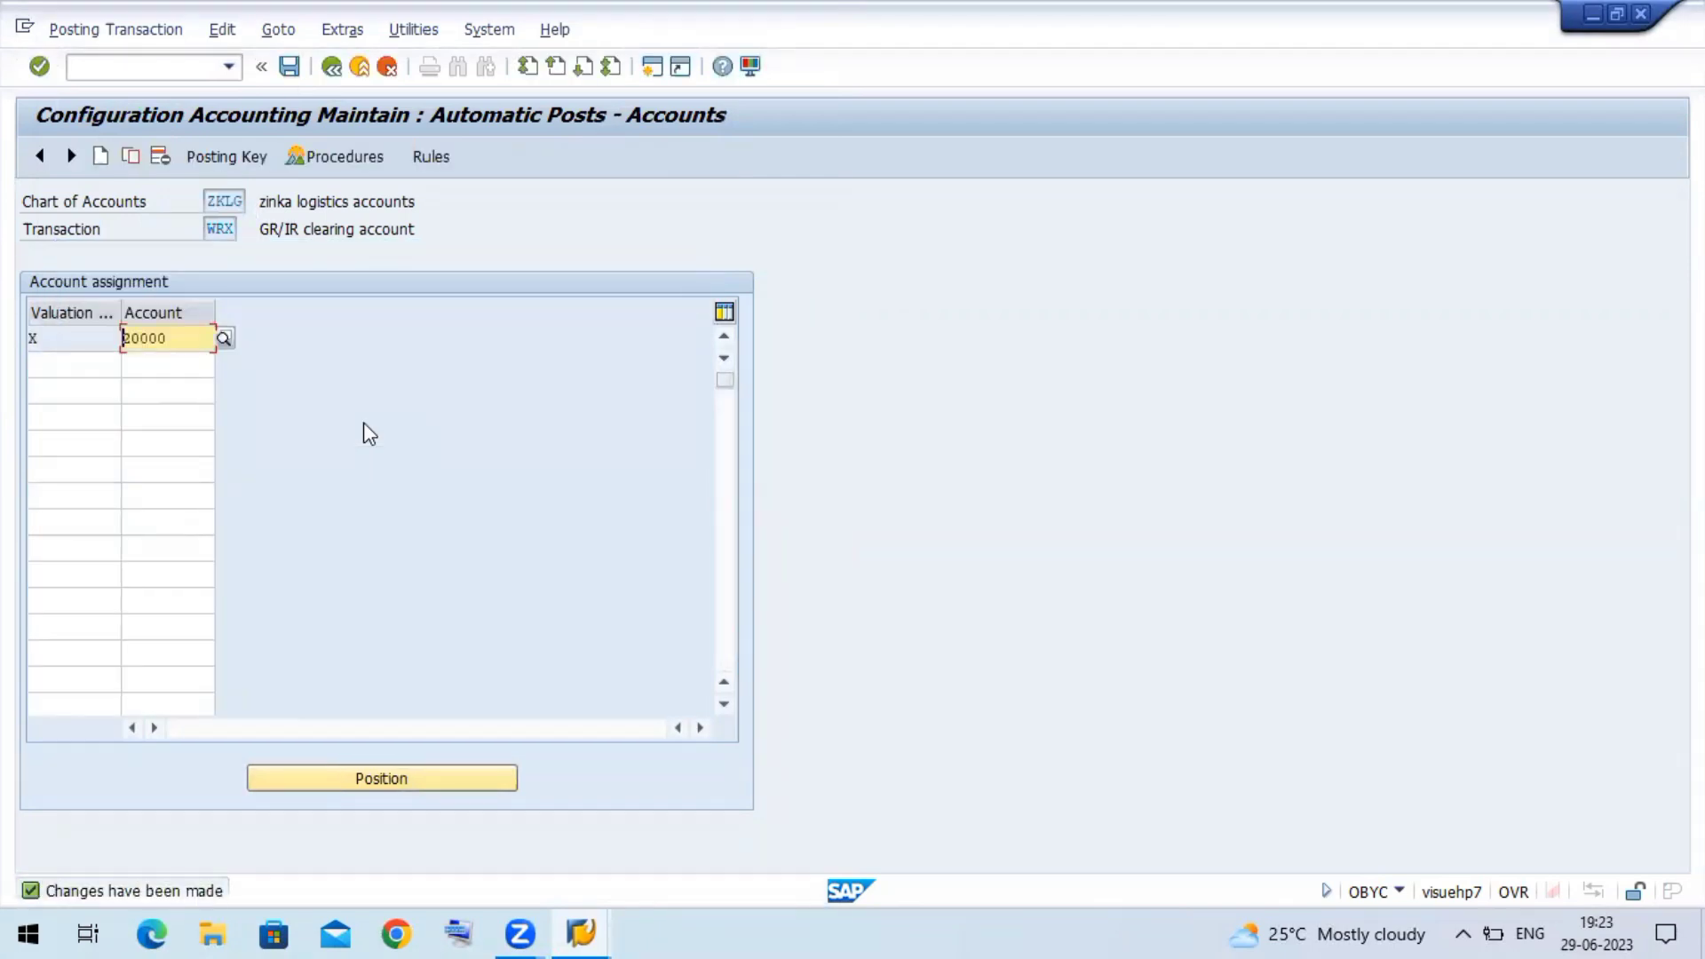